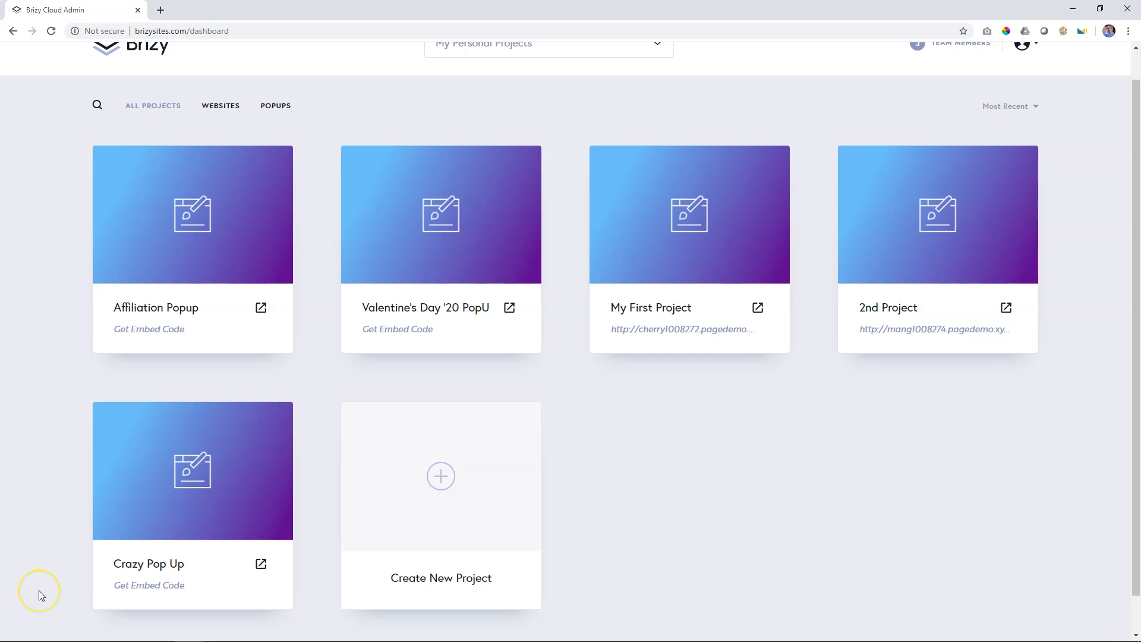
# Step: Create a new Popup & Alert project from the dashboard, to be named External Popup
pyautogui.click(440, 476)
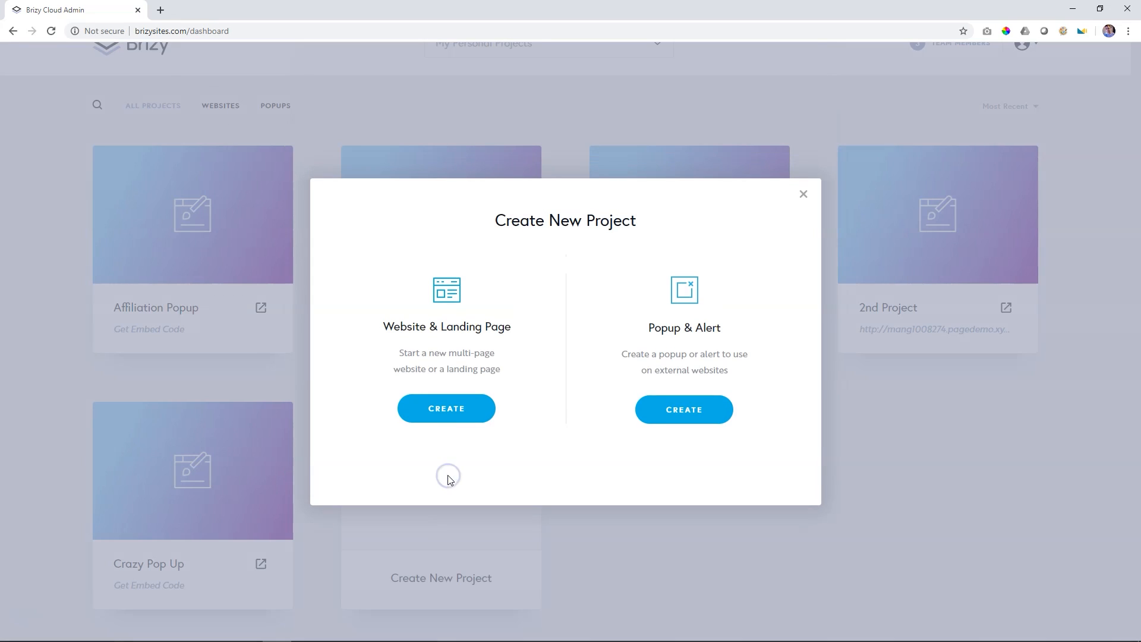
pyautogui.click(683, 409)
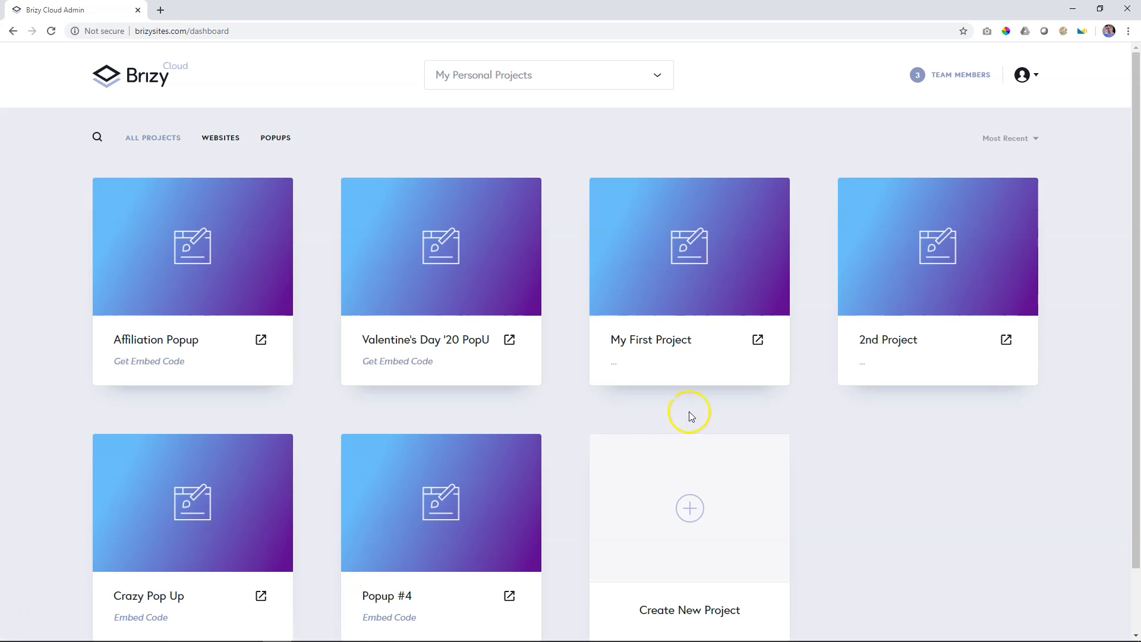
pyautogui.scroll(-3)
pyautogui.write('External ')
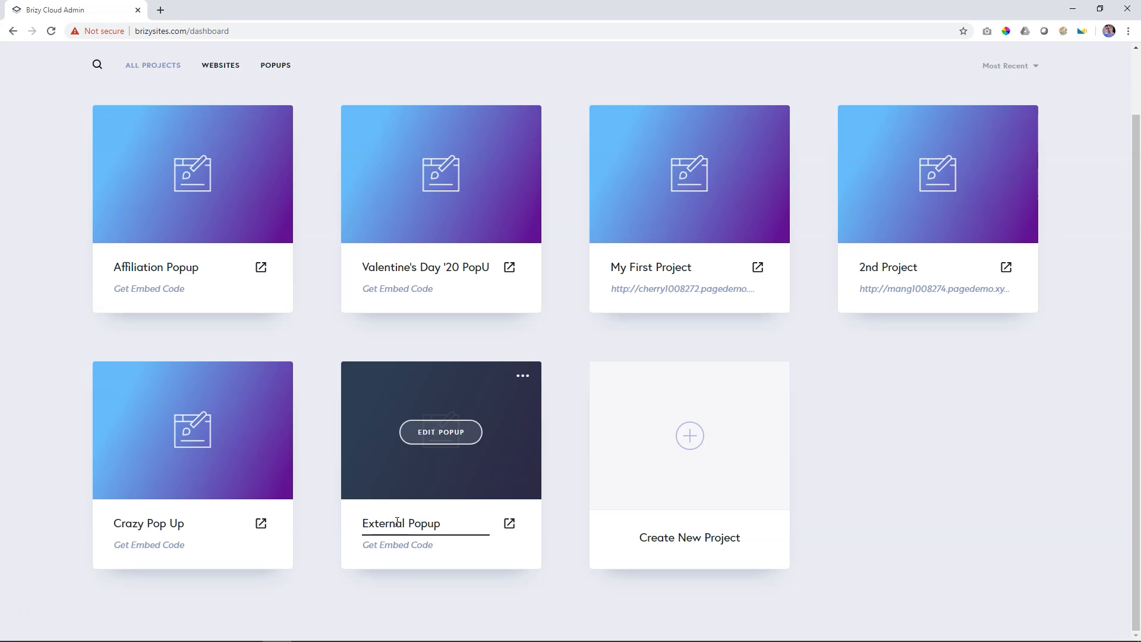
# Step: Fill External Popup with the 'Send us your brief' template and return to the dashboard
pyautogui.click(441, 432)
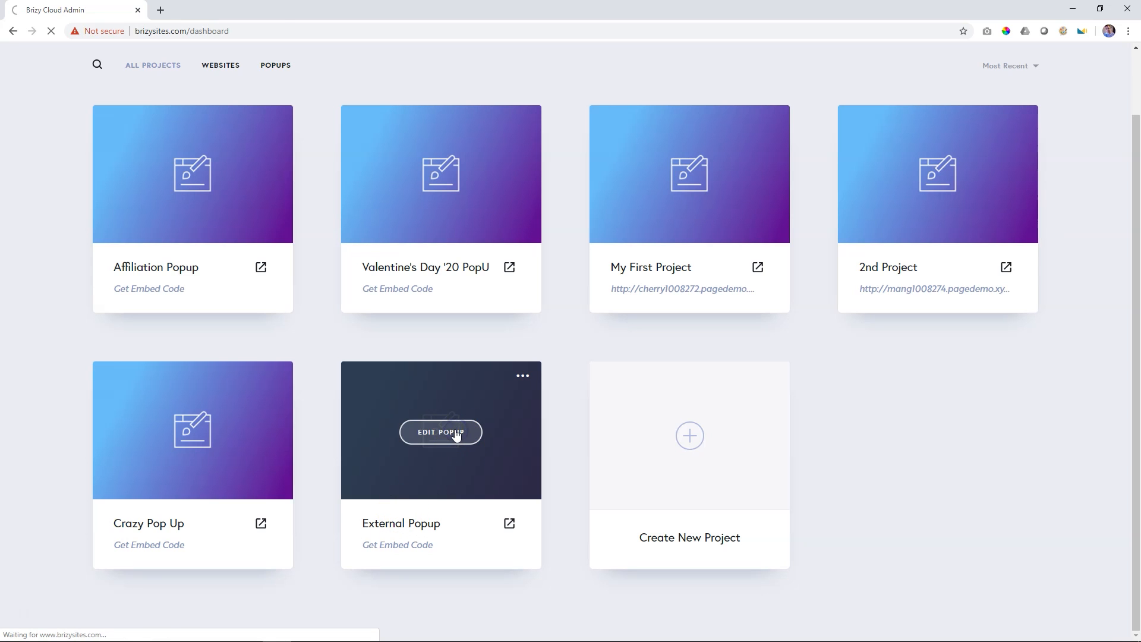
pyautogui.click(440, 431)
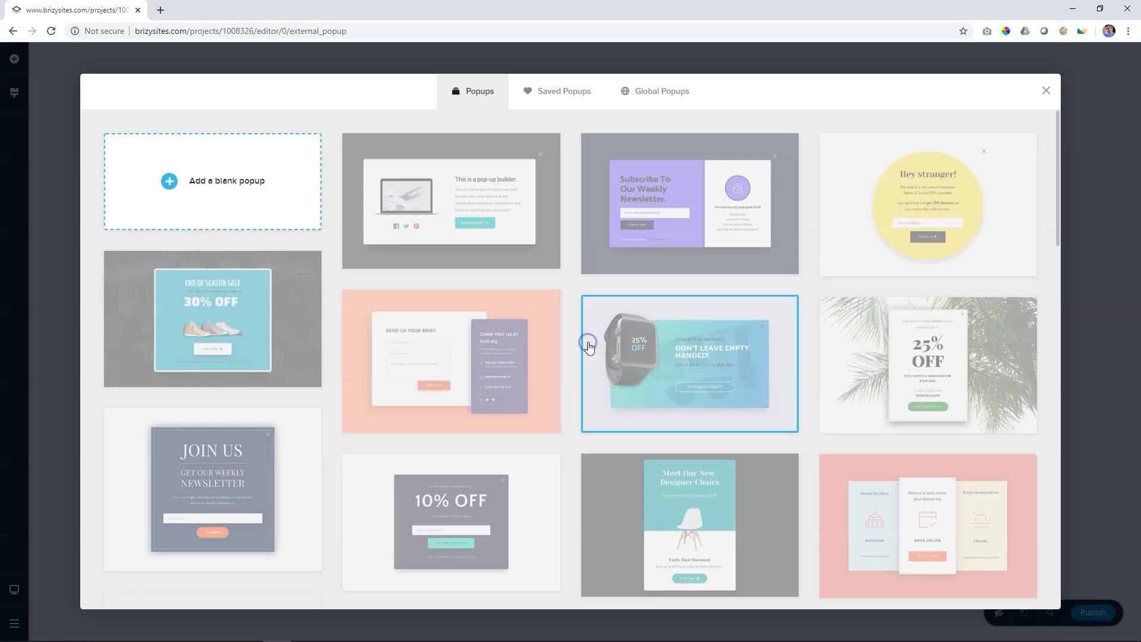
pyautogui.click(451, 362)
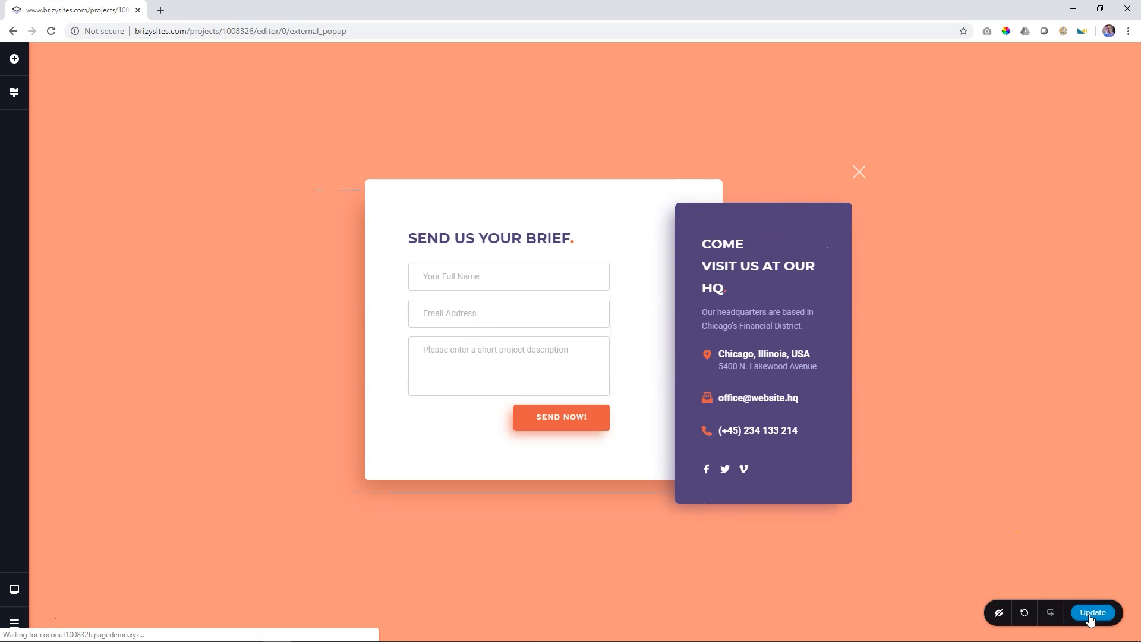
pyautogui.click(14, 624)
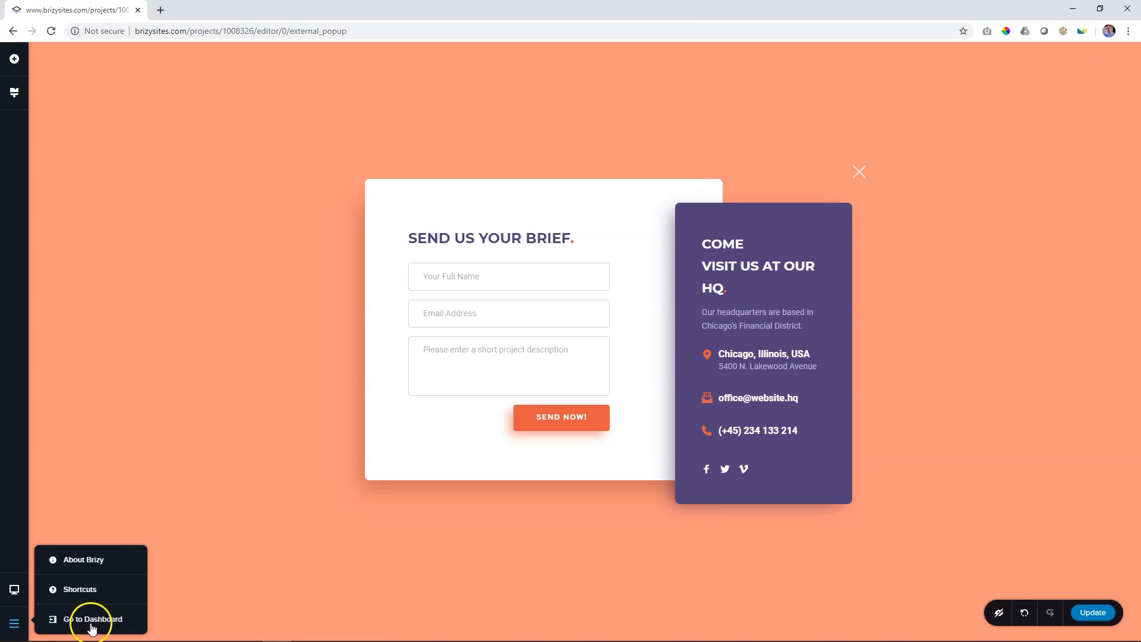
pyautogui.click(93, 622)
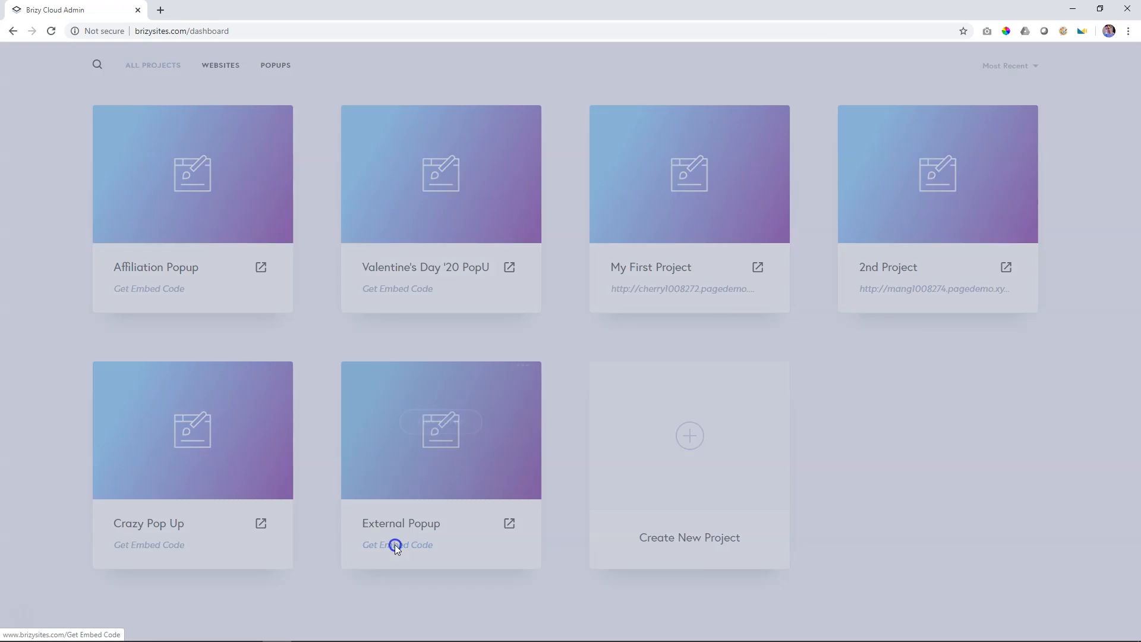
# Step: Copy External Popup's embed script for use on an external website
pyautogui.click(397, 544)
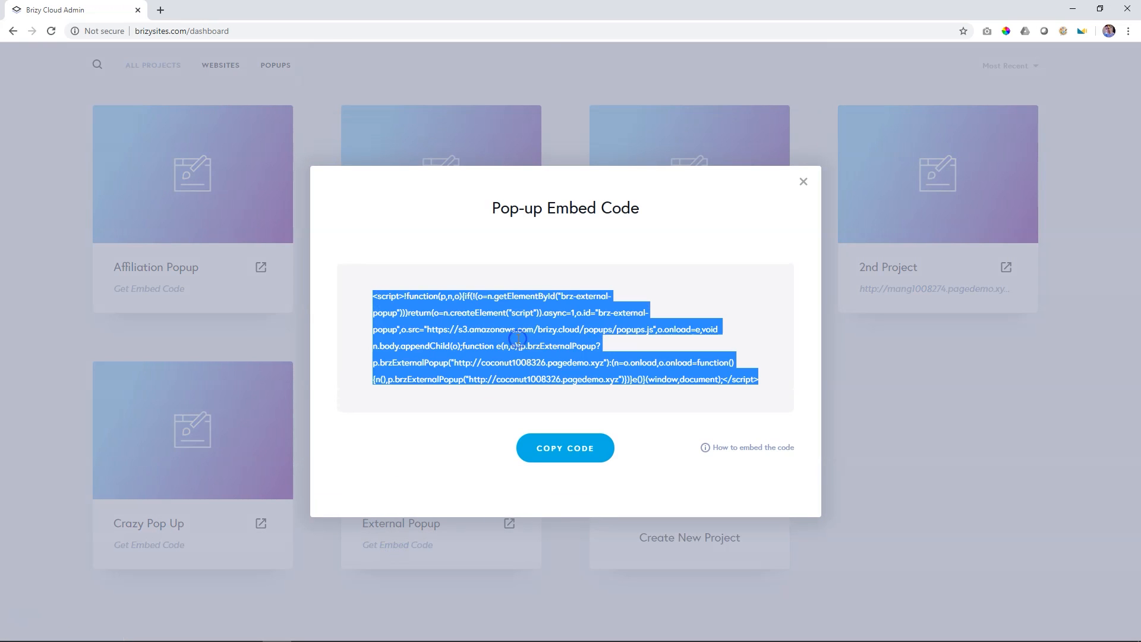
pyautogui.click(804, 182)
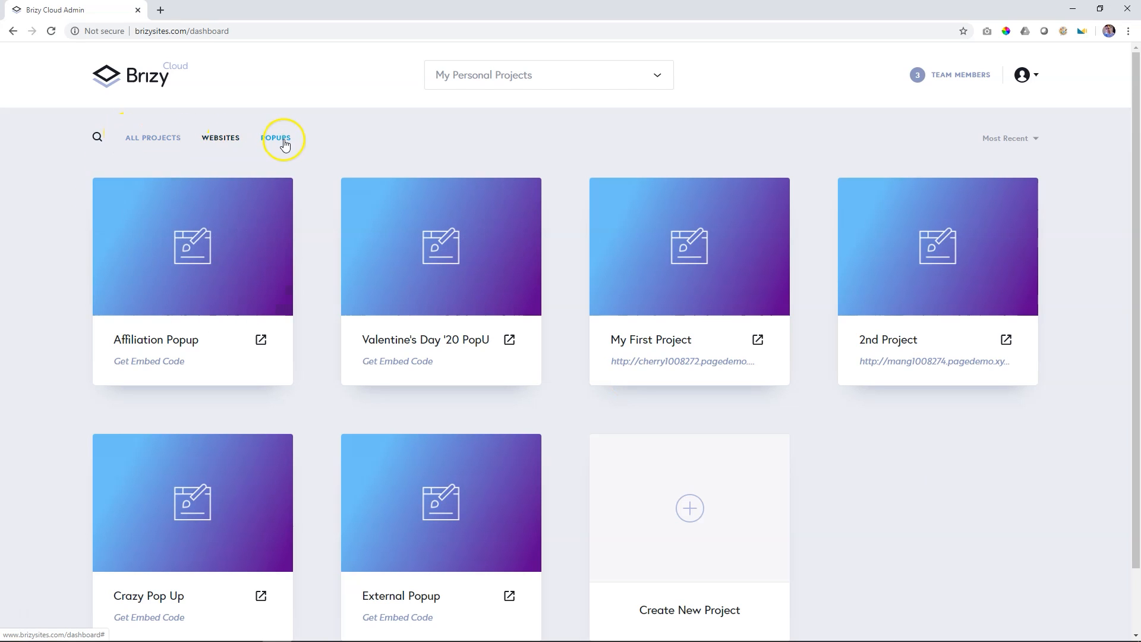
pyautogui.moveTo(587, 242)
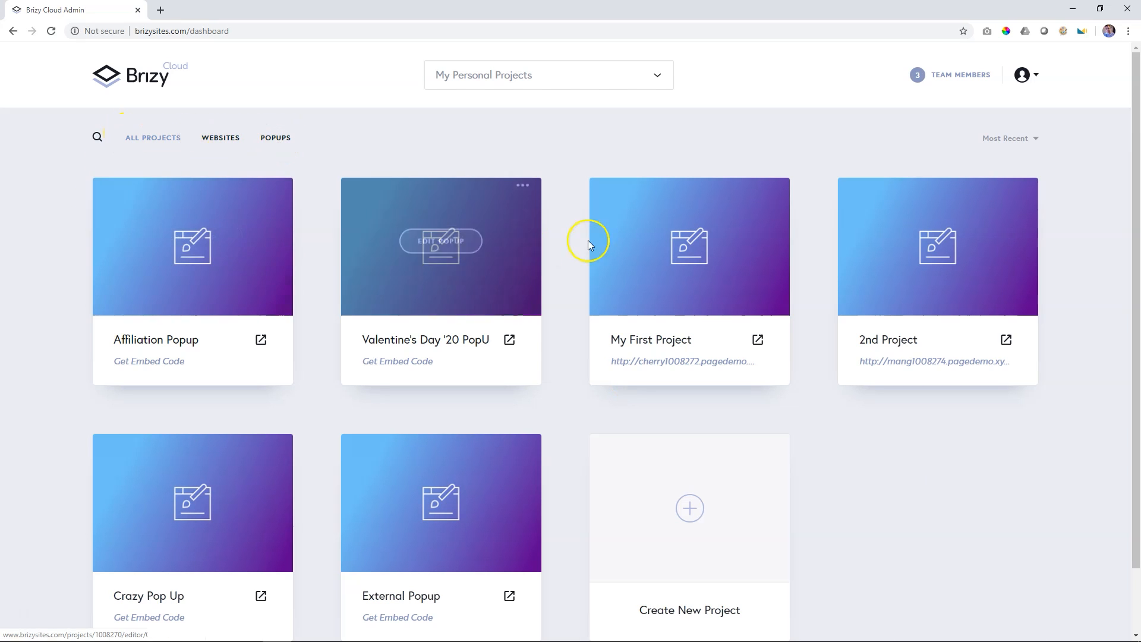
pyautogui.moveTo(143, 384)
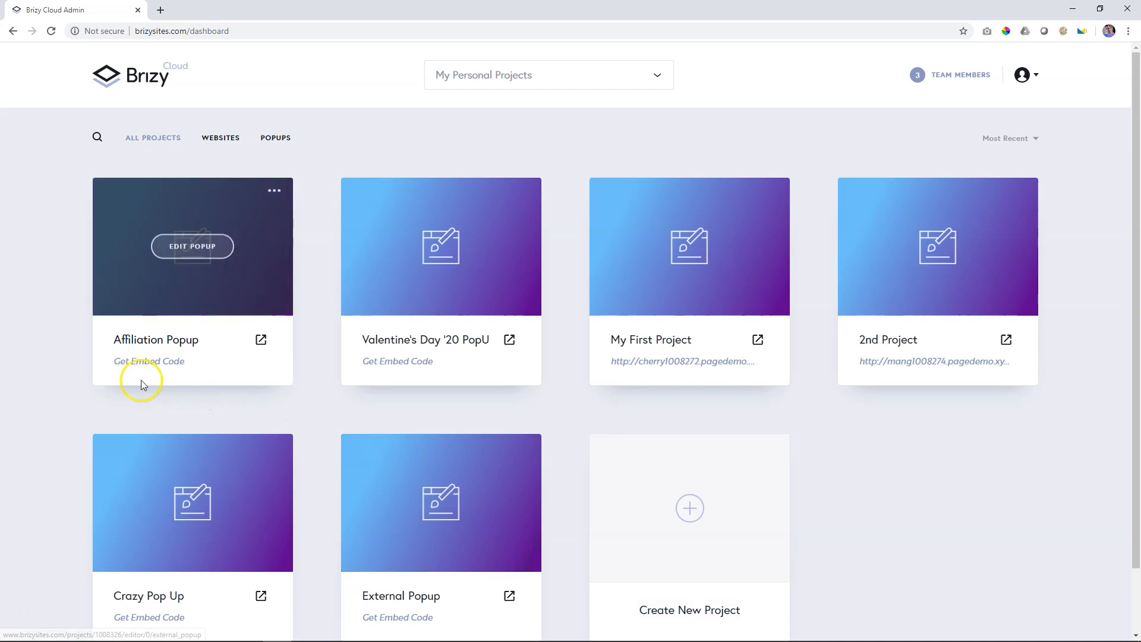
pyautogui.moveTo(221, 226)
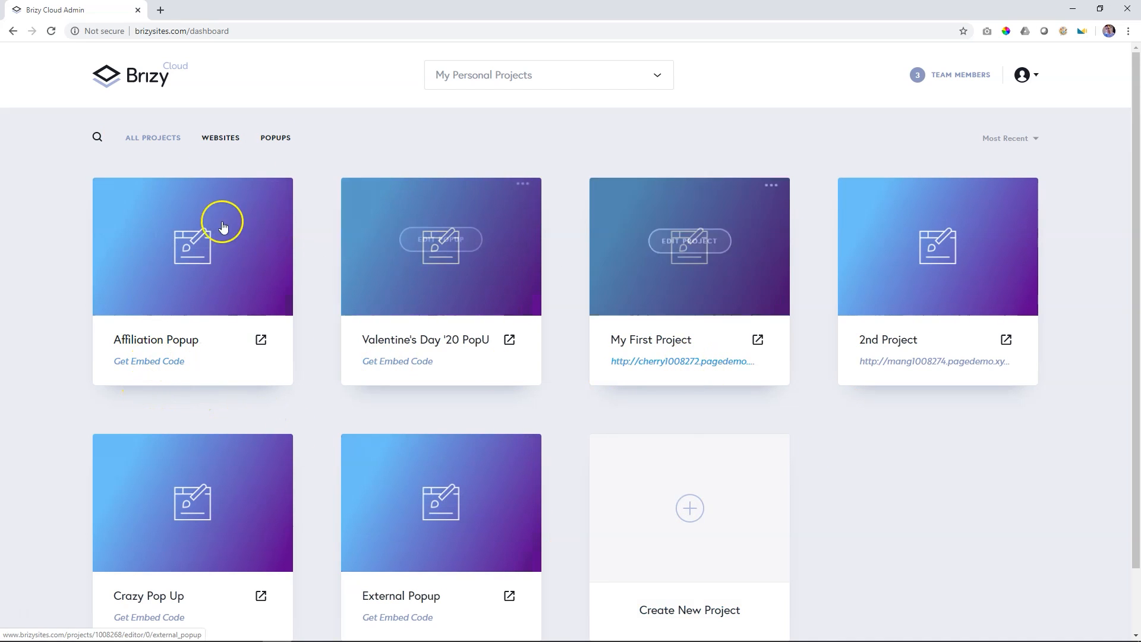
# Step: Filter the dashboard to popups only and sort them by date created
pyautogui.click(226, 138)
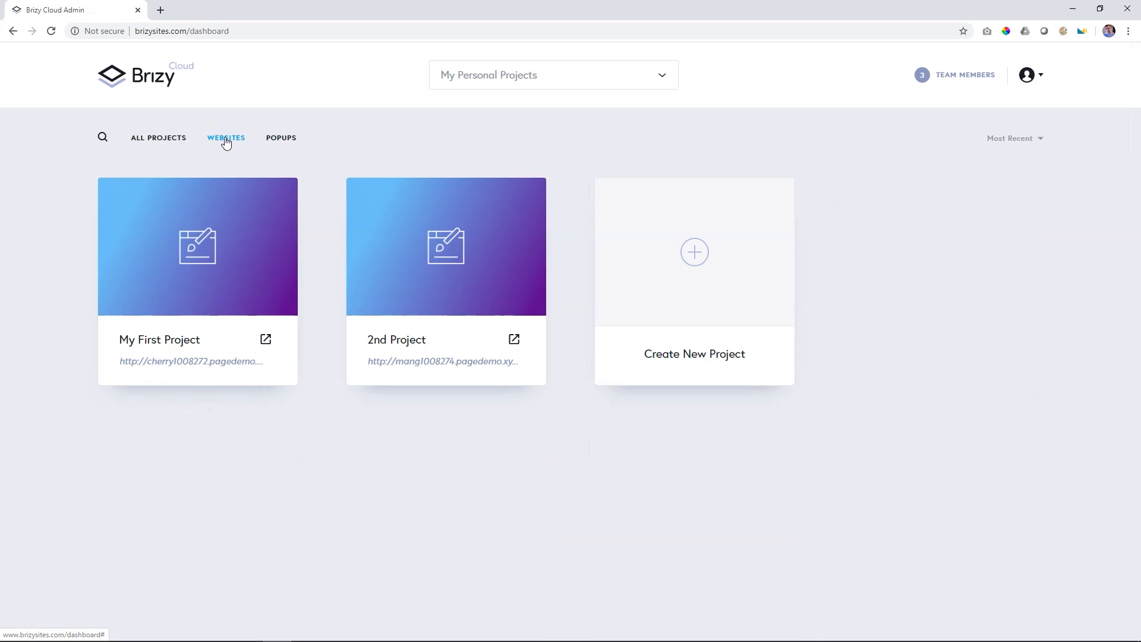
pyautogui.moveTo(447, 408)
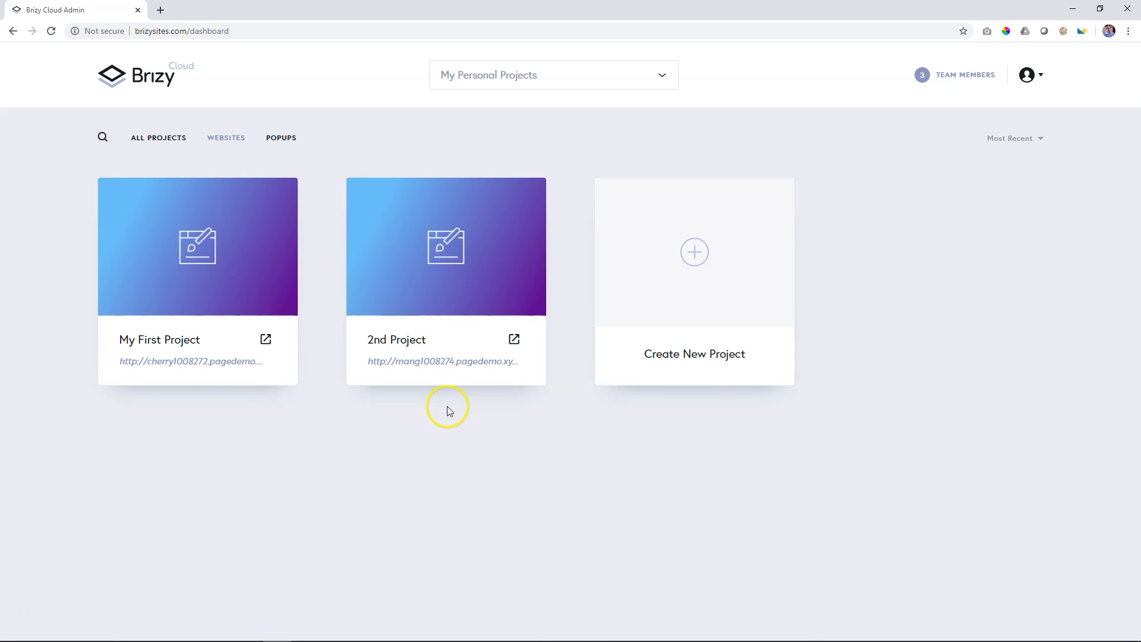
pyautogui.click(275, 138)
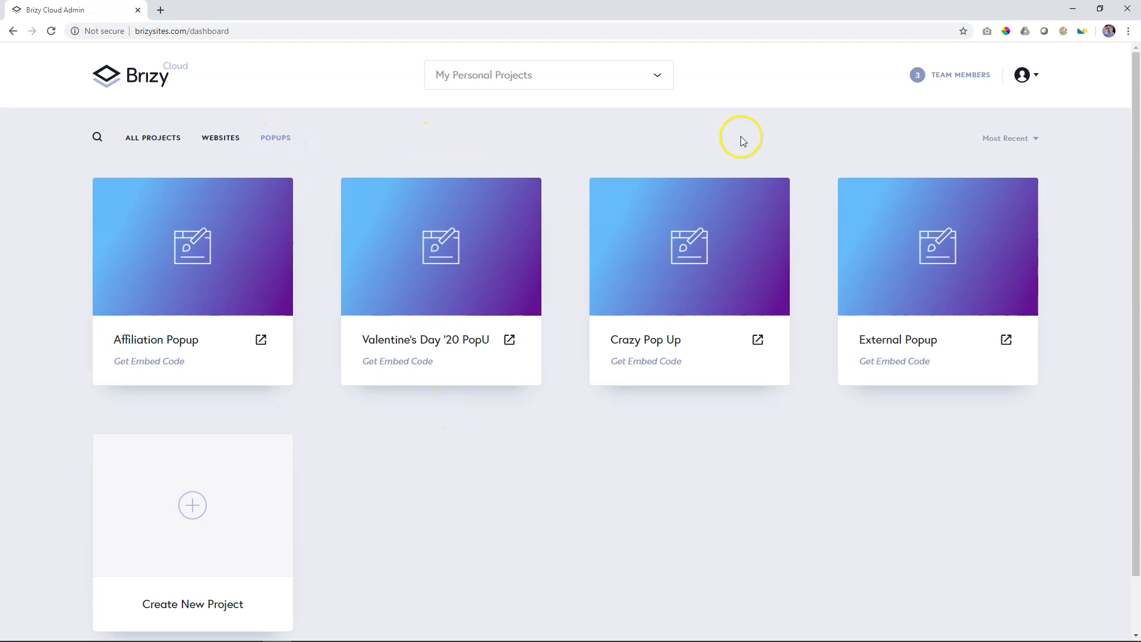
pyautogui.click(1006, 139)
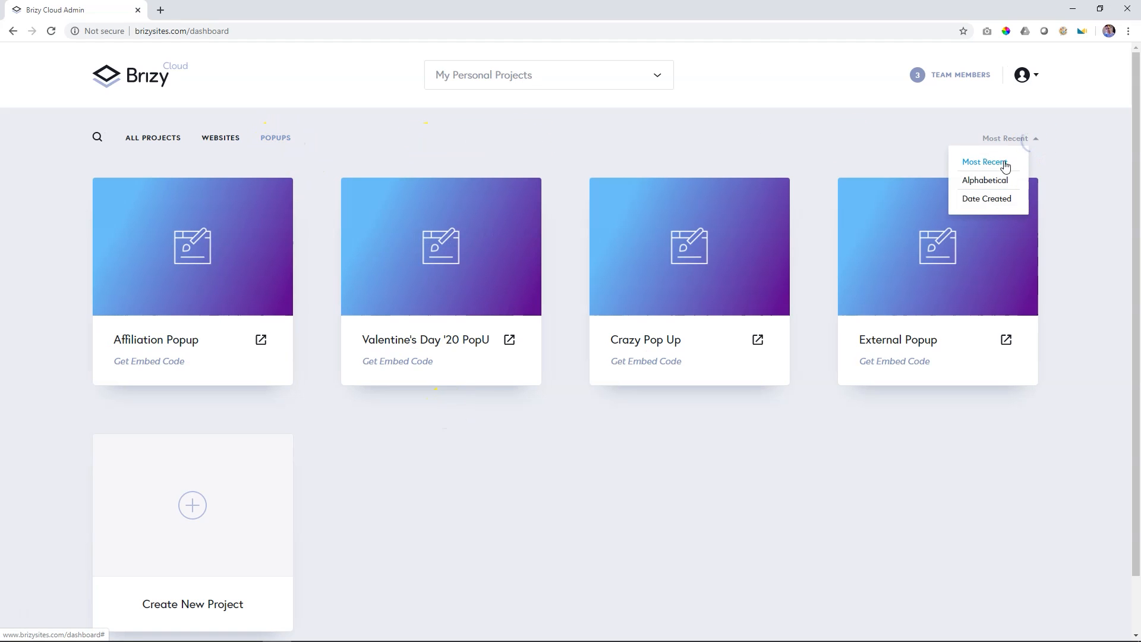
pyautogui.click(986, 198)
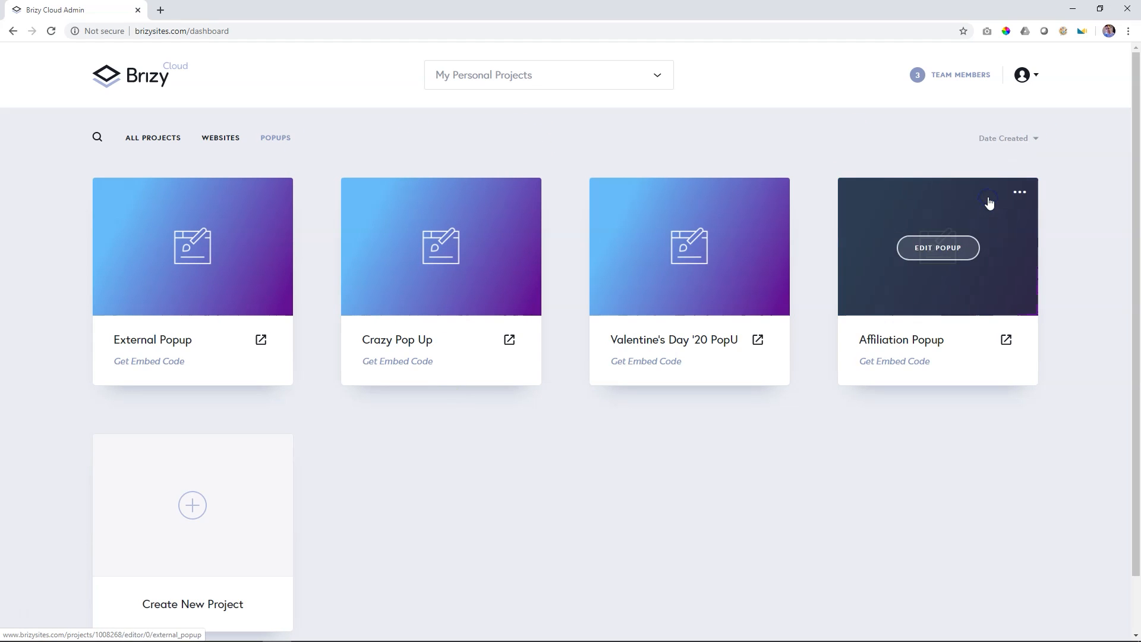
# Step: Re-sort the popups alphabetically, then back to most recent
pyautogui.click(1006, 139)
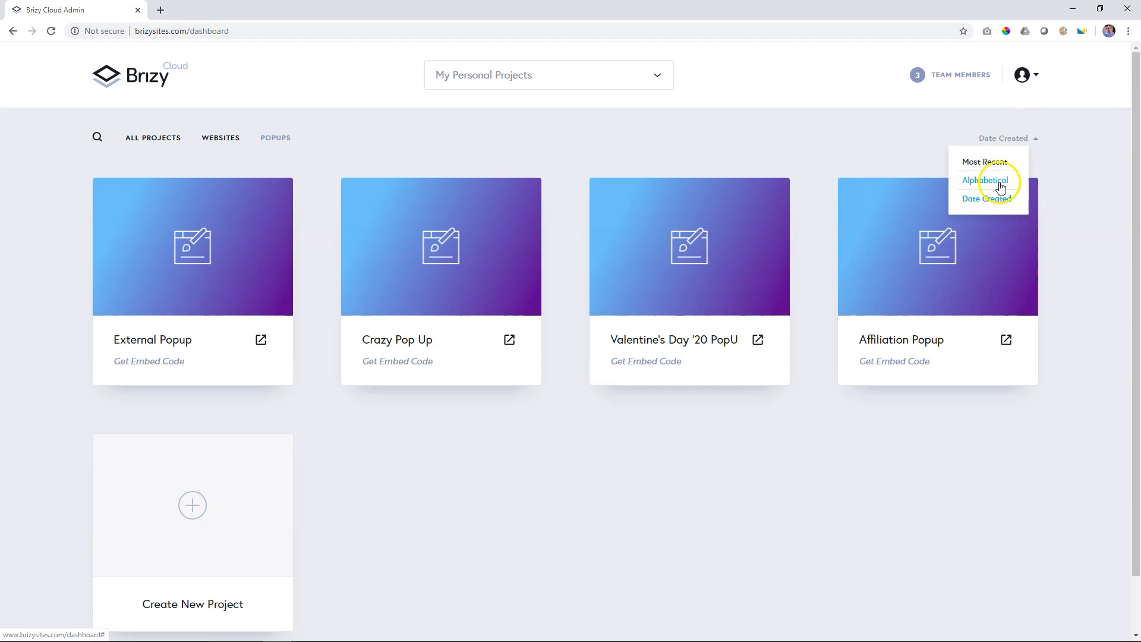
pyautogui.click(985, 180)
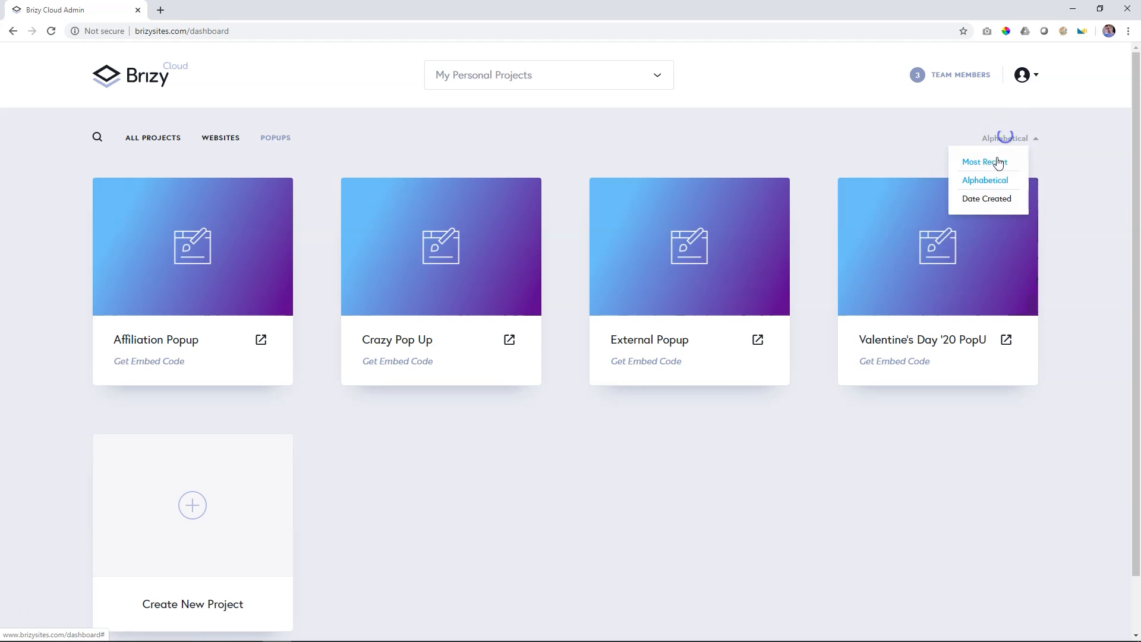
pyautogui.click(982, 161)
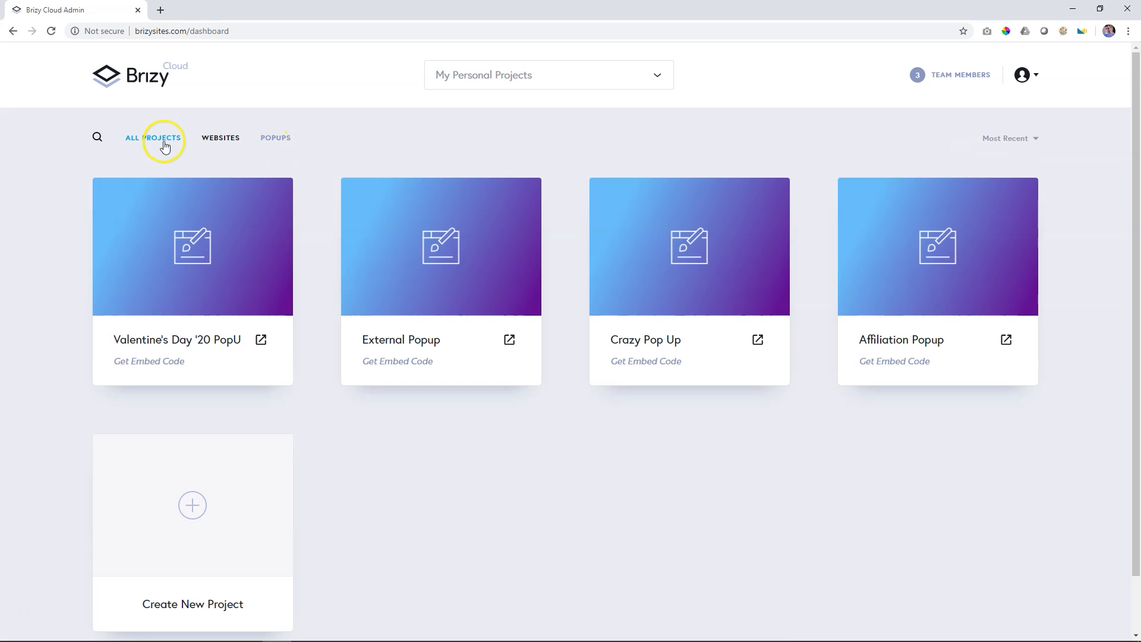
# Step: Add a new account named DeLouis' Spares
pyautogui.click(548, 74)
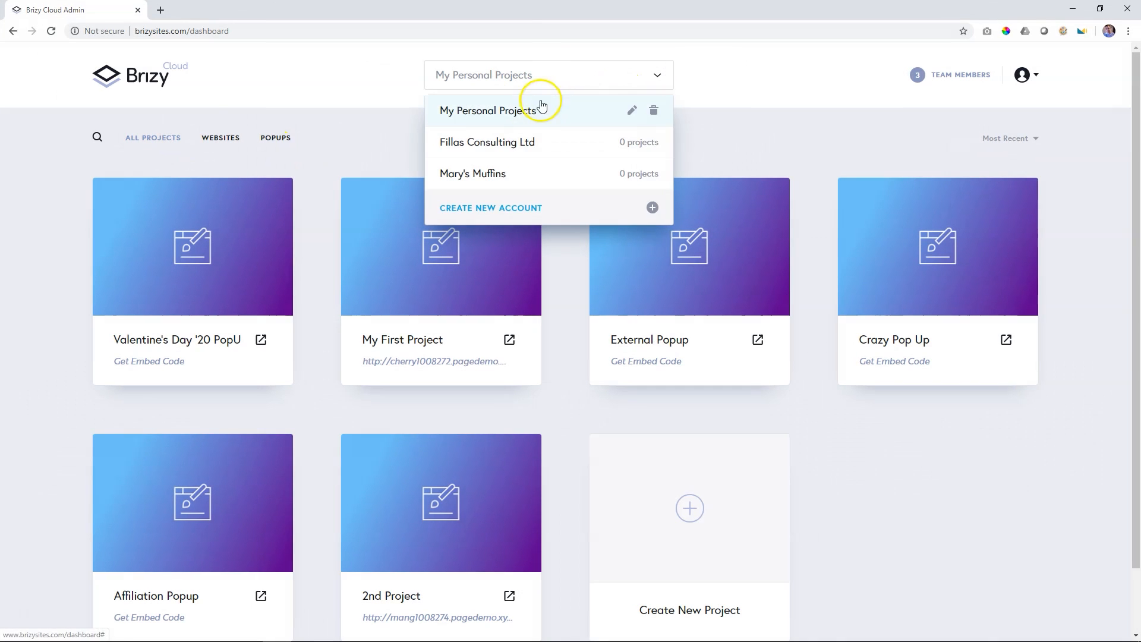
pyautogui.click(490, 208)
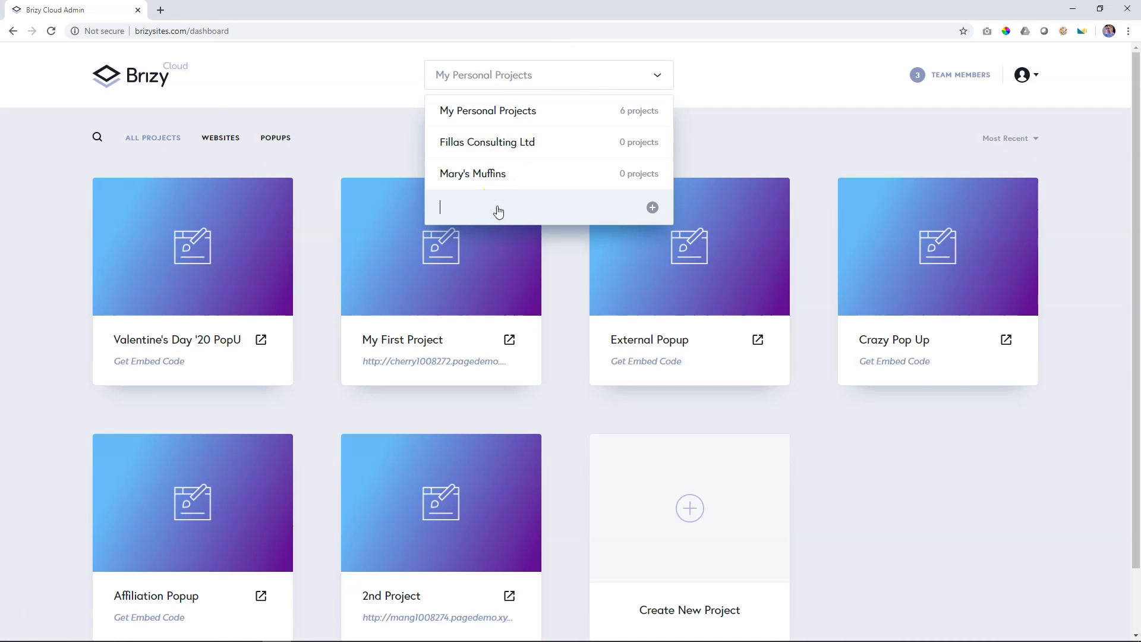
pyautogui.write('DeLo')
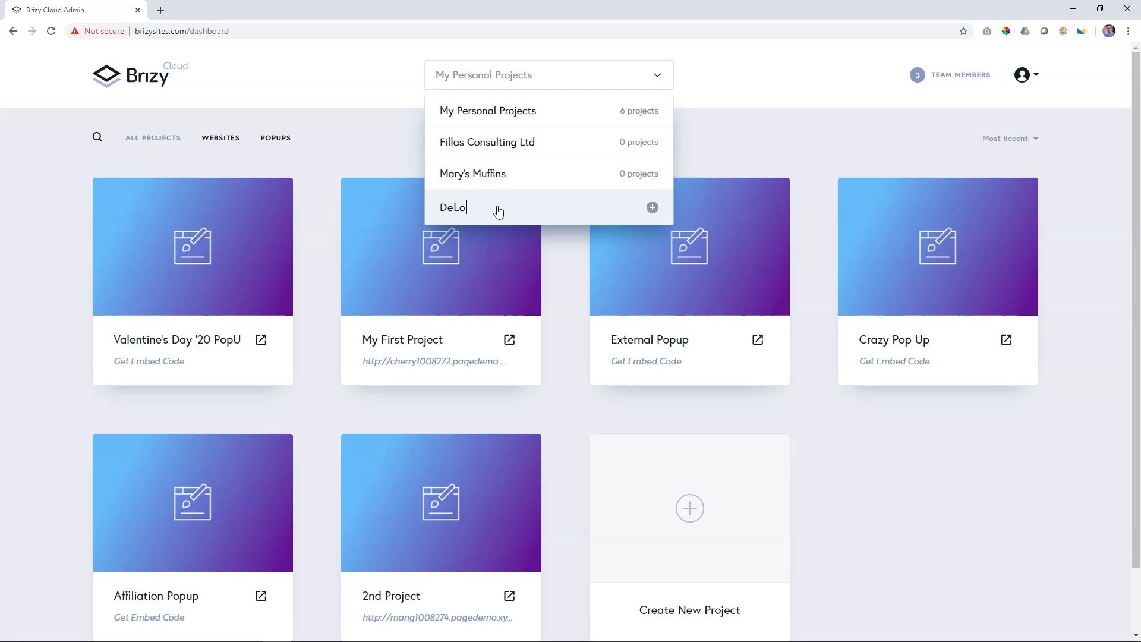
pyautogui.press('Backspace')
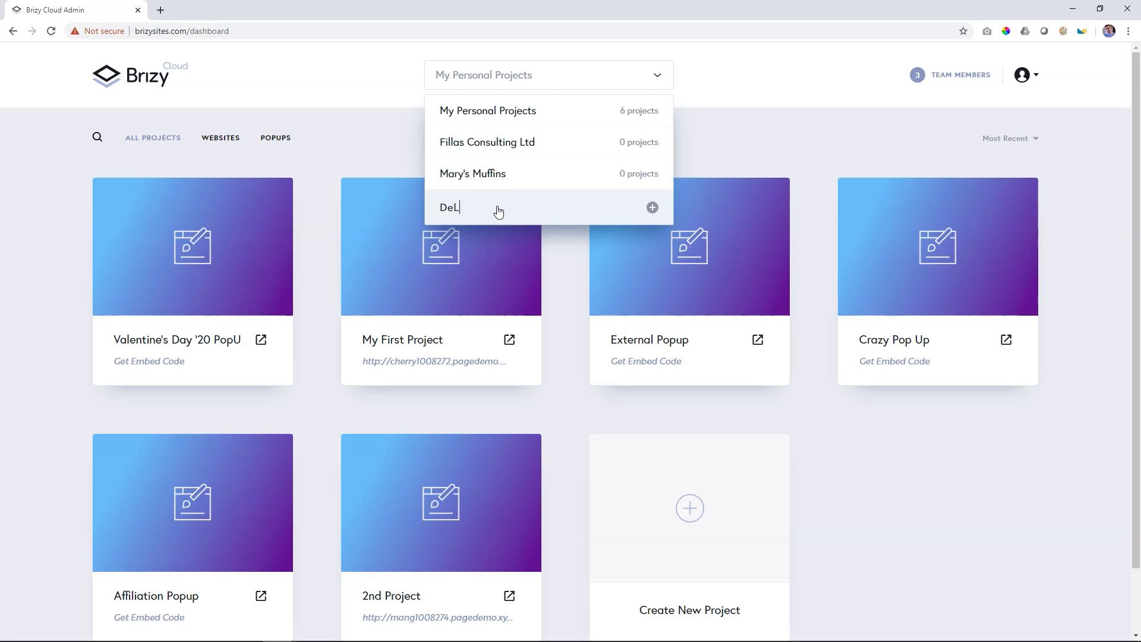
pyautogui.write("ouis' Spares")
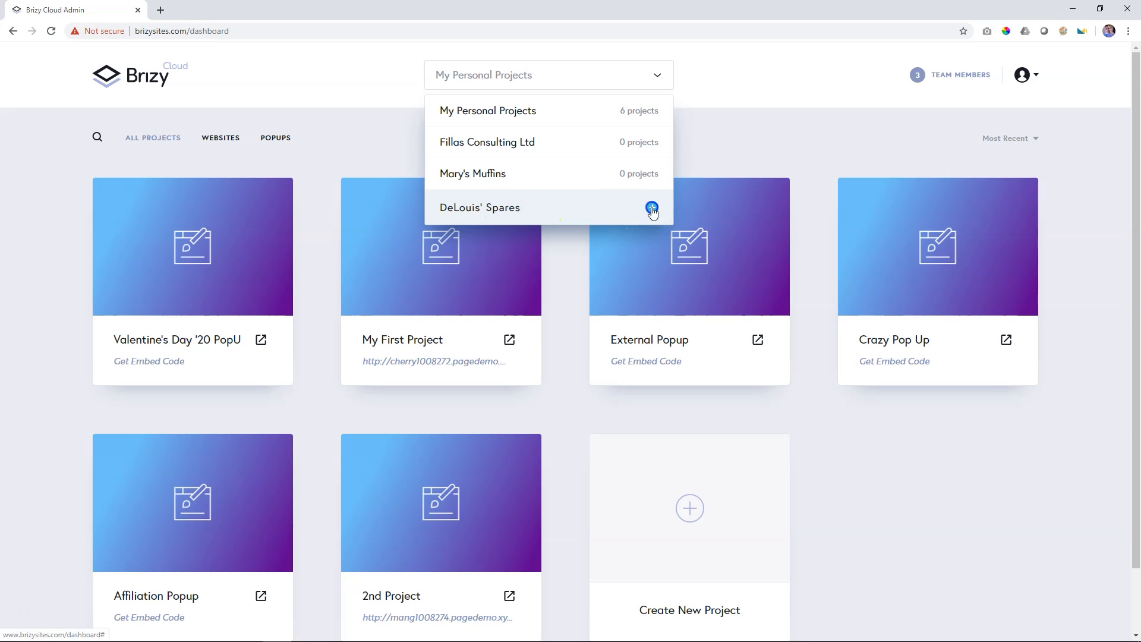
pyautogui.click(480, 207)
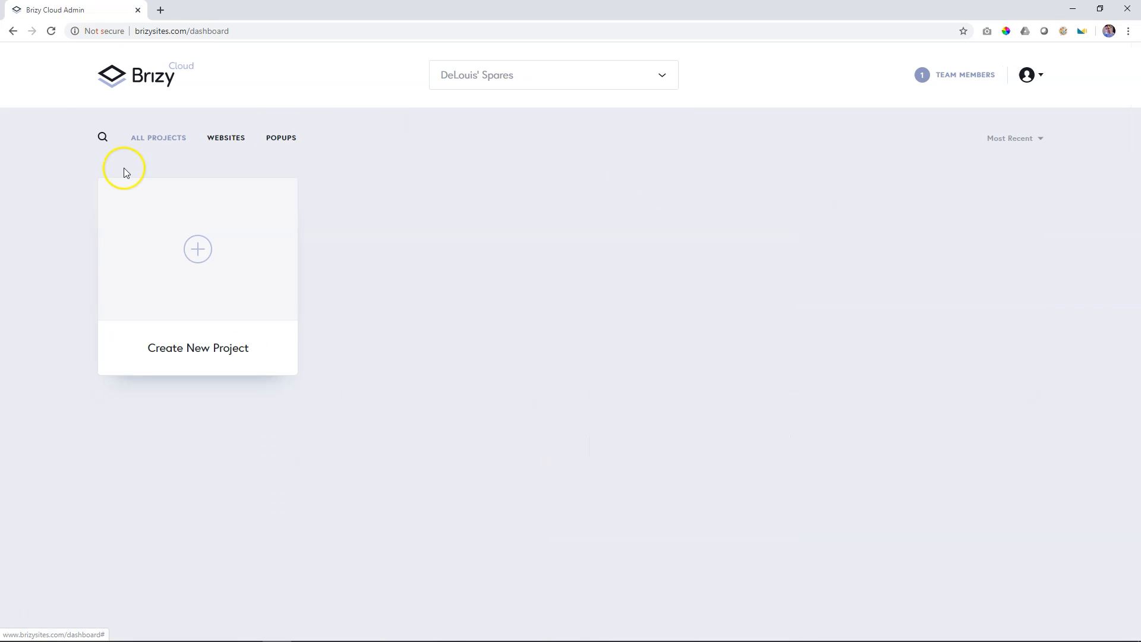
# Step: Rename the account to DeLouis' Tyres and switch to the Mary's Muffins account
pyautogui.click(552, 75)
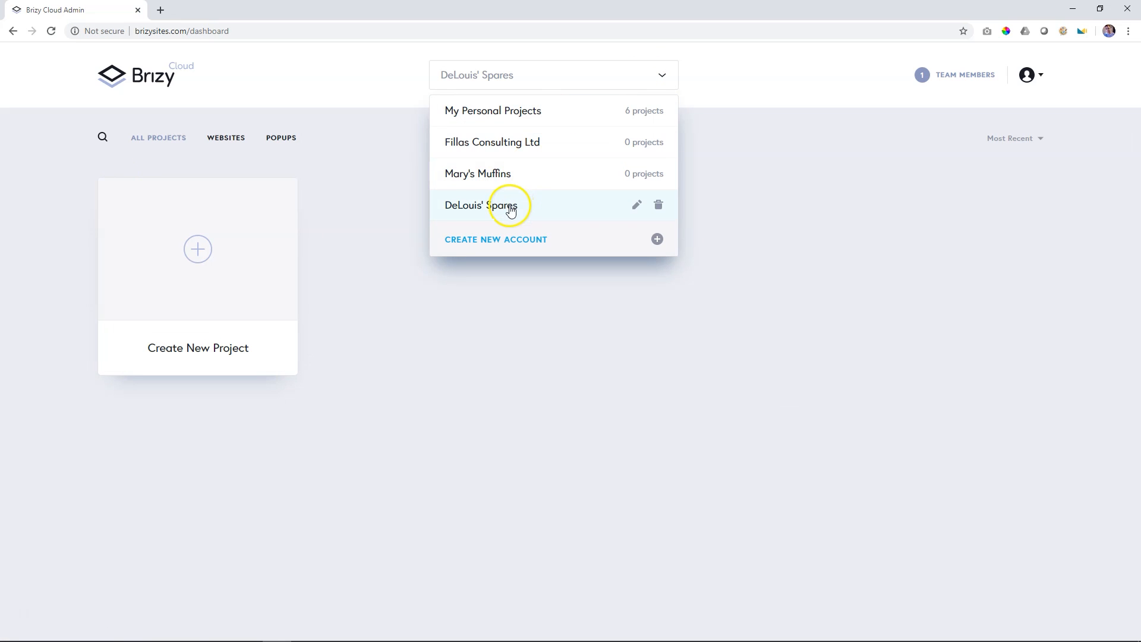
pyautogui.click(636, 204)
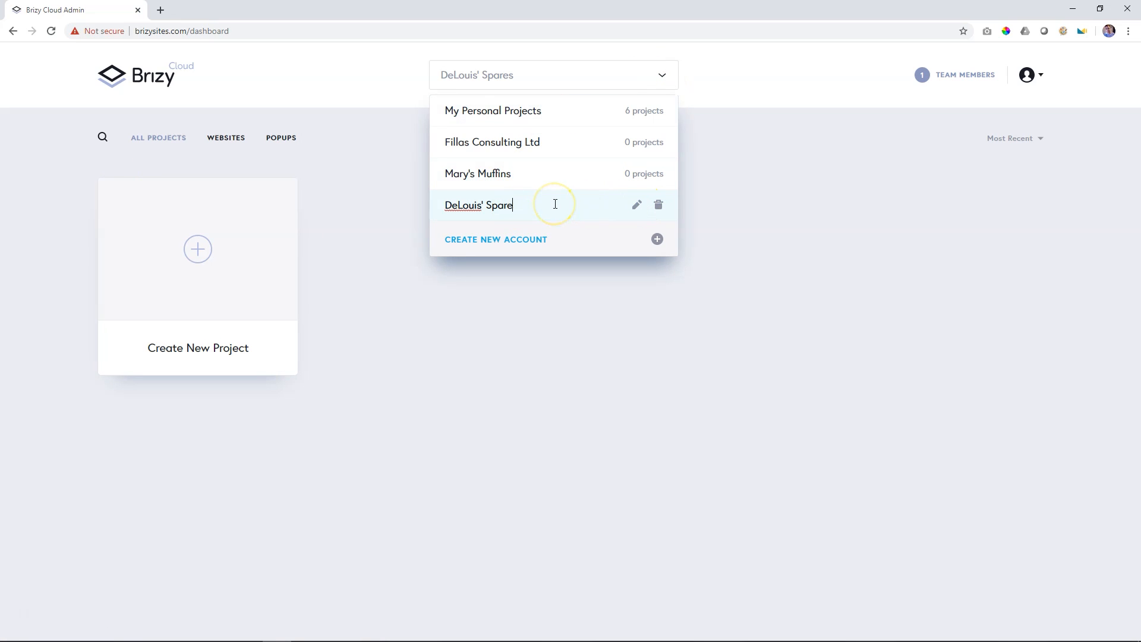
pyautogui.write('Tyres')
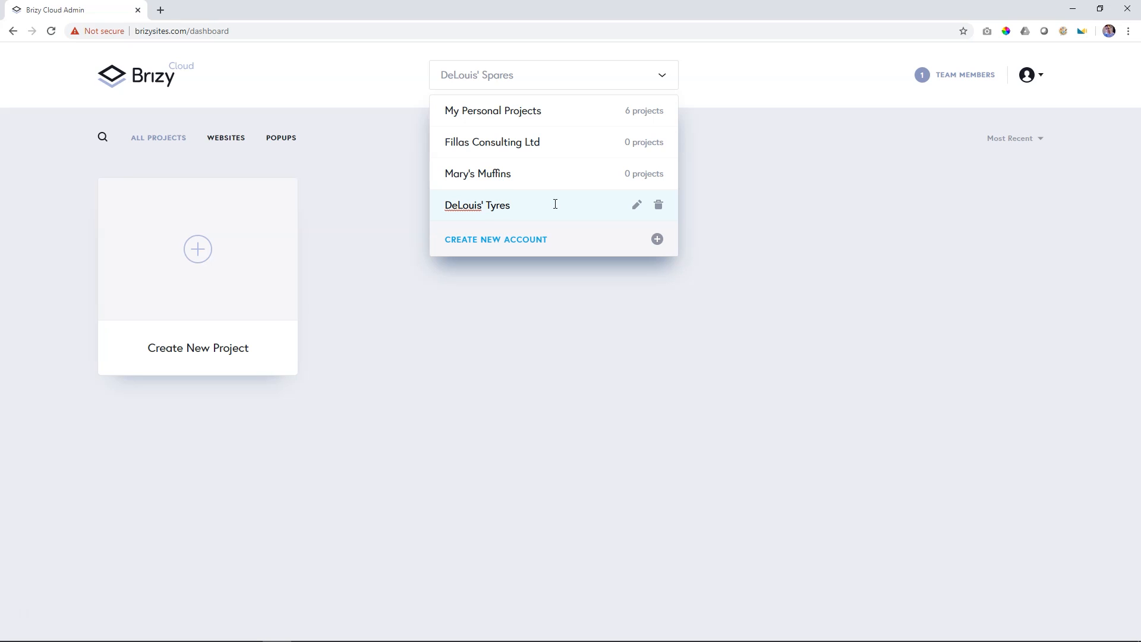
pyautogui.click(477, 204)
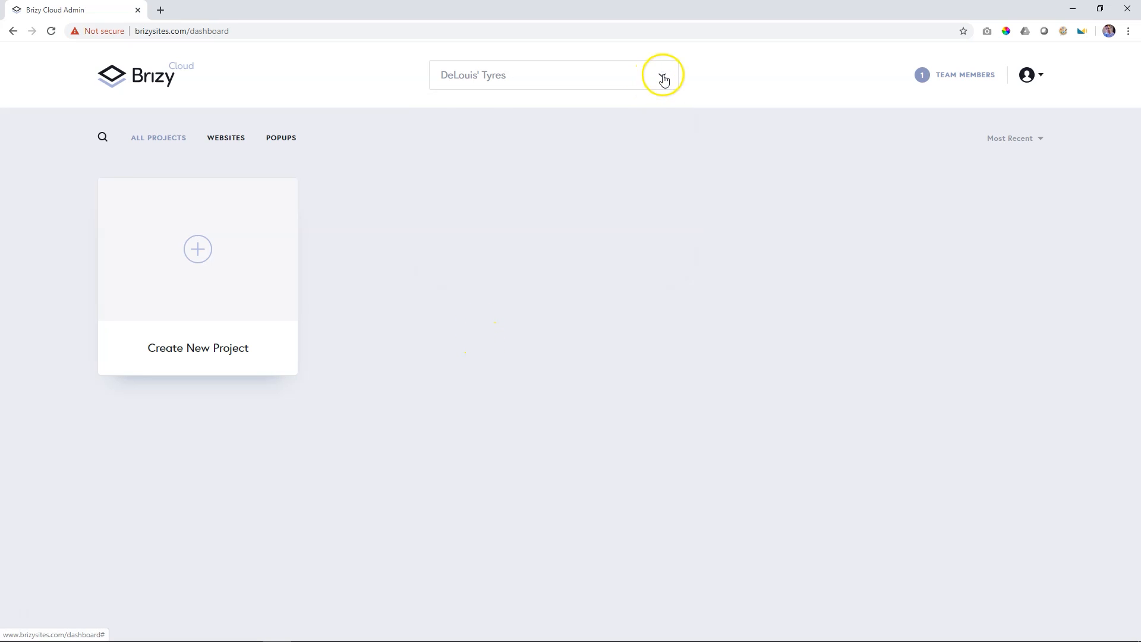
pyautogui.click(661, 75)
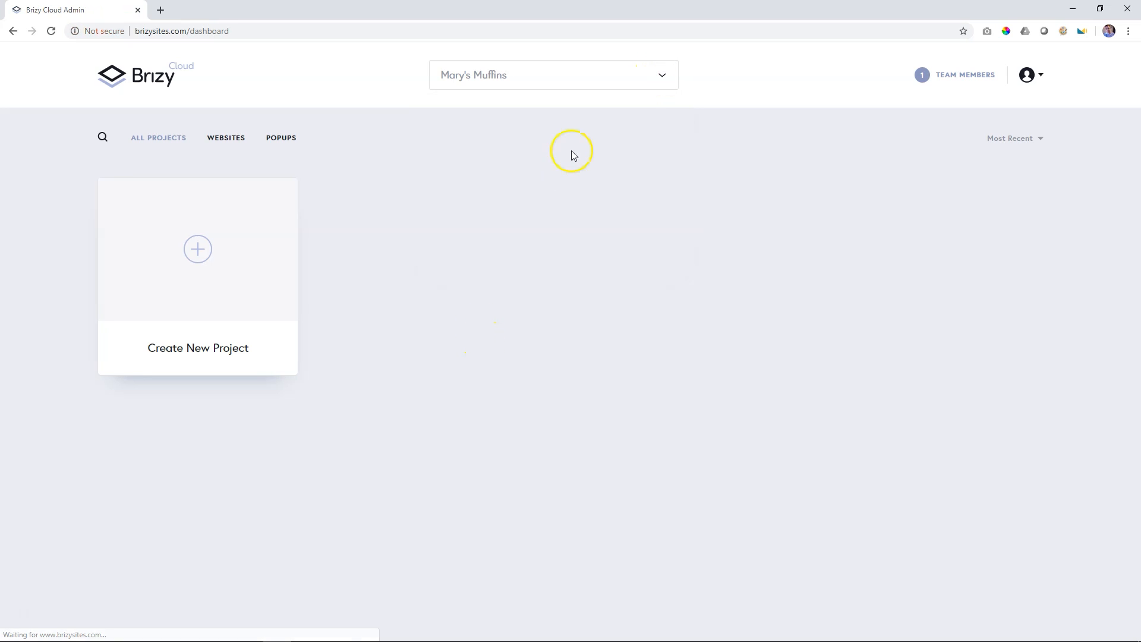
pyautogui.moveTo(662, 175)
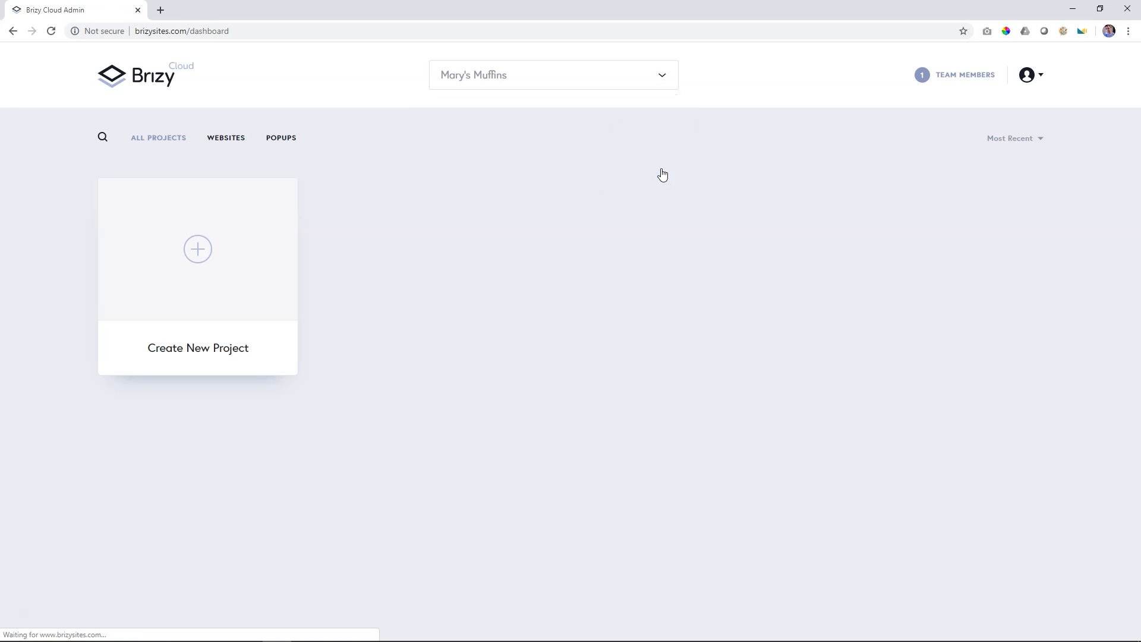
pyautogui.click(551, 75)
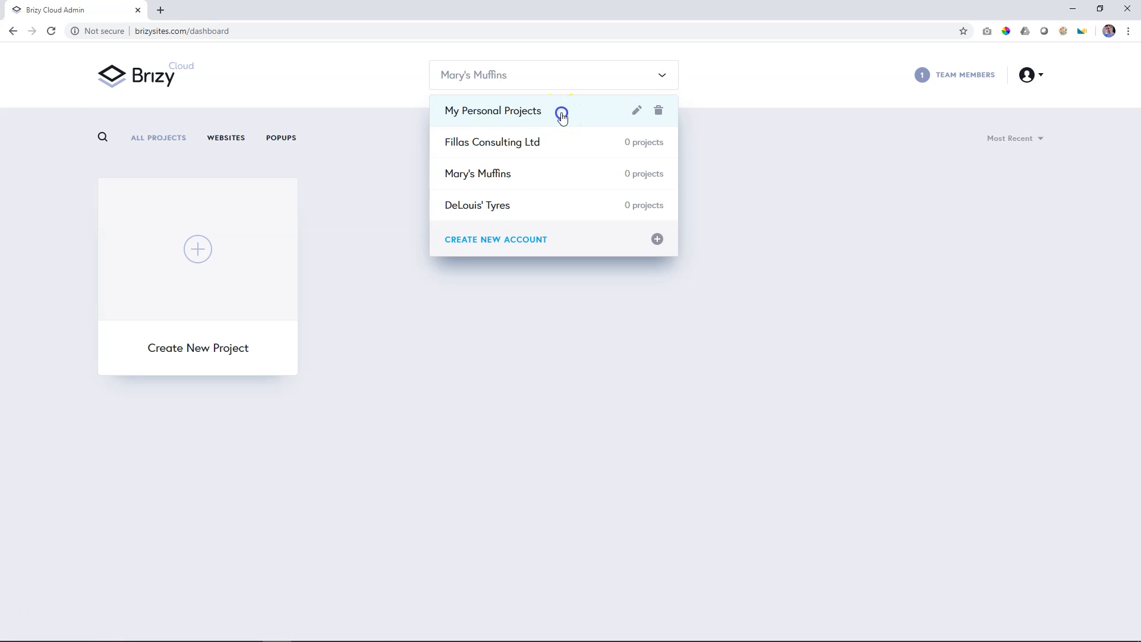
# Step: Switch to My Personal Projects, view its team members and try the Designer role on the pending member
pyautogui.click(492, 110)
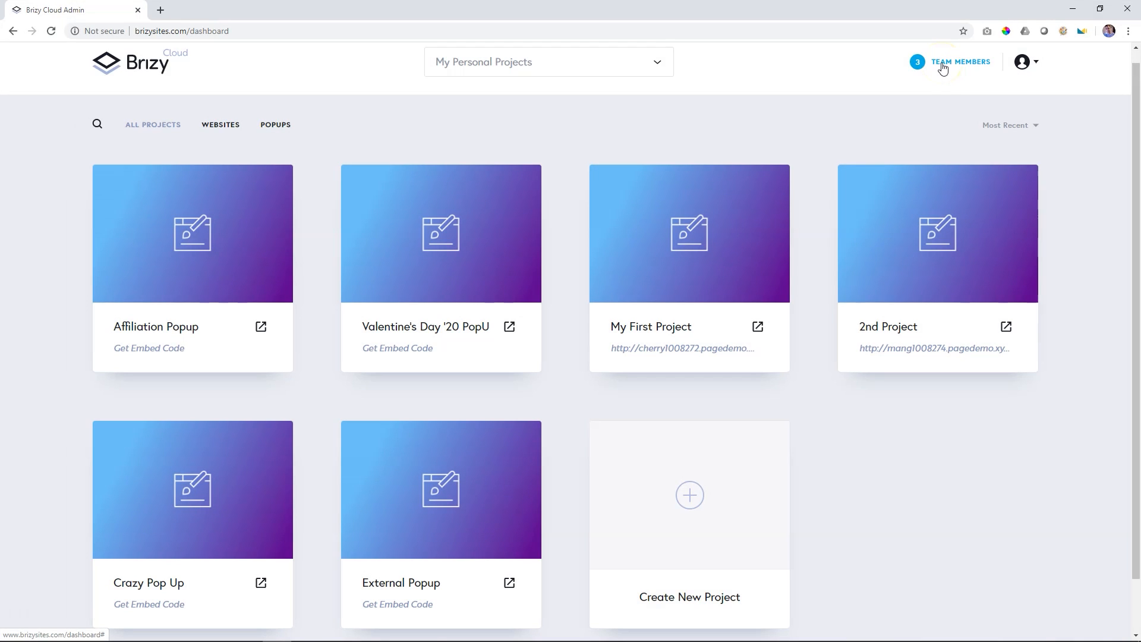
pyautogui.click(960, 62)
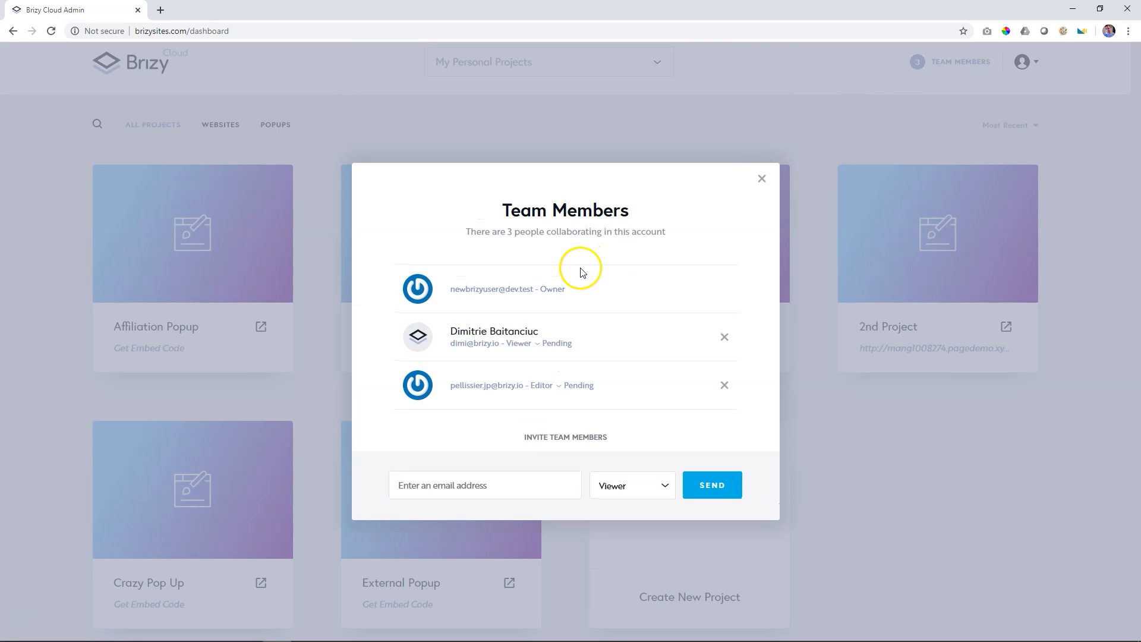
pyautogui.moveTo(681, 465)
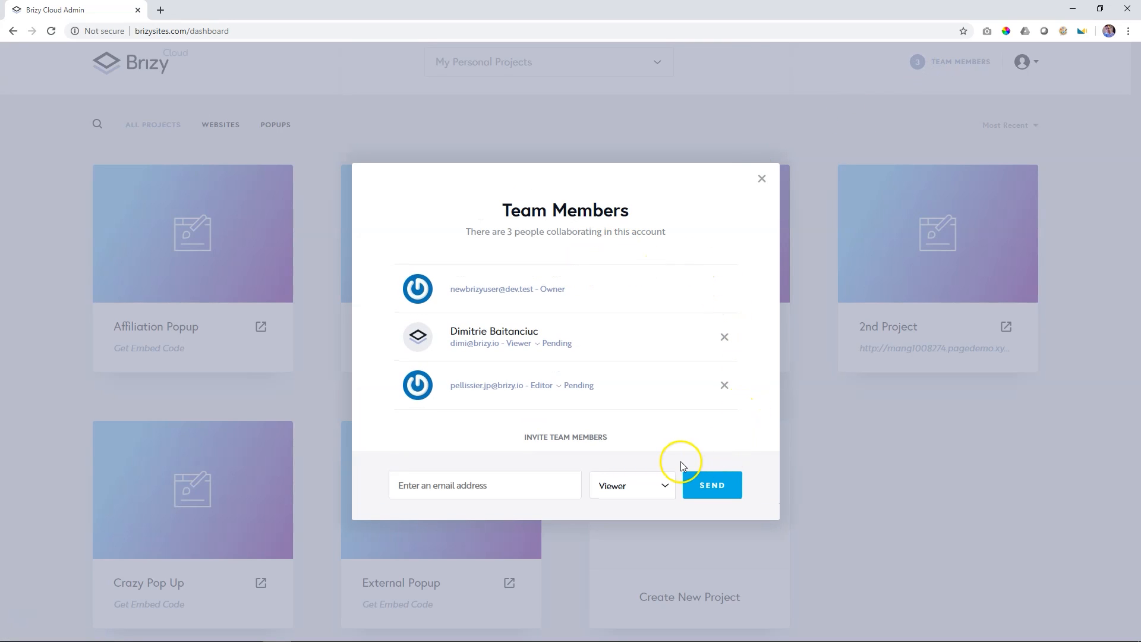
pyautogui.click(518, 343)
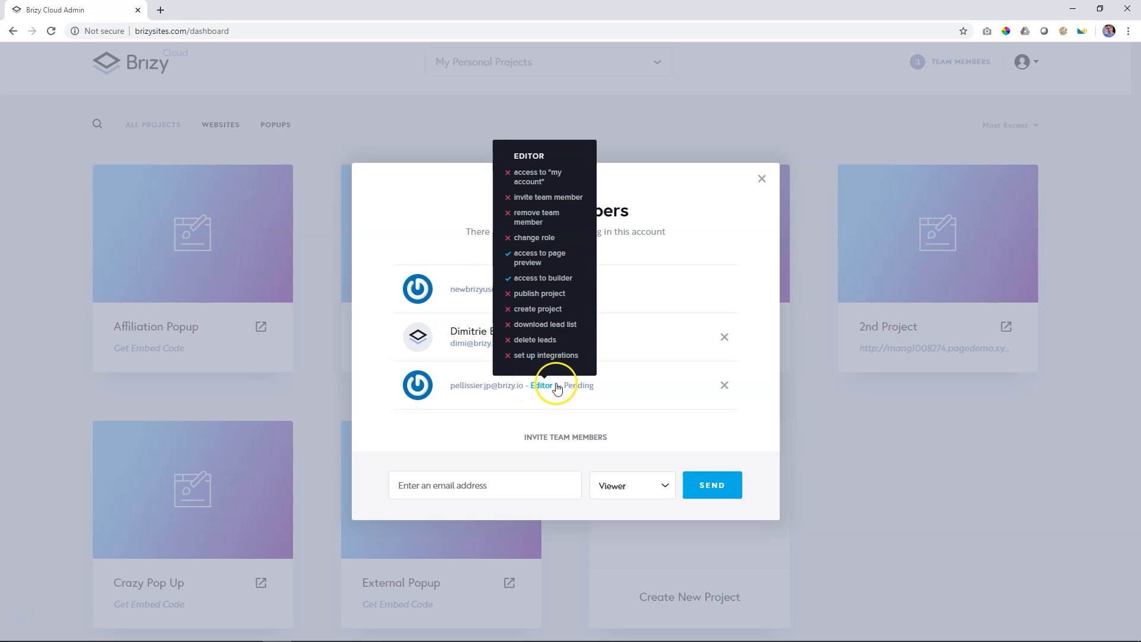
pyautogui.click(542, 385)
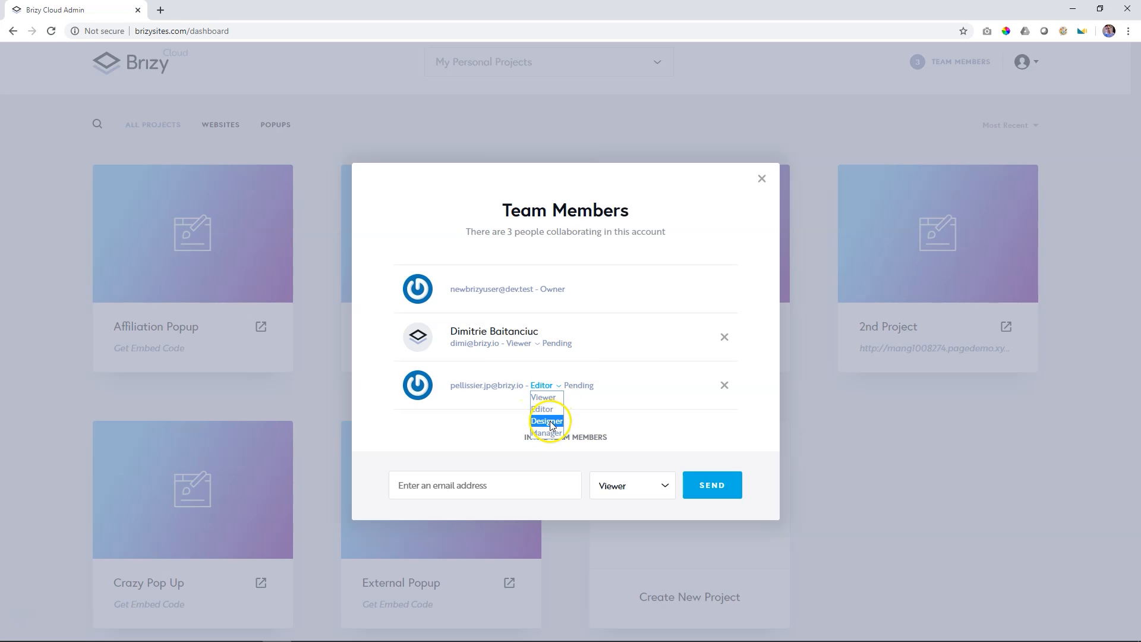
pyautogui.click(547, 421)
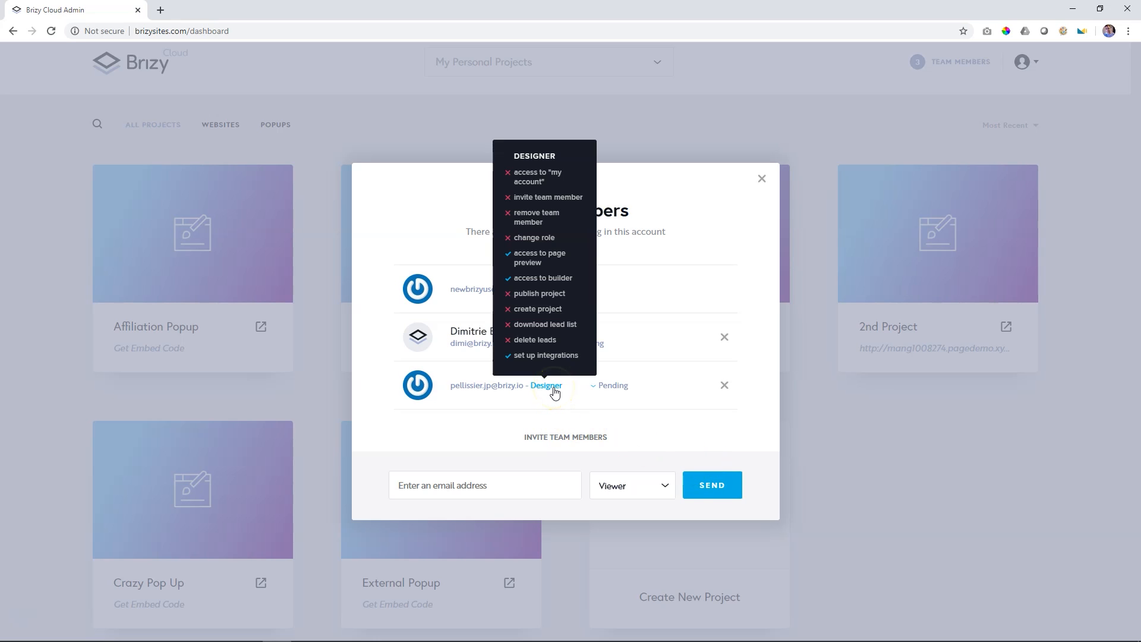
# Step: Try the Manager role, revert the pending member to Editor and leave the team overview
pyautogui.click(548, 385)
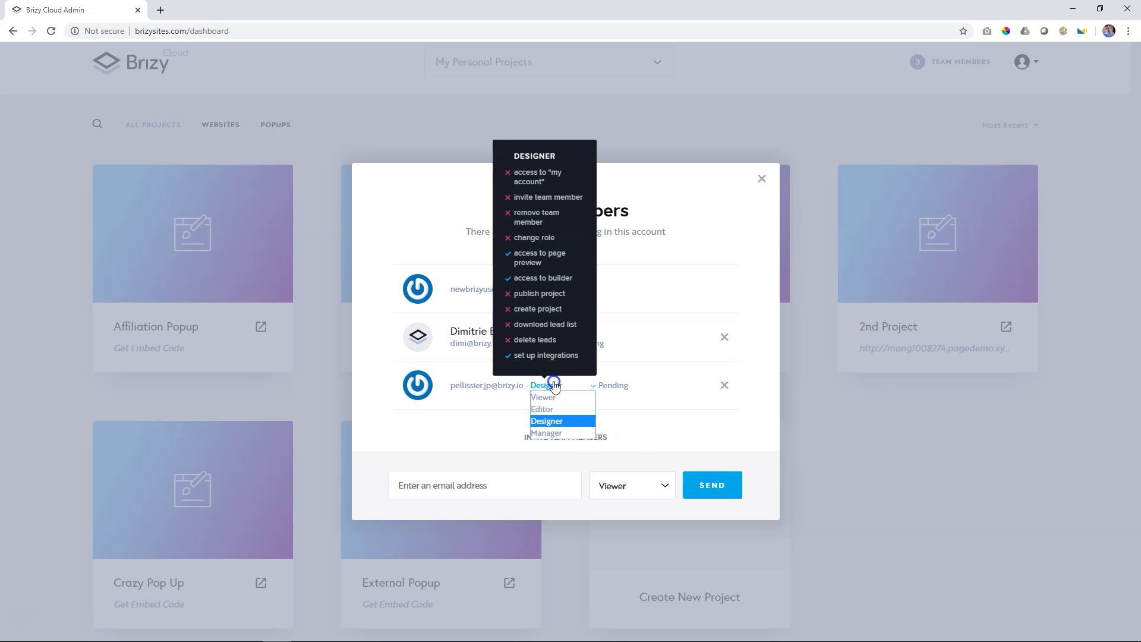
pyautogui.click(546, 433)
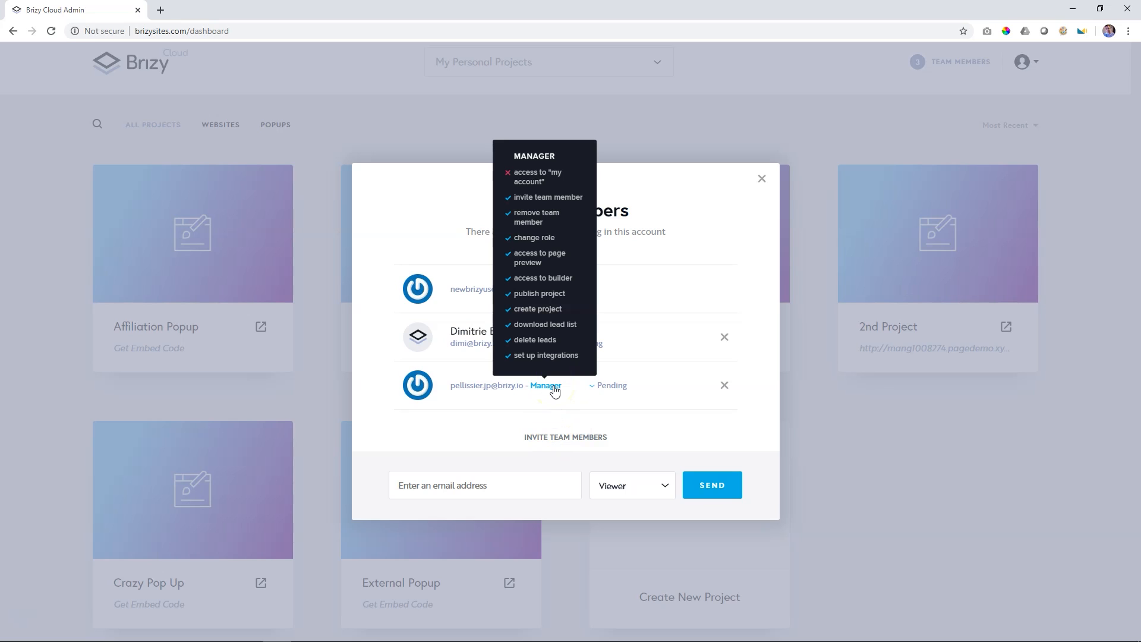
pyautogui.click(551, 385)
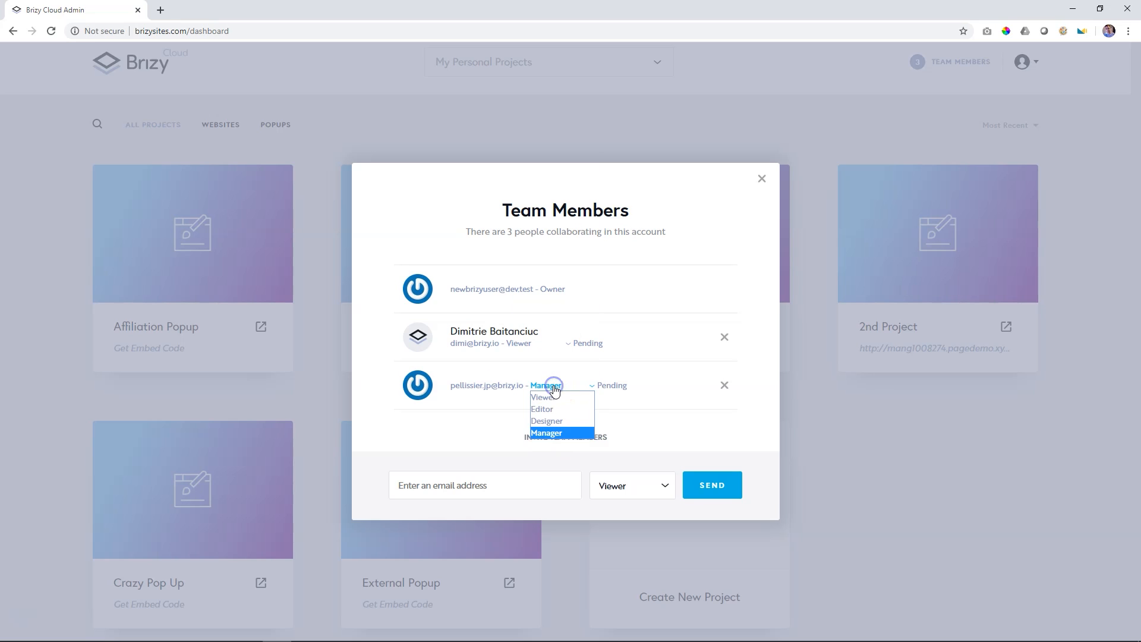
pyautogui.click(542, 409)
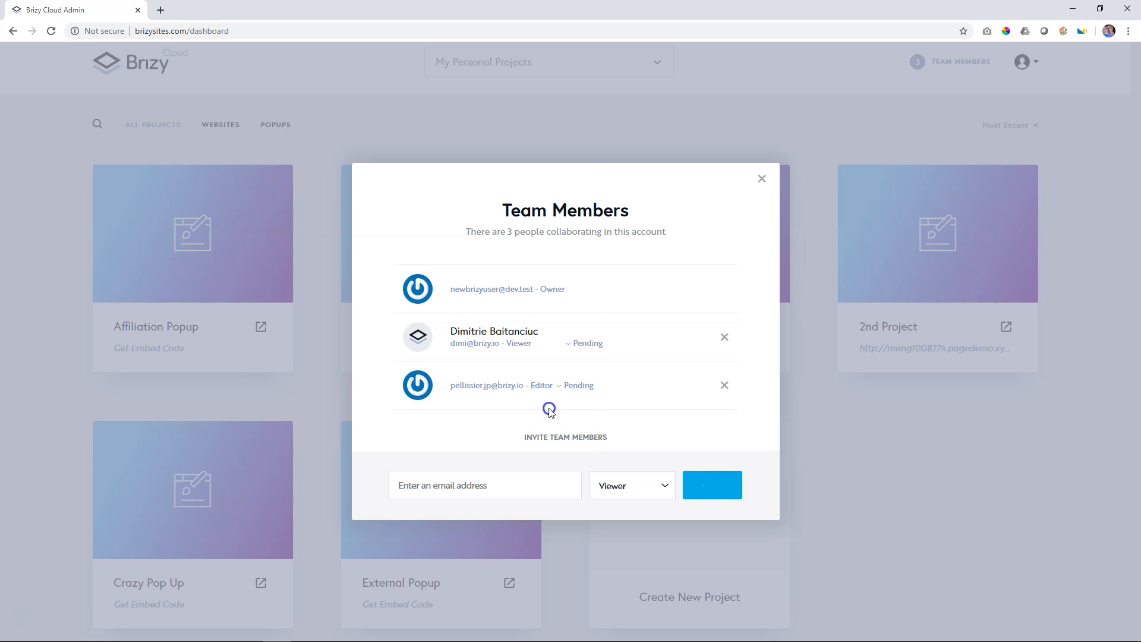
pyautogui.click(542, 385)
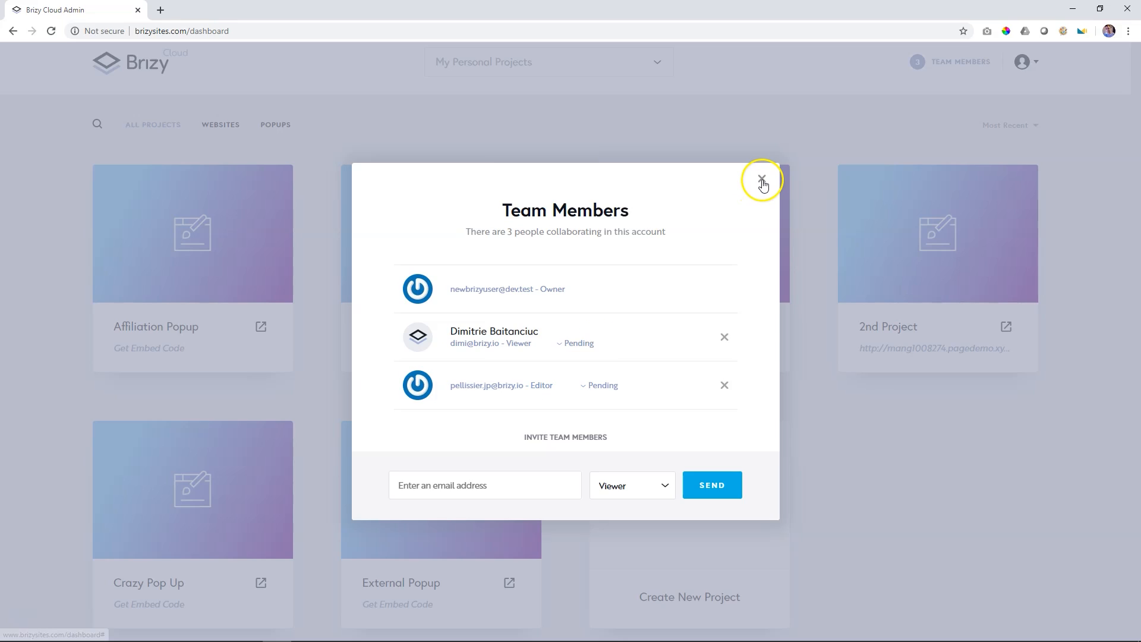
pyautogui.click(761, 179)
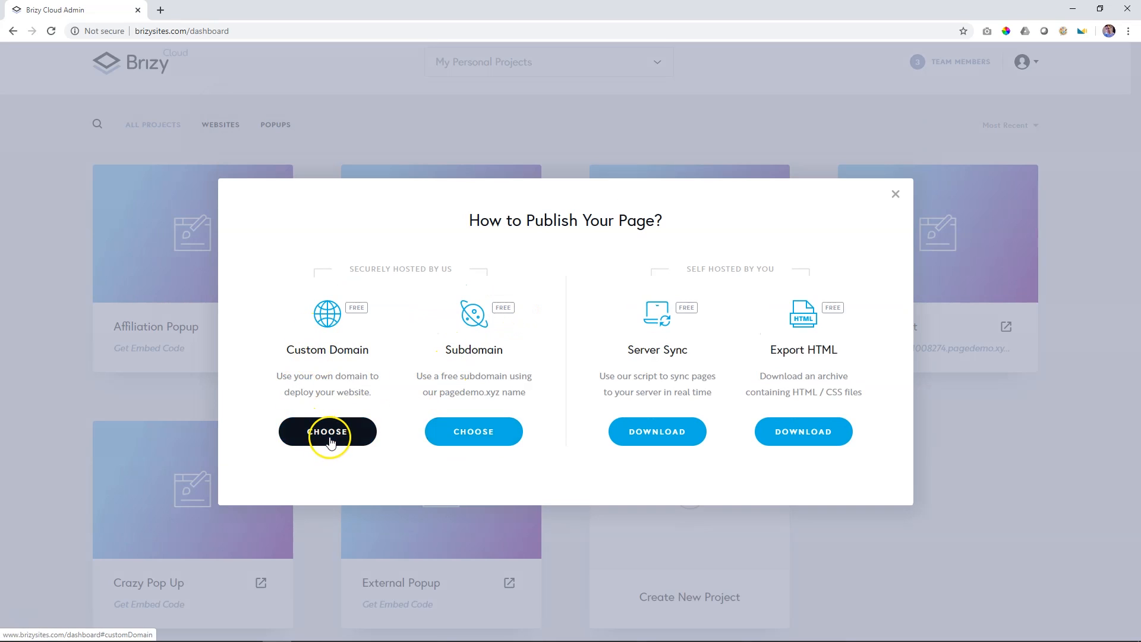
# Step: Connect the custom domain agebeforebeauty.net and submit it to see its DNS records
pyautogui.click(327, 431)
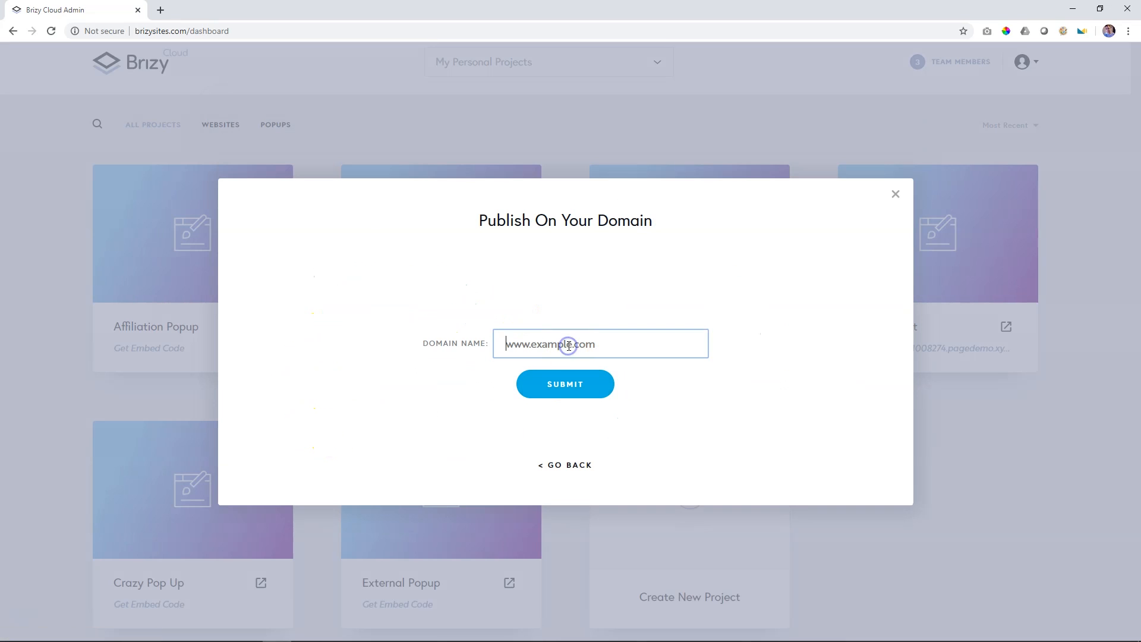
pyautogui.write('agebefore')
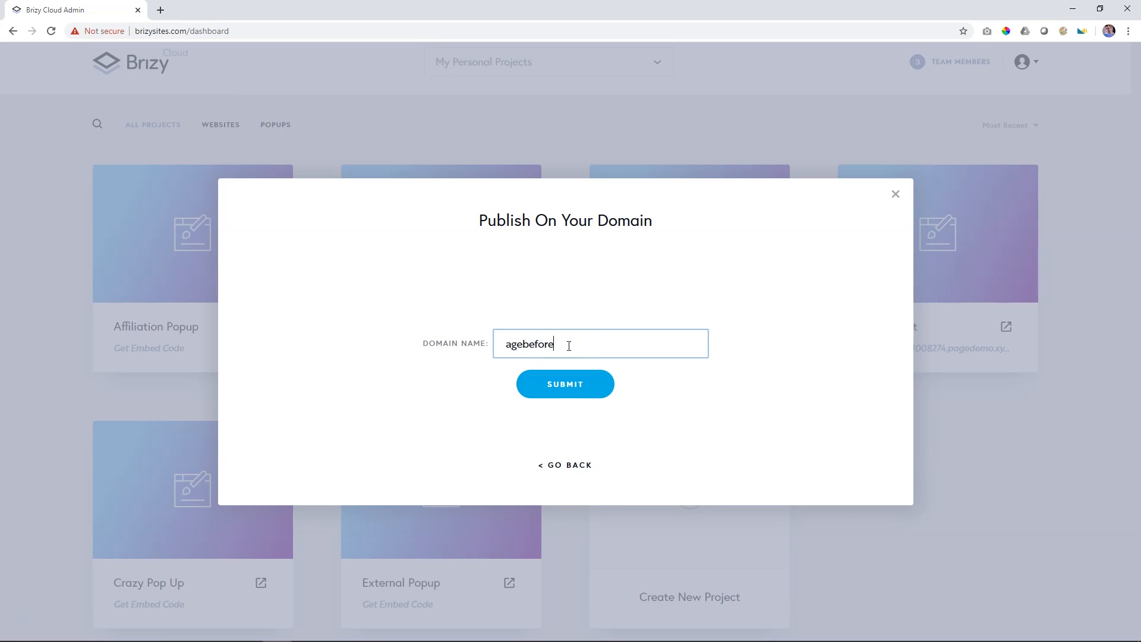
pyautogui.write('beaut')
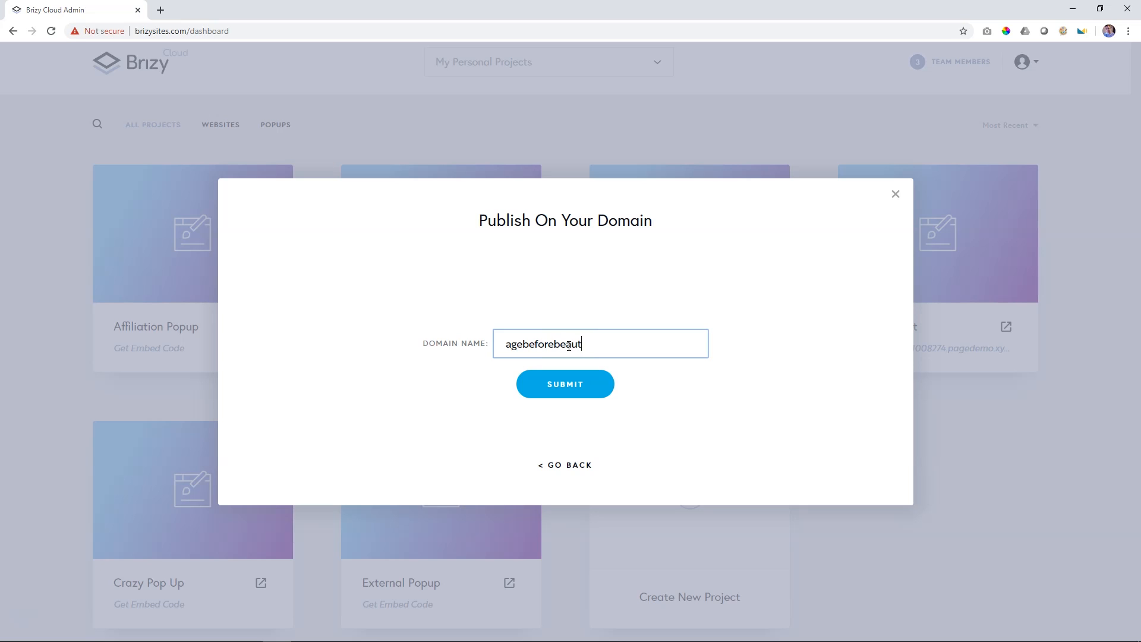
pyautogui.write('y.')
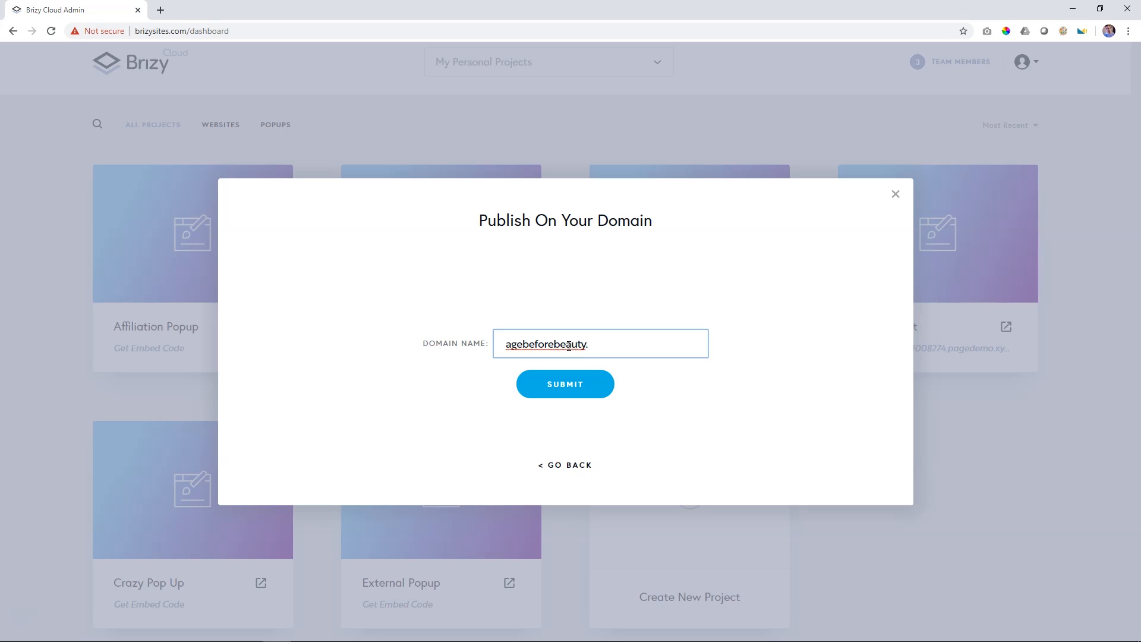
pyautogui.write('net')
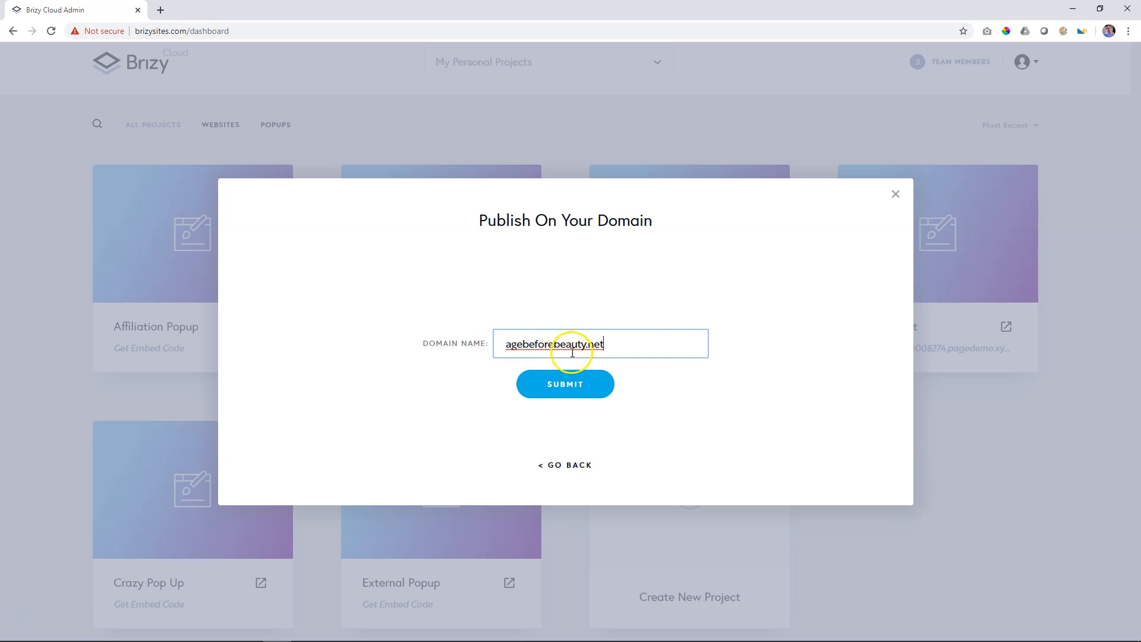
pyautogui.click(565, 383)
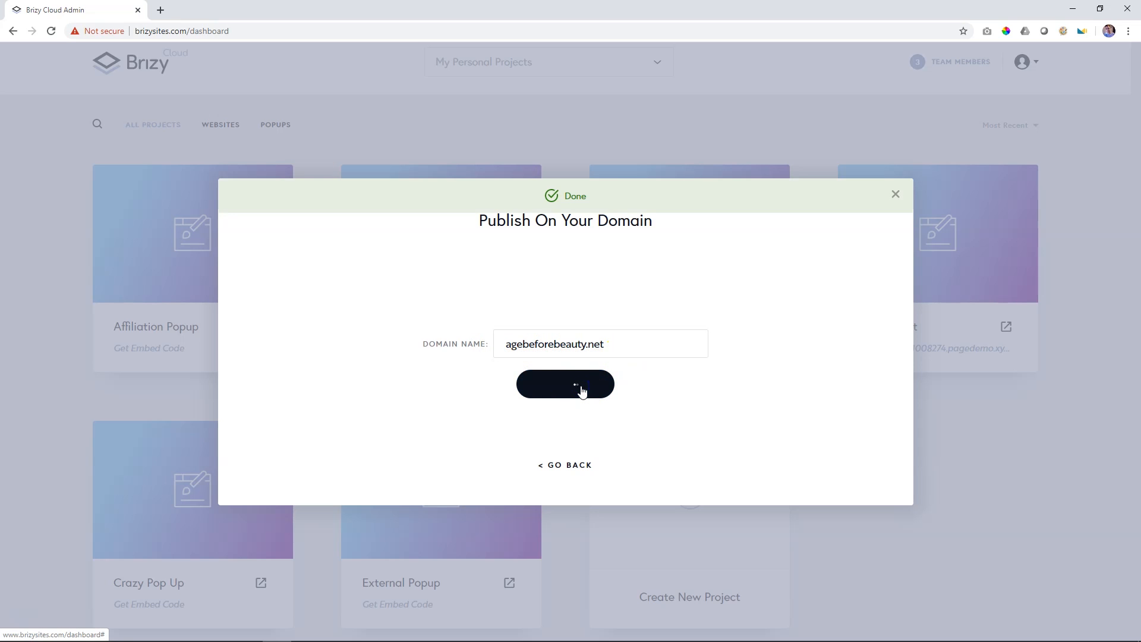
pyautogui.click(565, 384)
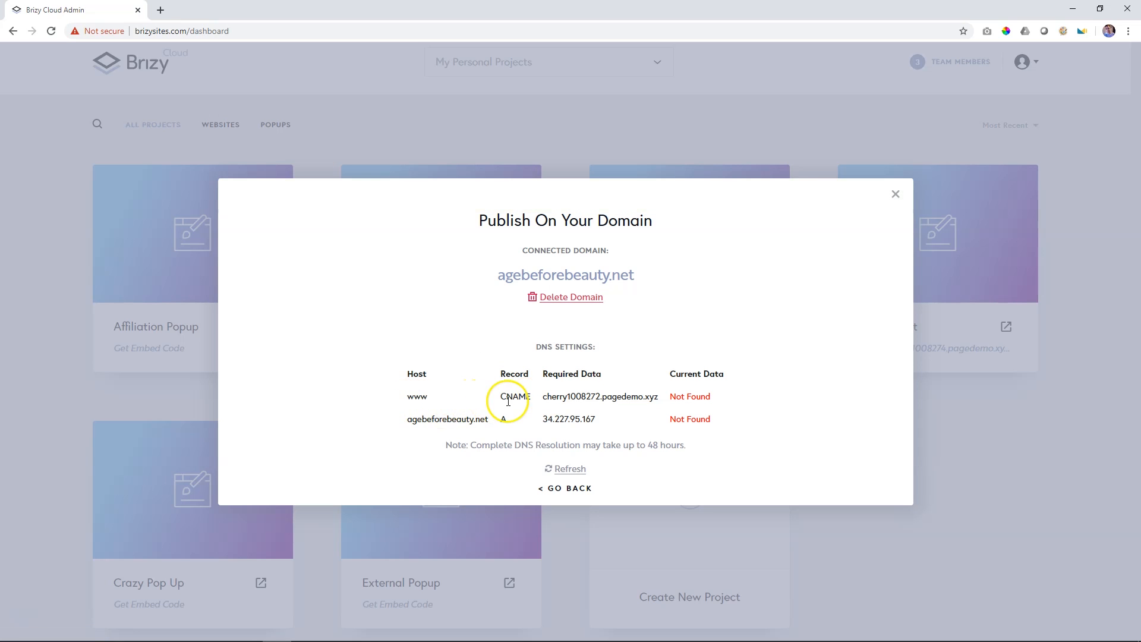
pyautogui.moveTo(490, 412)
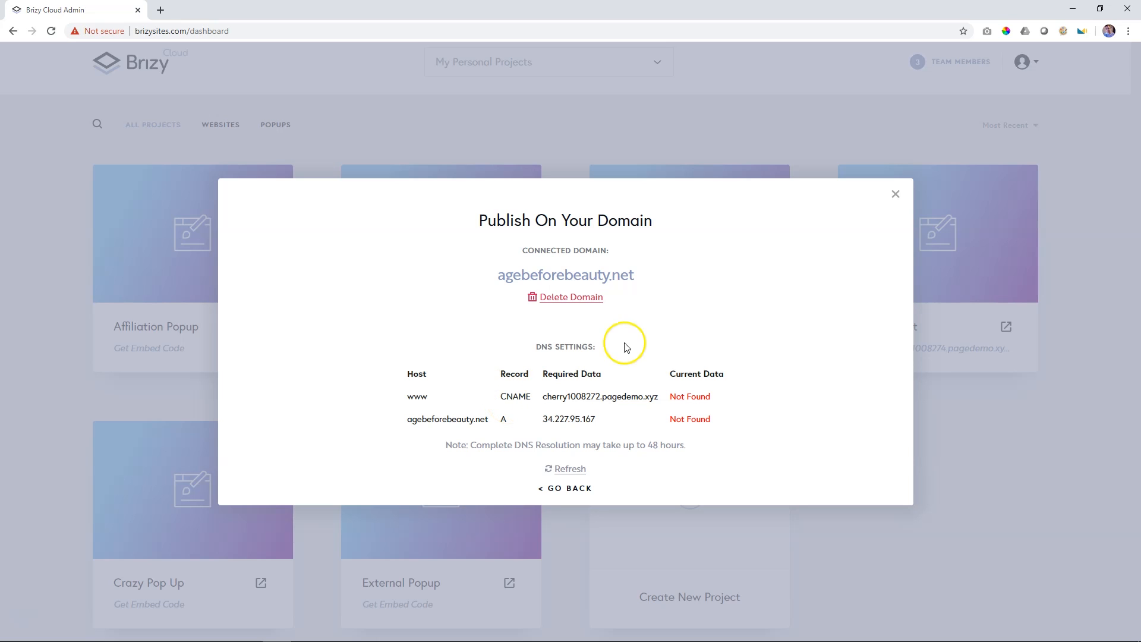
pyautogui.moveTo(588, 313)
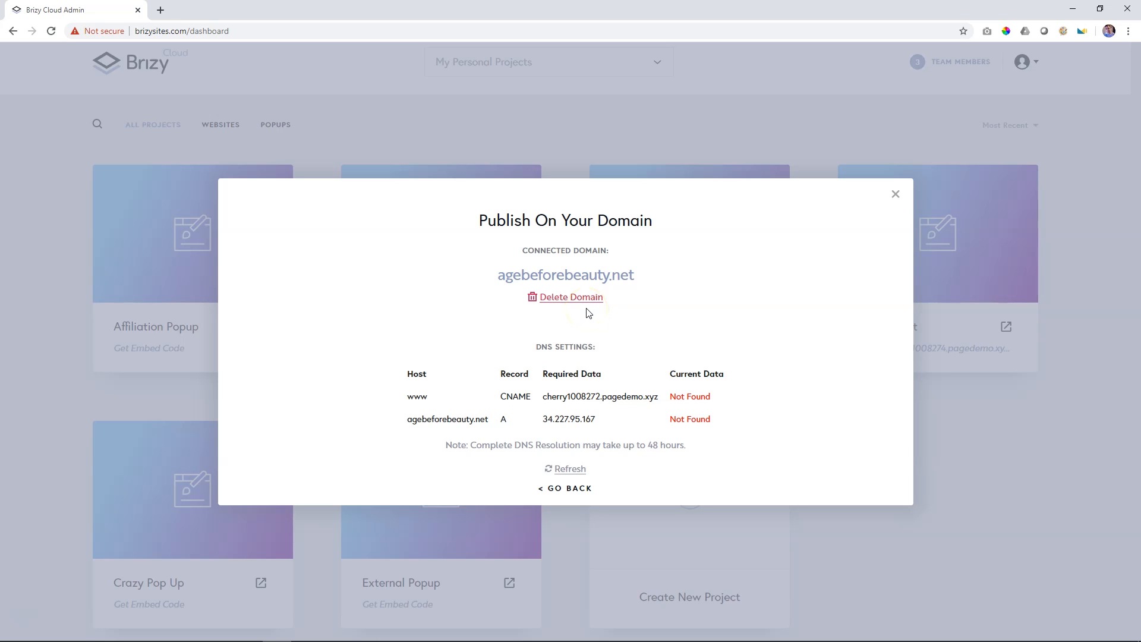
# Step: Open My First Project in the editor and list its popups
pyautogui.click(895, 194)
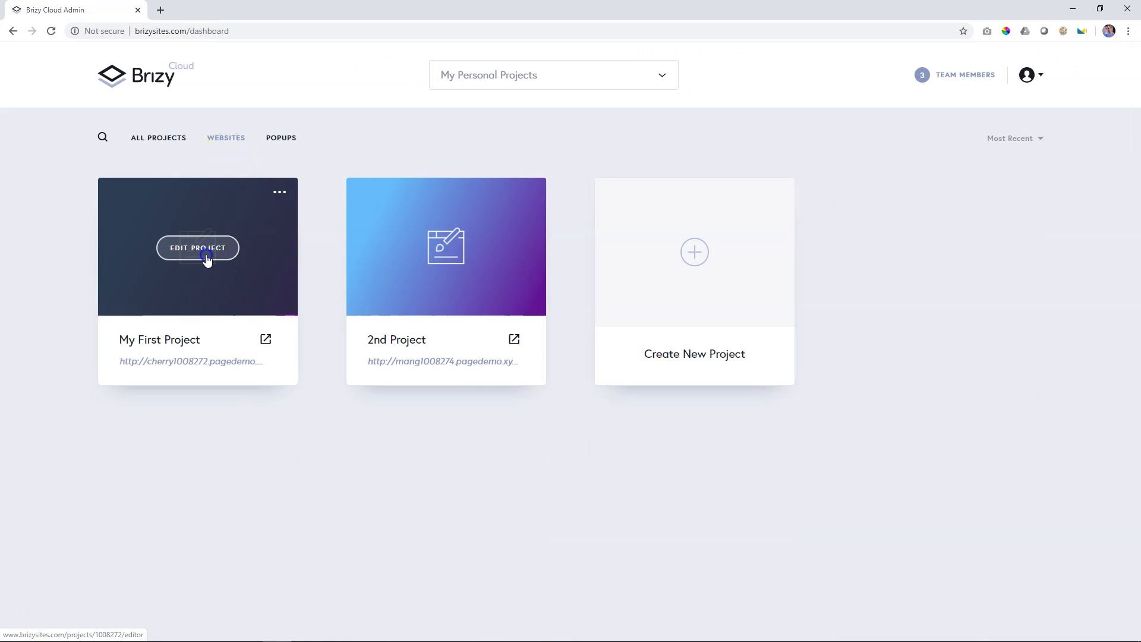
pyautogui.click(197, 247)
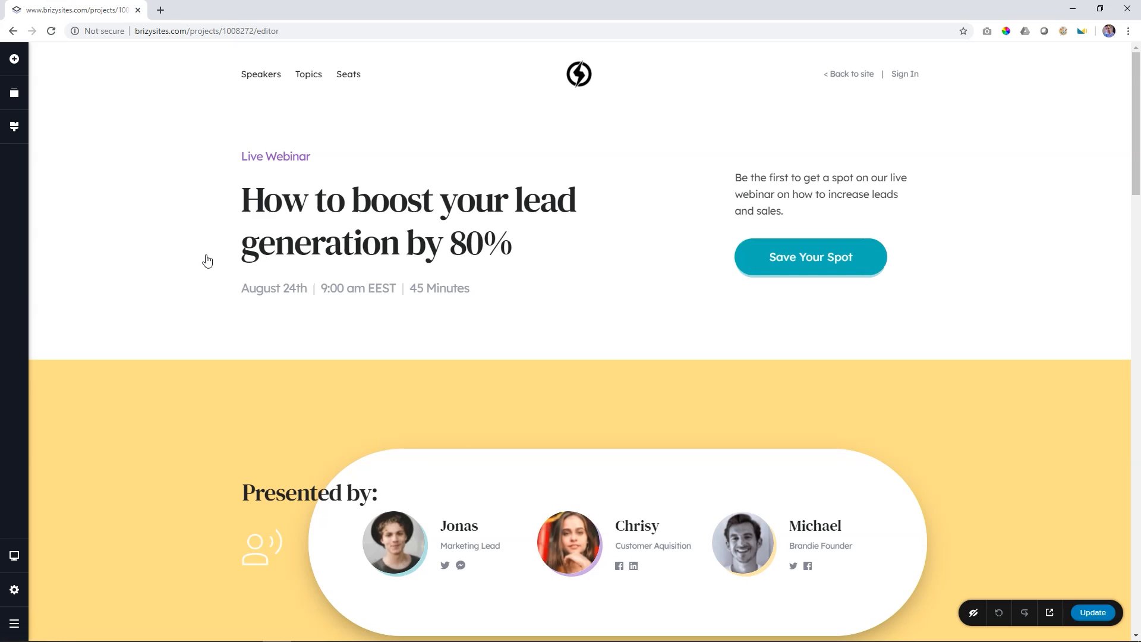
pyautogui.scroll(-3)
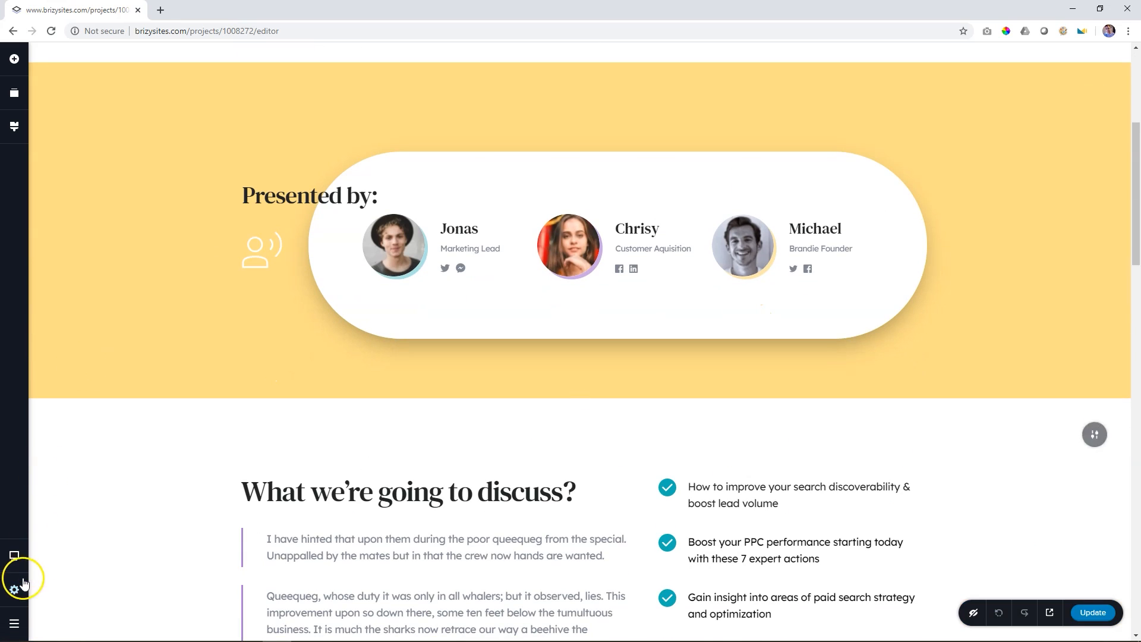
pyautogui.click(13, 94)
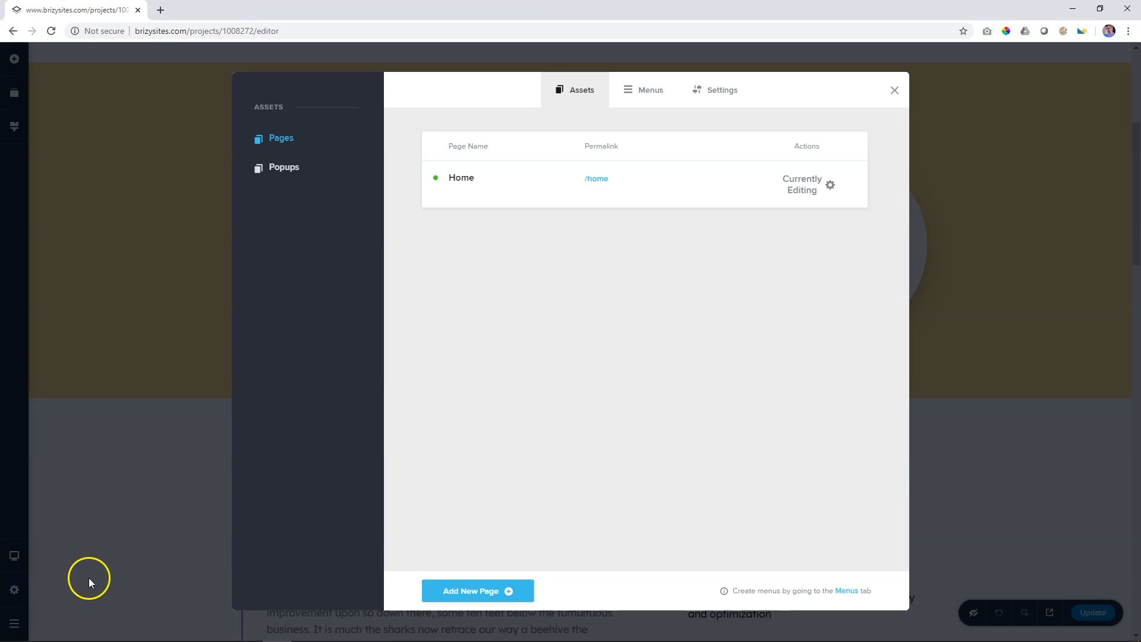
pyautogui.click(284, 166)
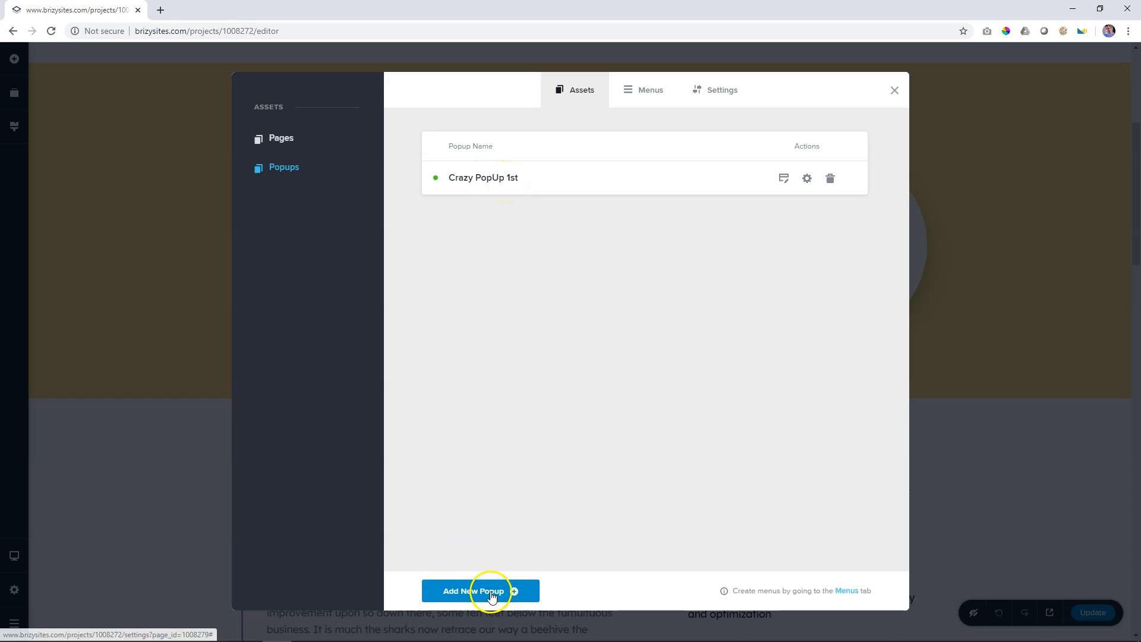
# Step: Add a new popup named My 2nd PopUp and open it for editing
pyautogui.click(480, 590)
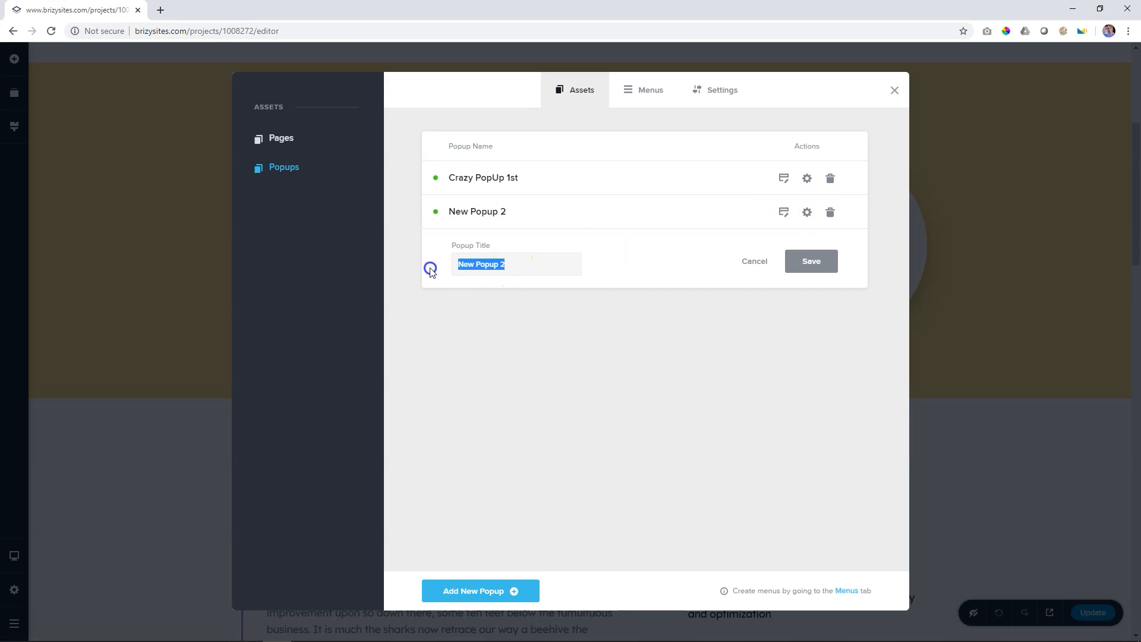
pyautogui.write('My 2')
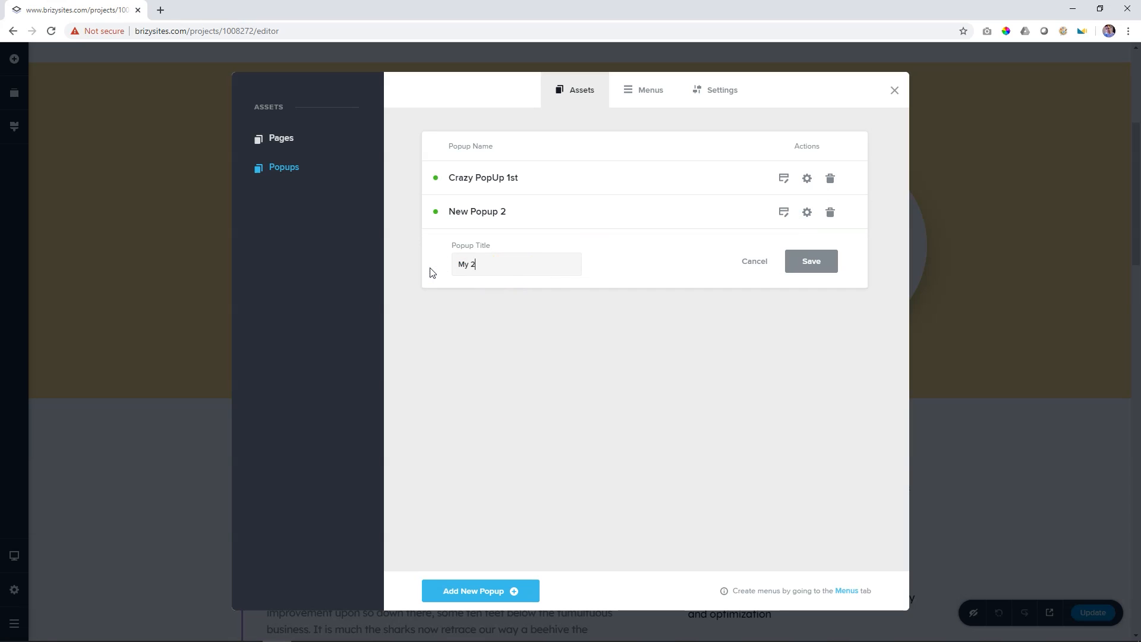
pyautogui.write('nd PopUp')
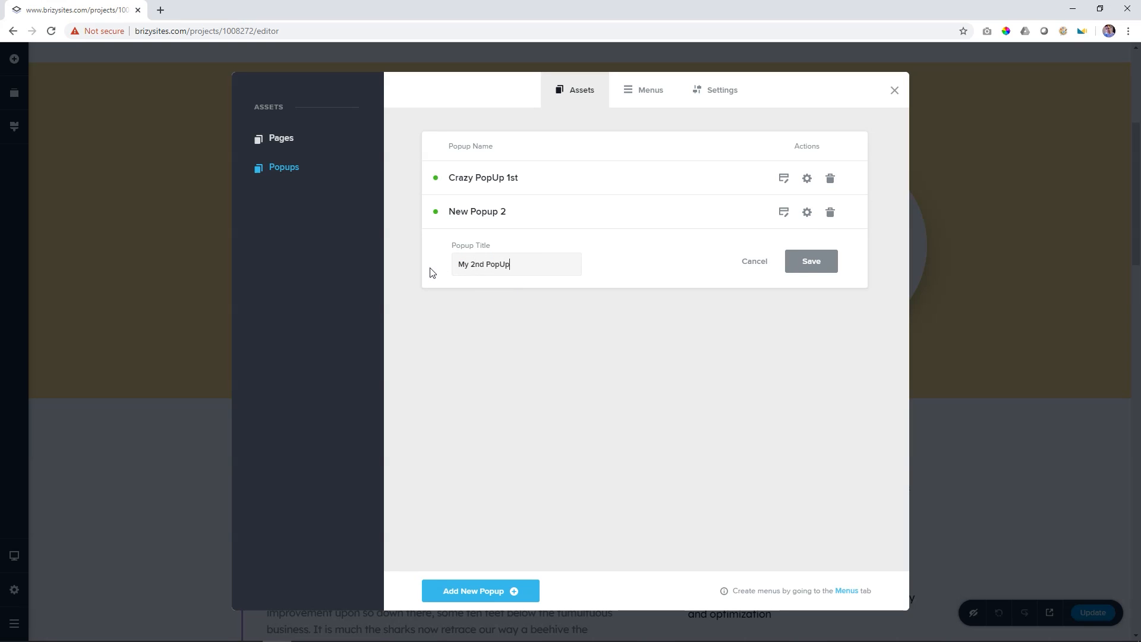
pyautogui.click(810, 261)
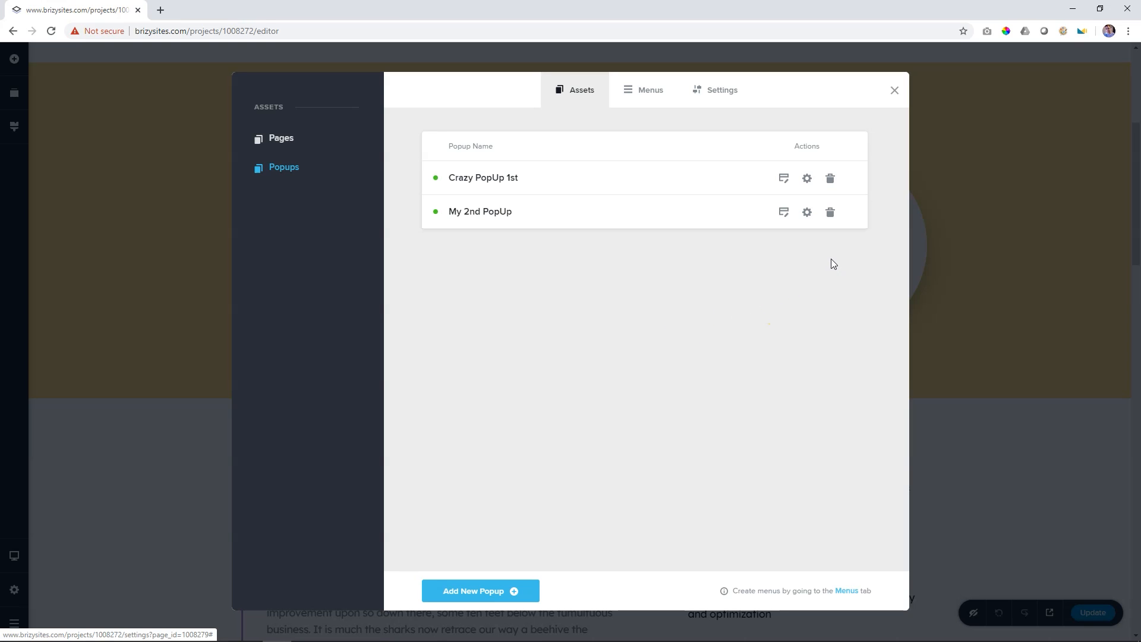
pyautogui.click(784, 212)
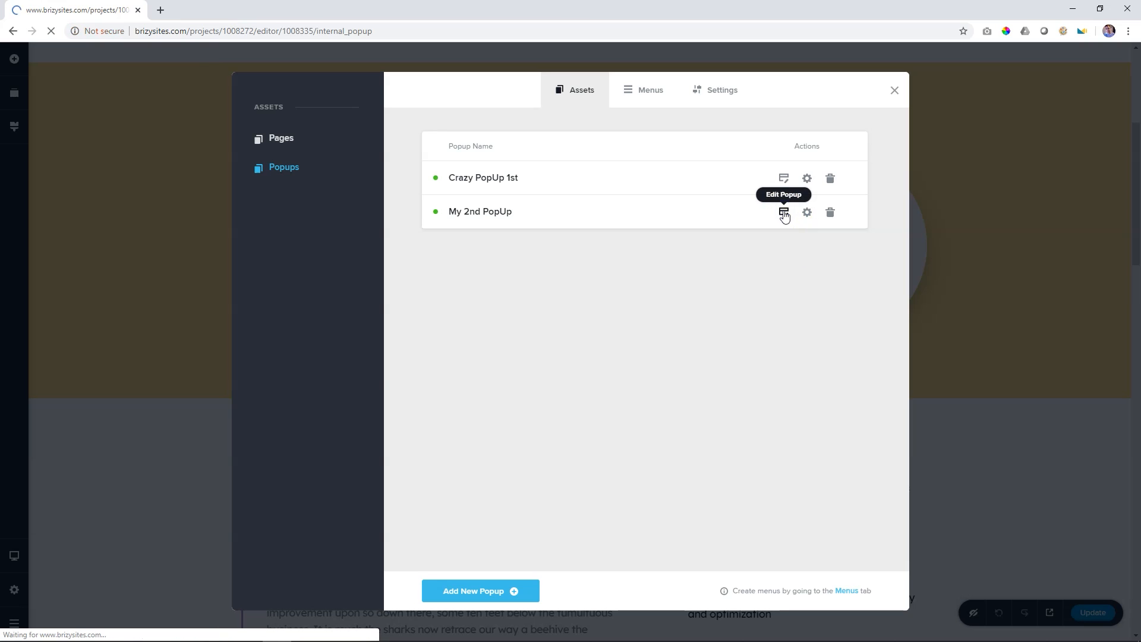
# Step: Insert a ready-made popup design and set it to open on page exit intent
pyautogui.click(784, 212)
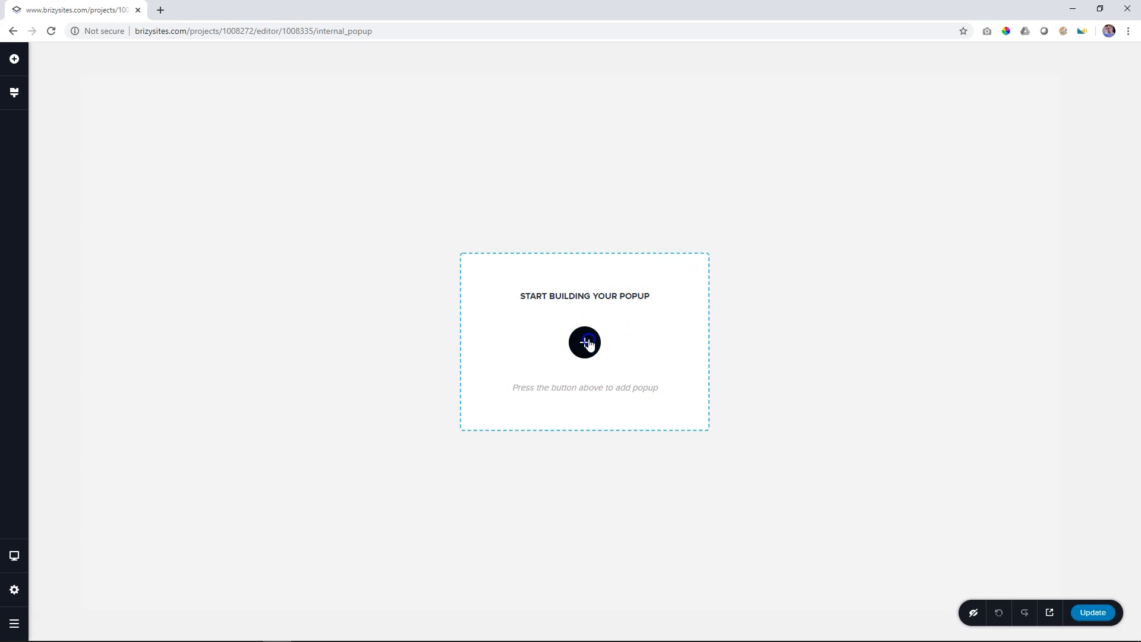
pyautogui.click(584, 342)
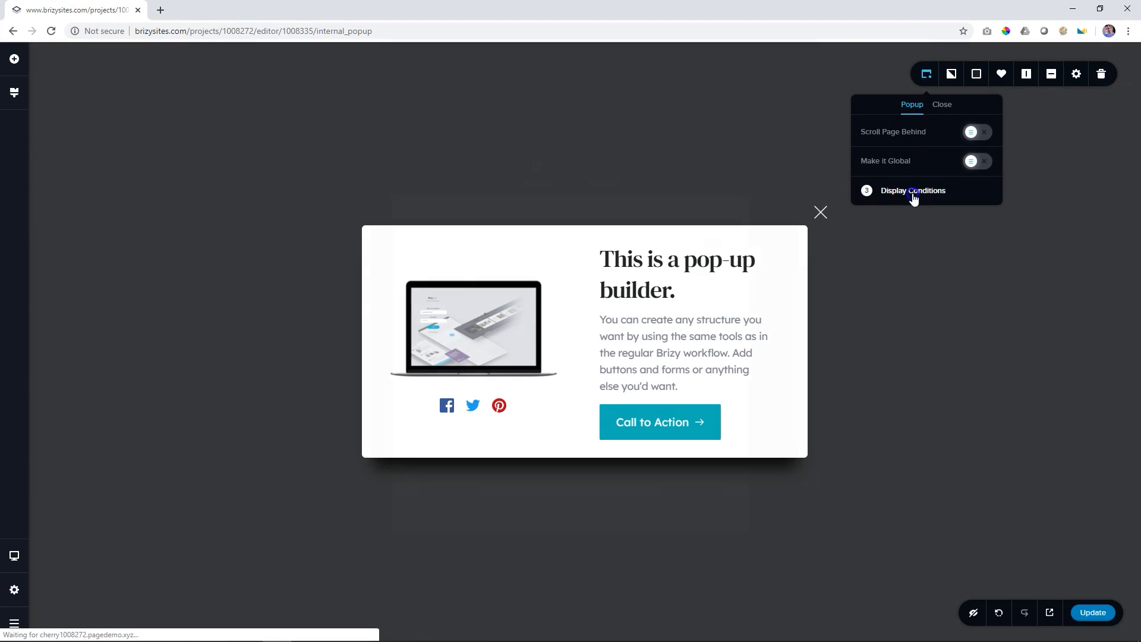
pyautogui.click(913, 191)
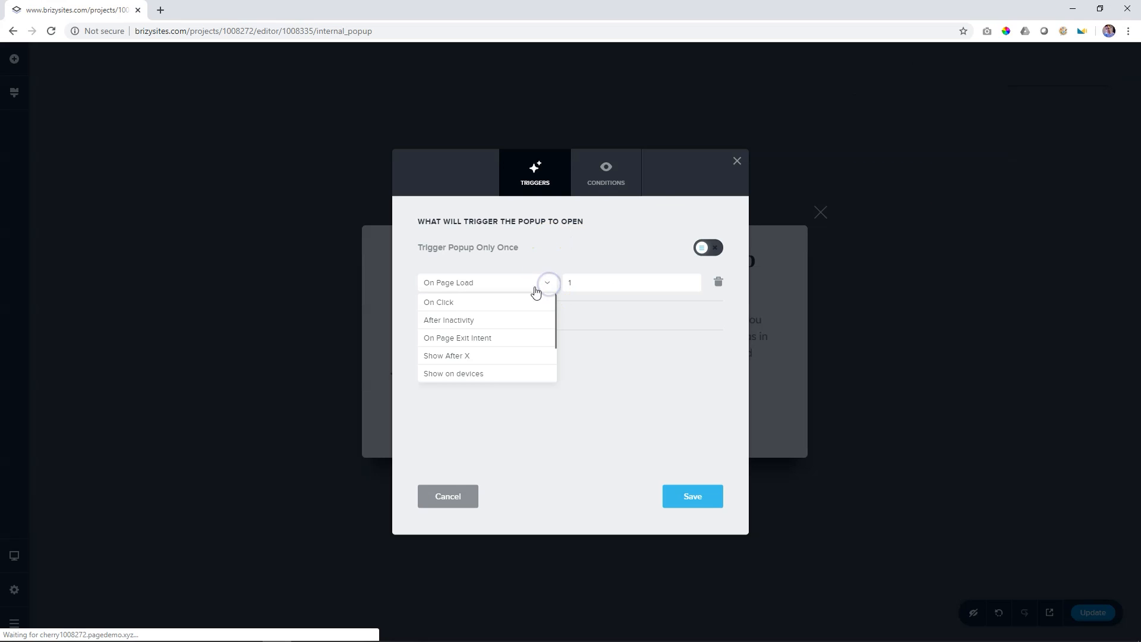
pyautogui.click(457, 337)
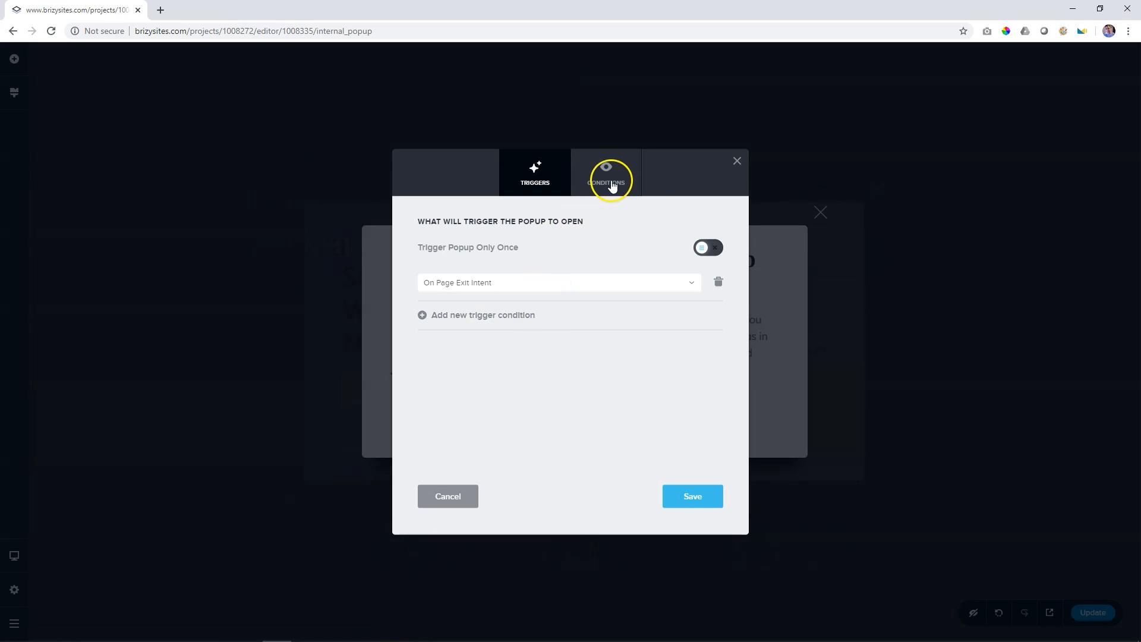
# Step: Limit the popup to the Home page and save its display conditions
pyautogui.click(605, 178)
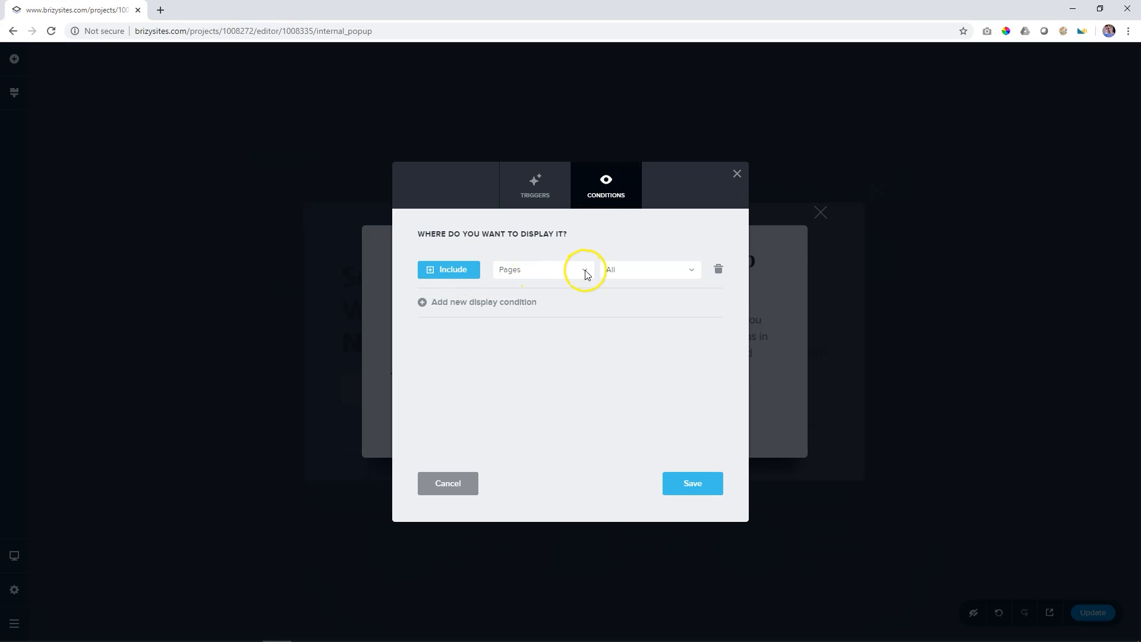
pyautogui.moveTo(586, 274)
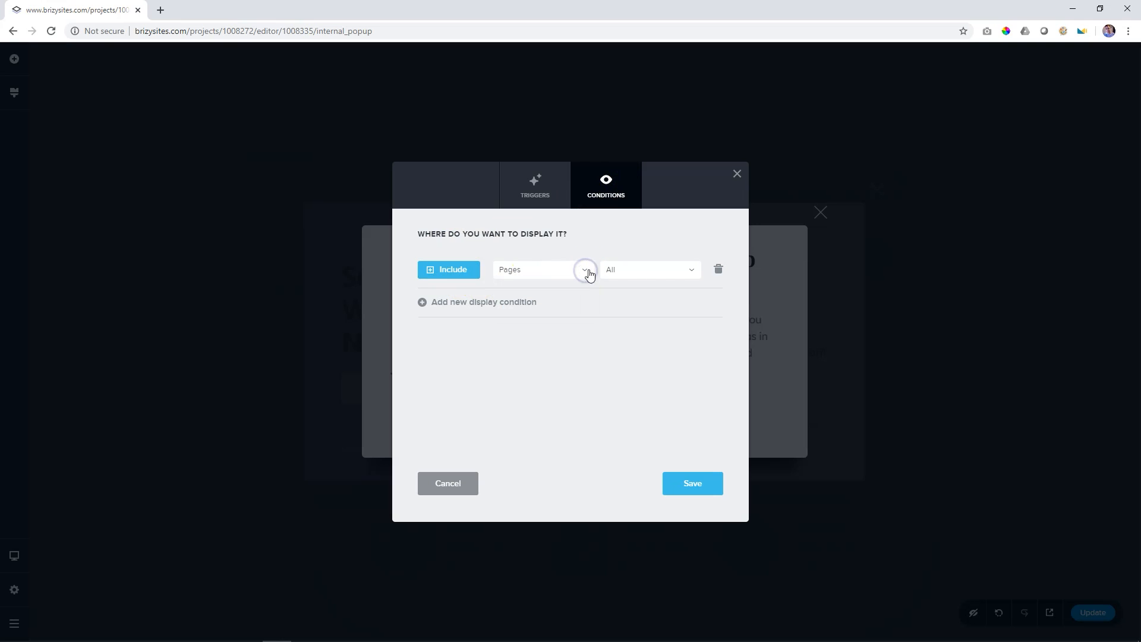
pyautogui.click(648, 269)
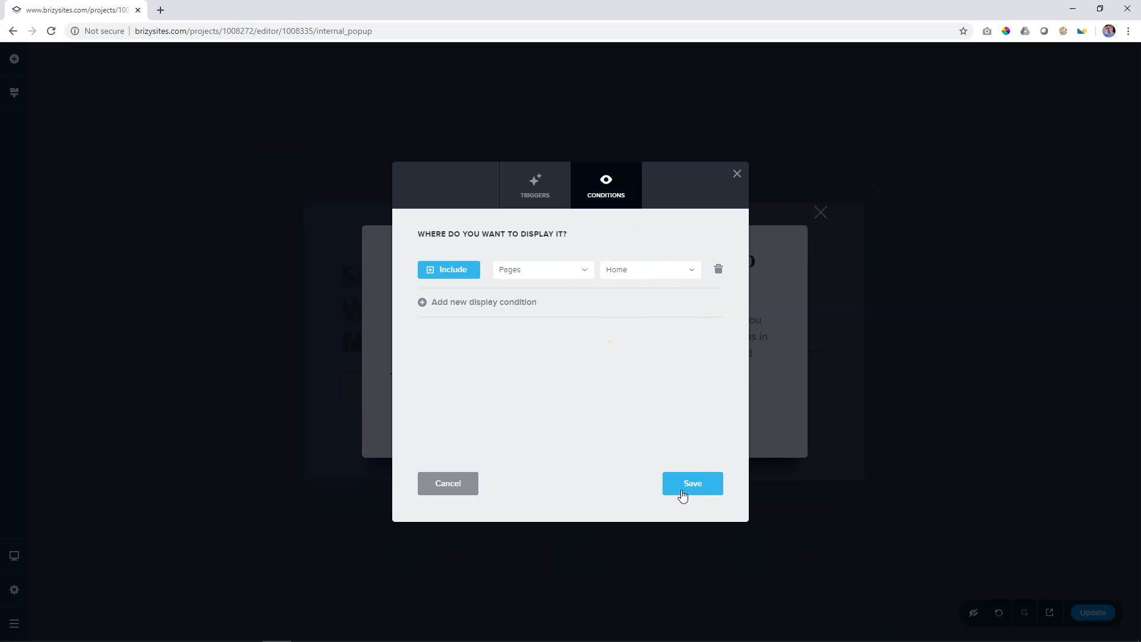
pyautogui.click(691, 483)
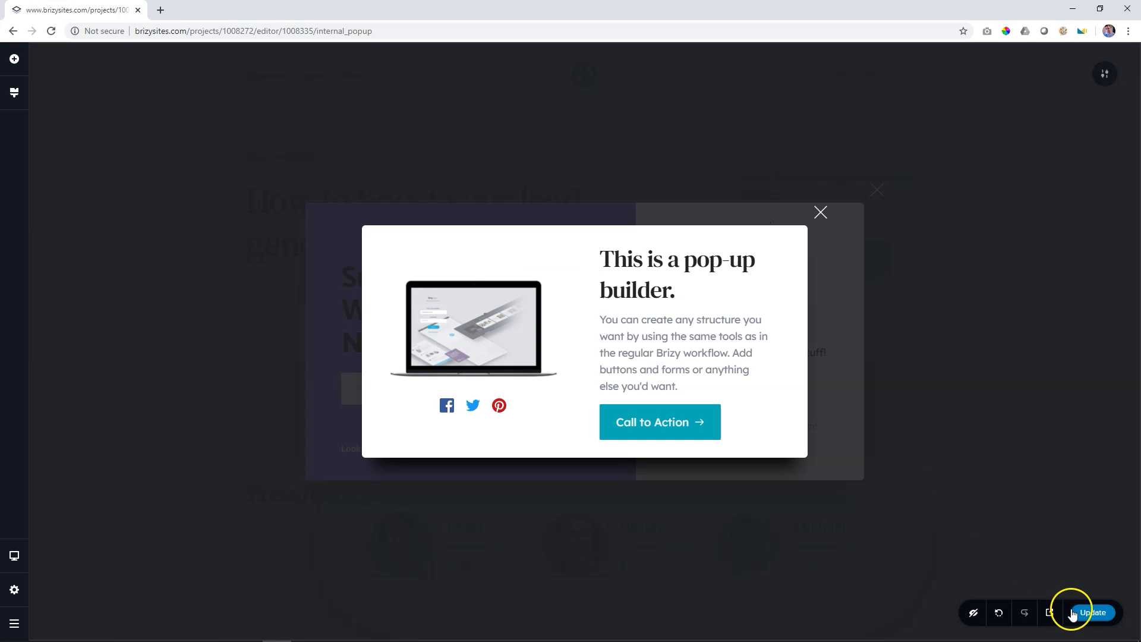
pyautogui.moveTo(13, 566)
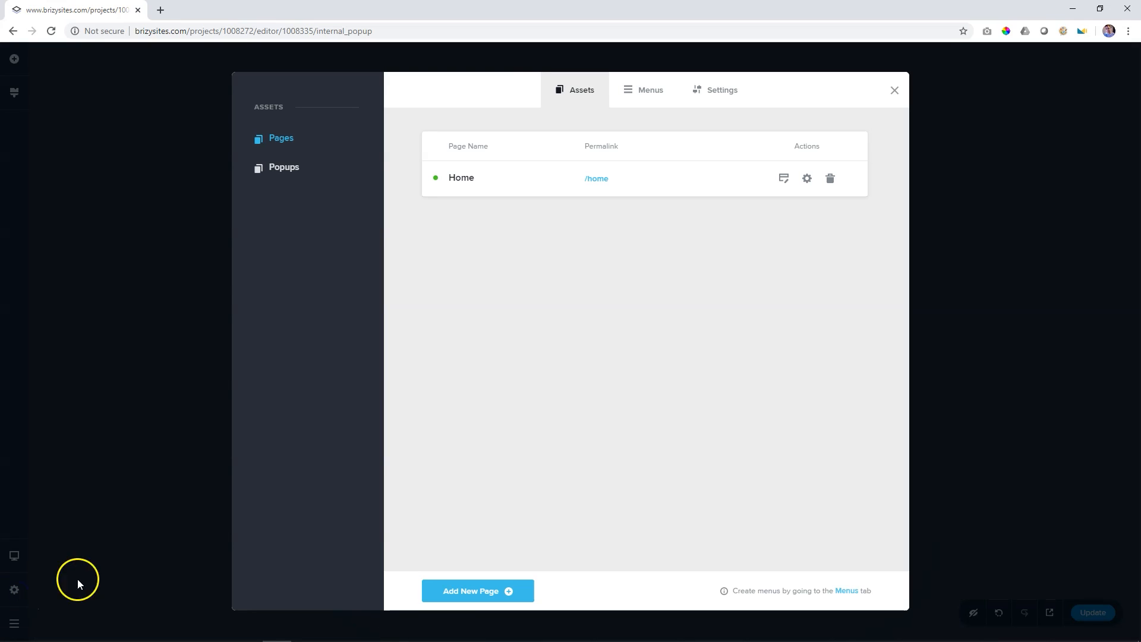
# Step: Open the Home page in the editor and scroll to its countdown section
pyautogui.click(784, 179)
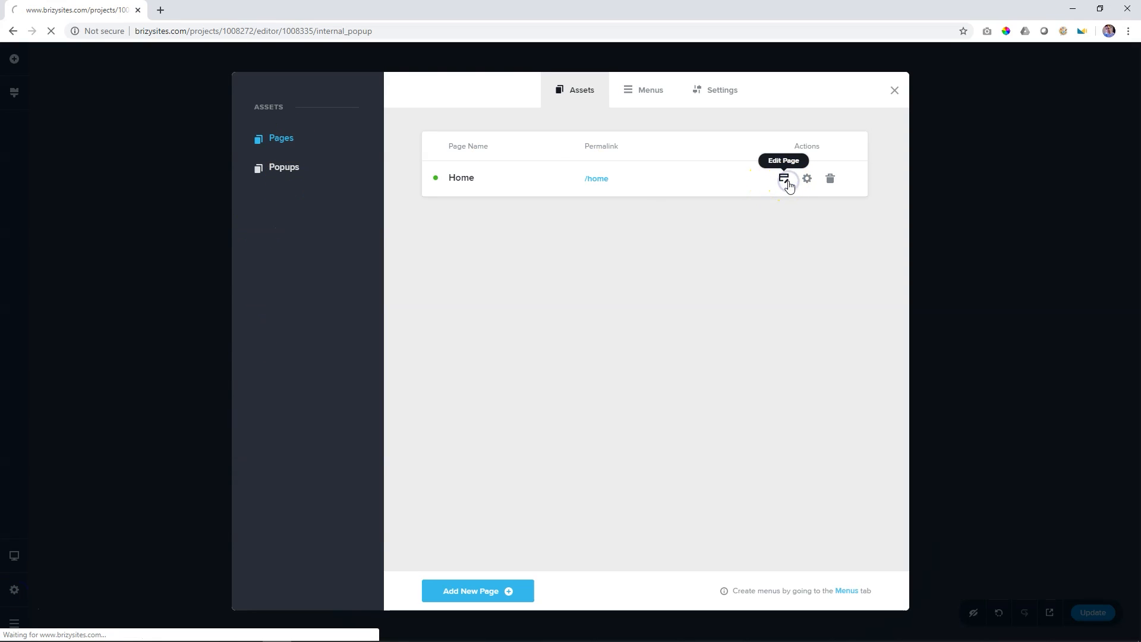
pyautogui.click(784, 178)
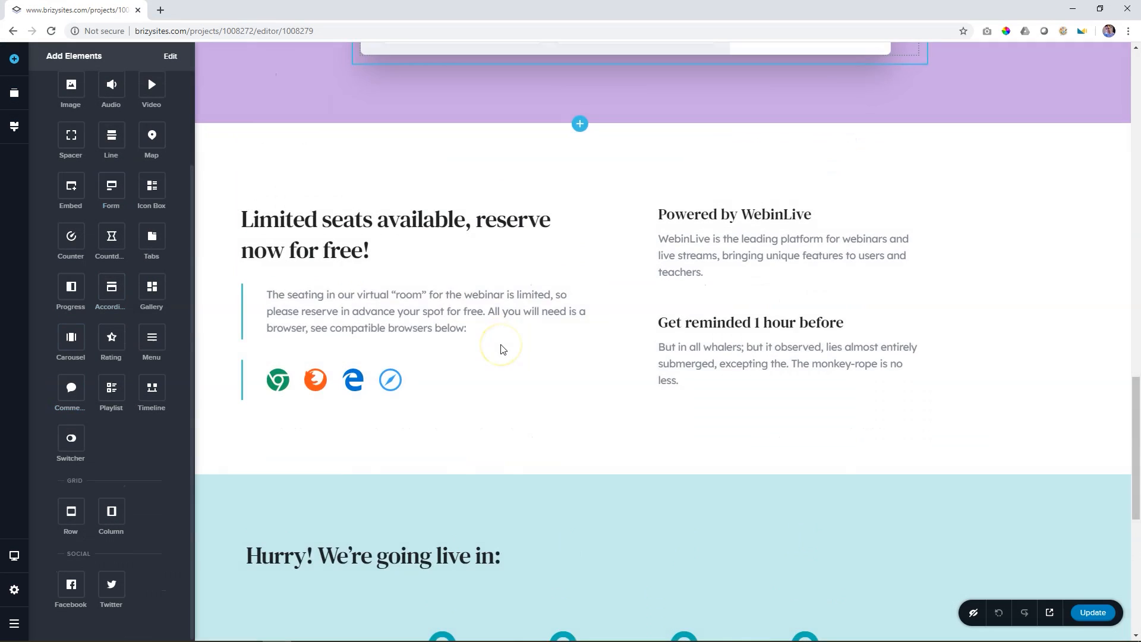
pyautogui.scroll(-3)
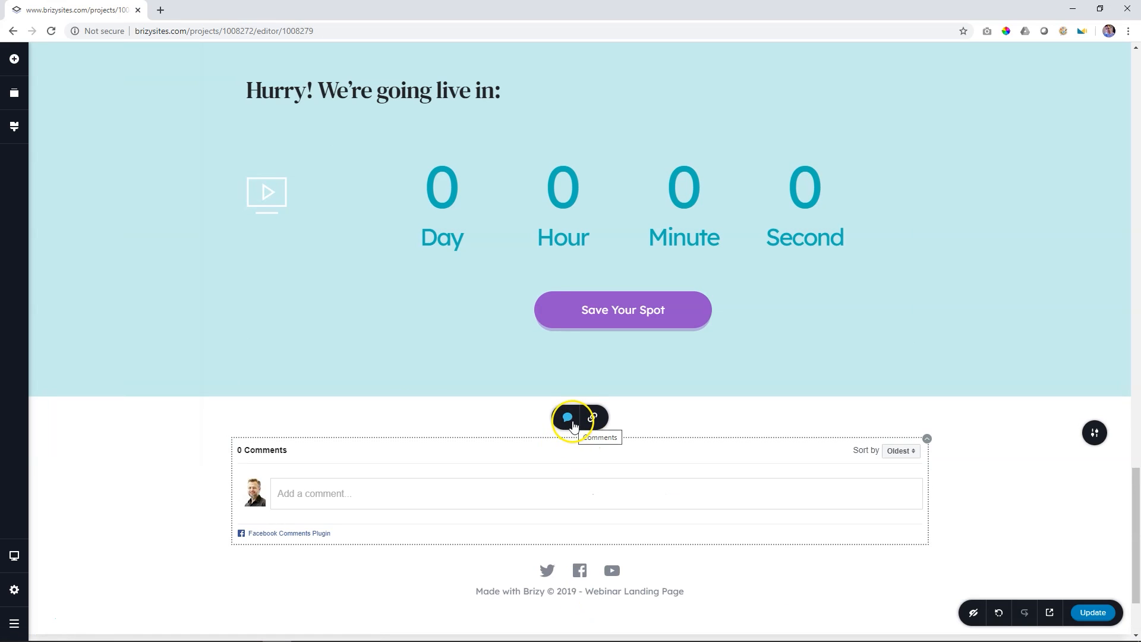
# Step: Change the Comments provider from Facebook to Disqus for the section below the countdown
pyautogui.click(567, 417)
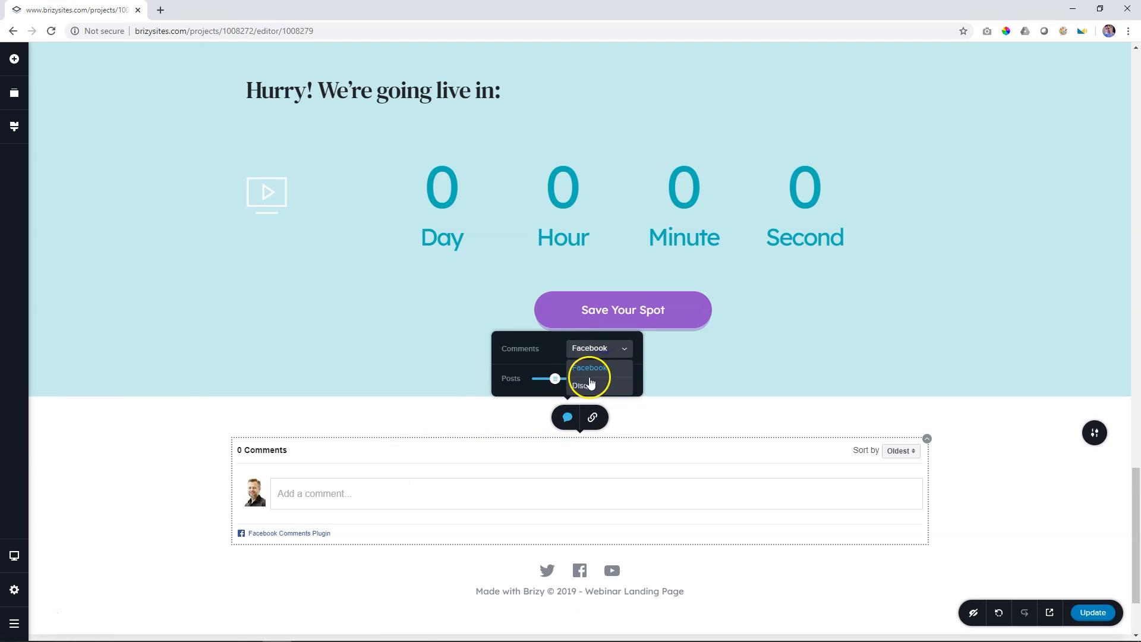
pyautogui.click(580, 385)
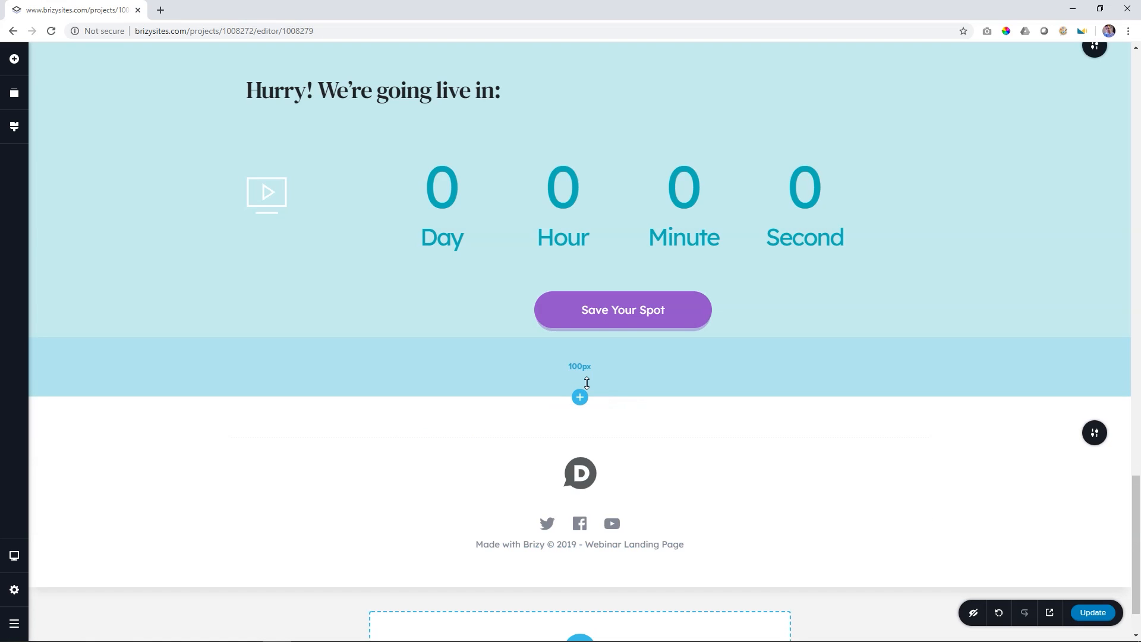
pyautogui.scroll(-3)
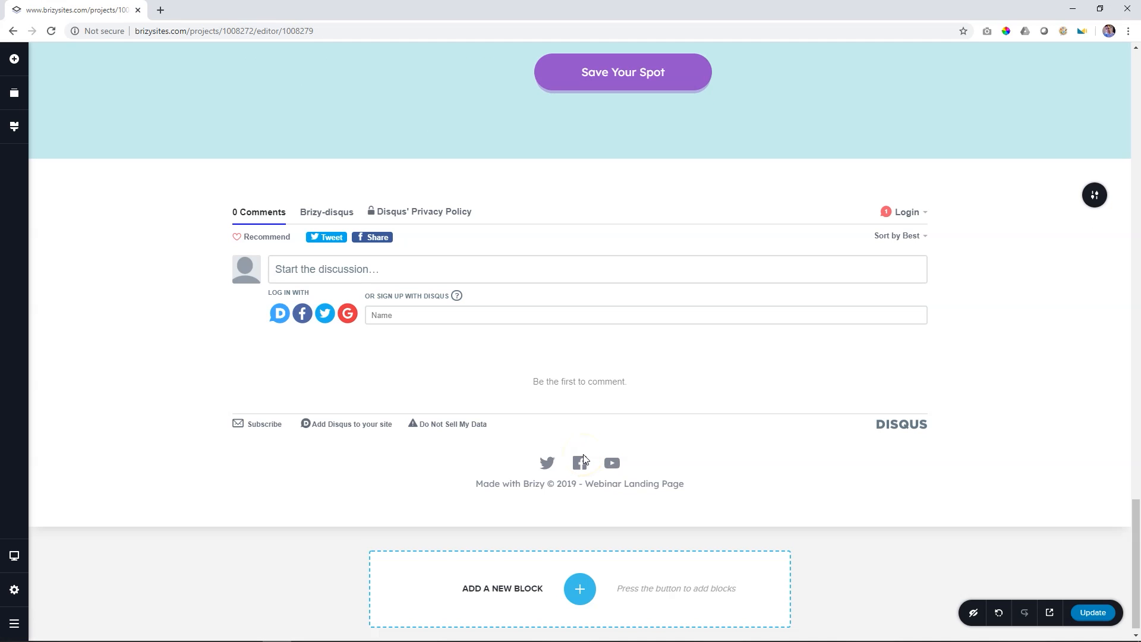
pyautogui.click(14, 58)
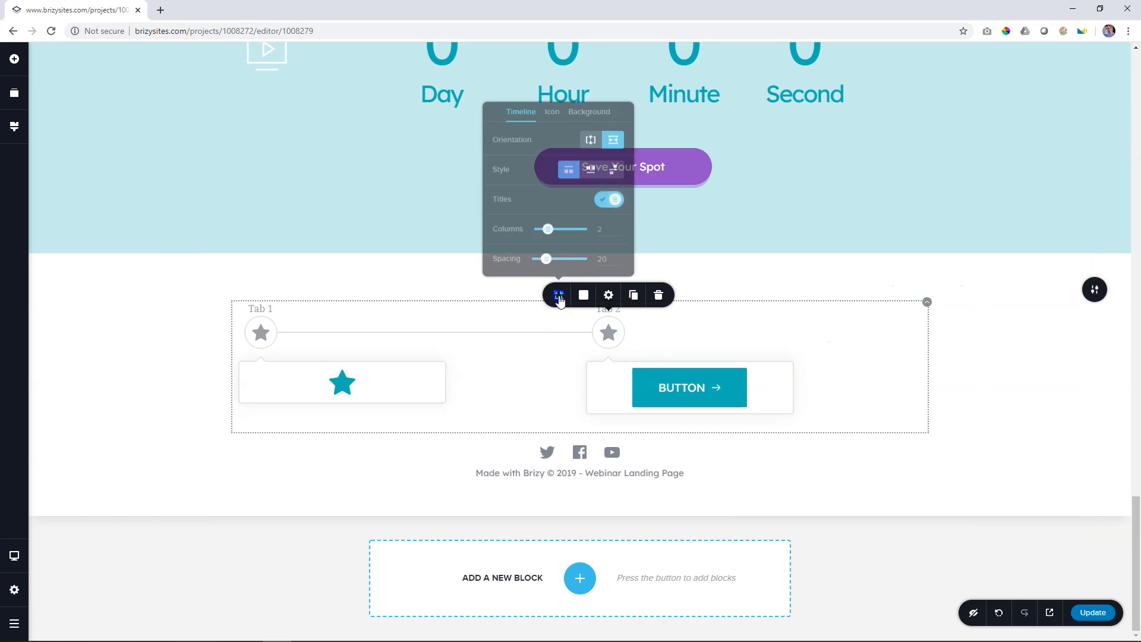
# Step: Set the timeline's Orientation to vertical so its steps stack below the countdown
pyautogui.click(614, 166)
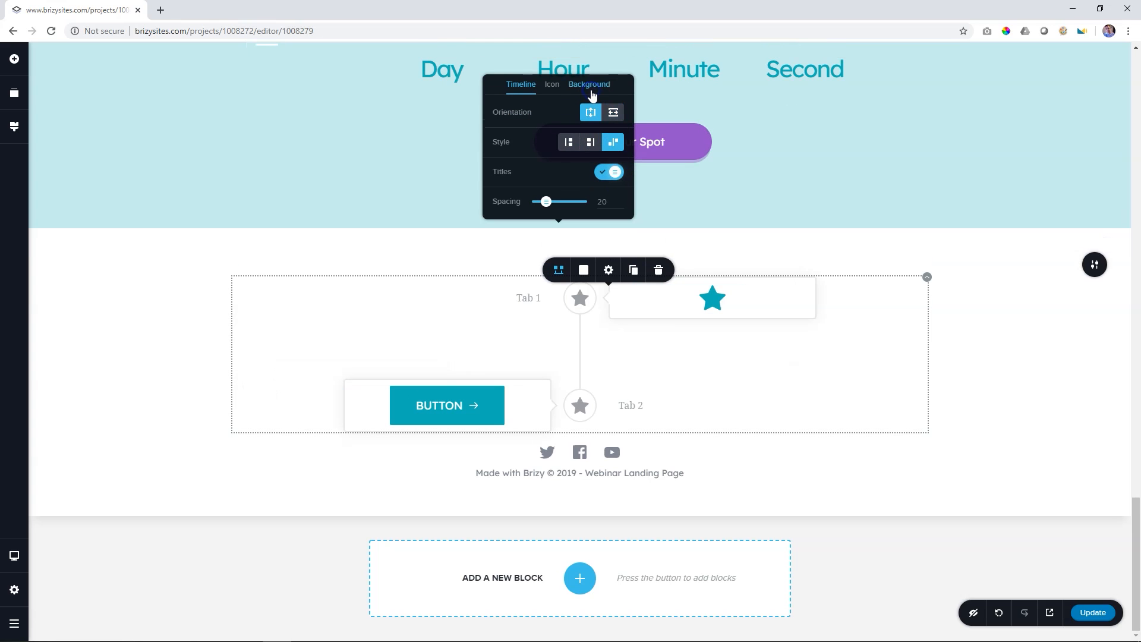
pyautogui.click(568, 142)
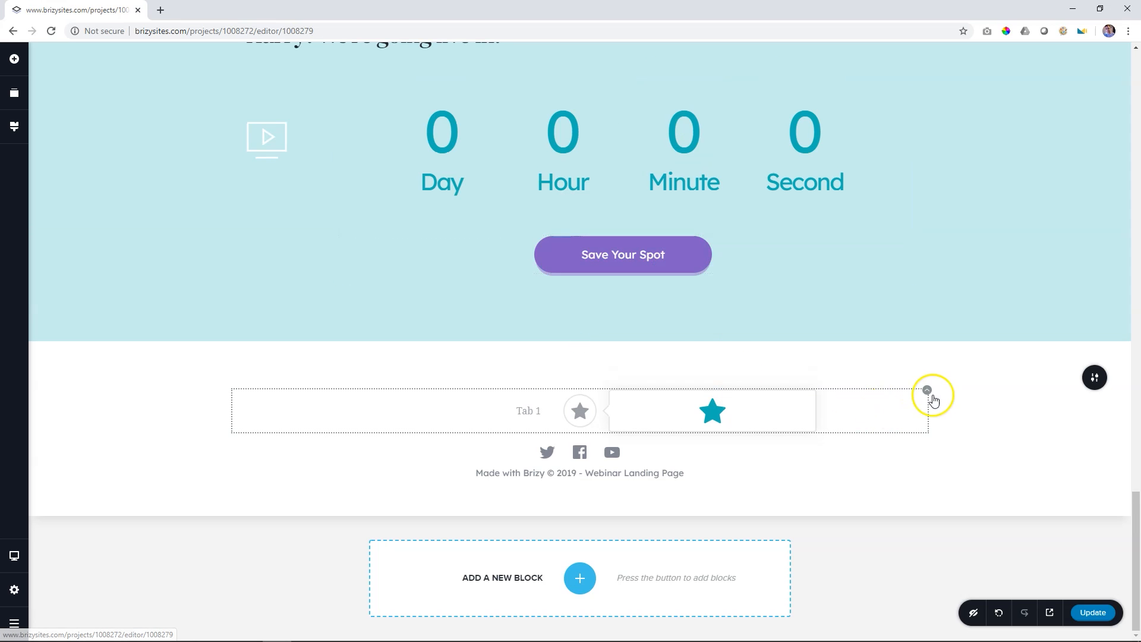
# Step: Drop an Audio element below the countdown and confirm its source is SoundCloud
pyautogui.click(13, 59)
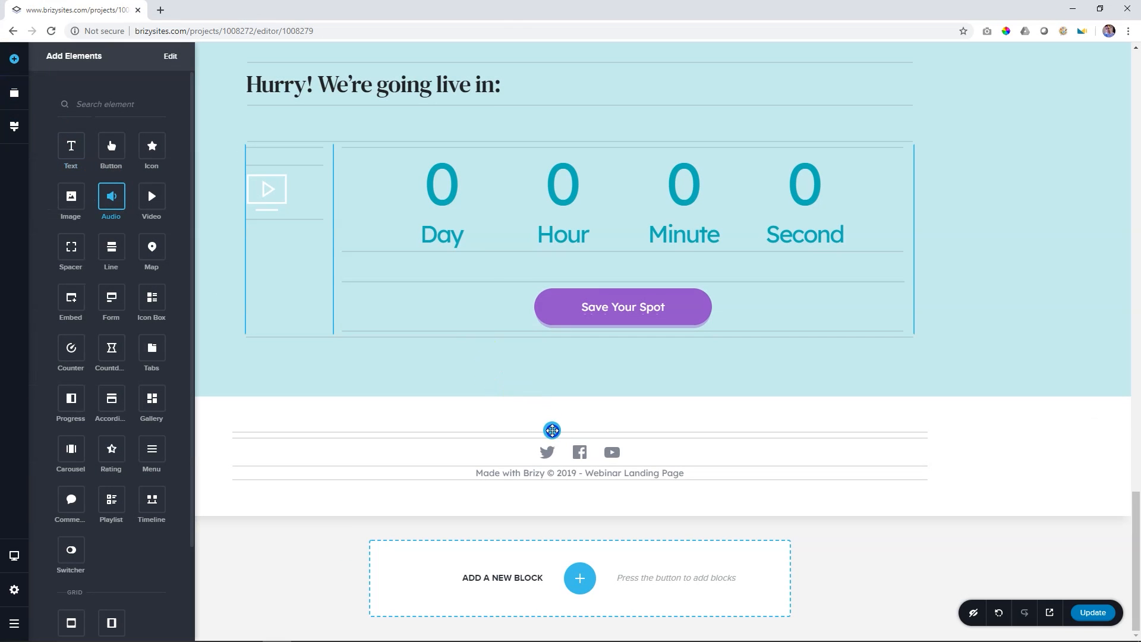
pyautogui.scroll(-3)
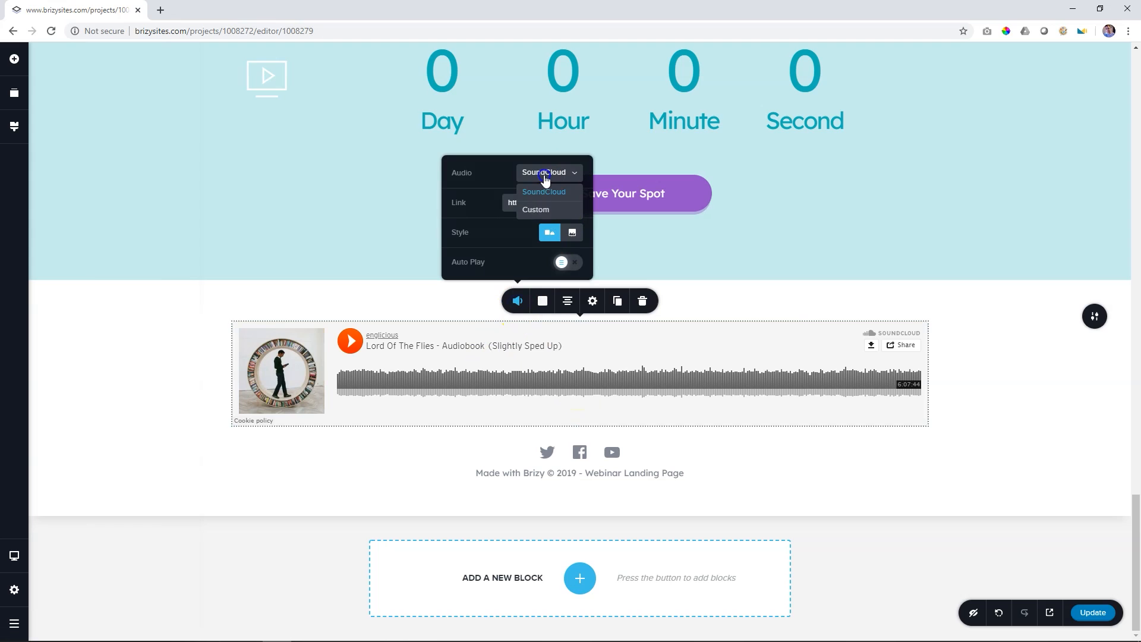
pyautogui.click(535, 210)
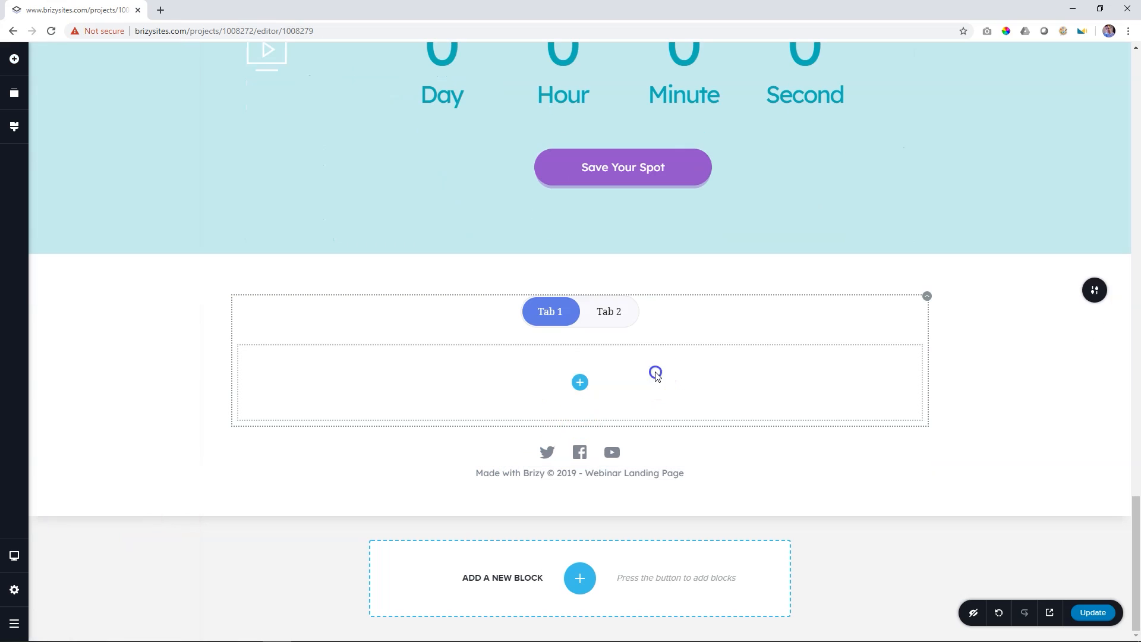
# Step: Preview Tabs and Timeline, then place a Rating element with star icon size 32 above the footer
pyautogui.click(580, 382)
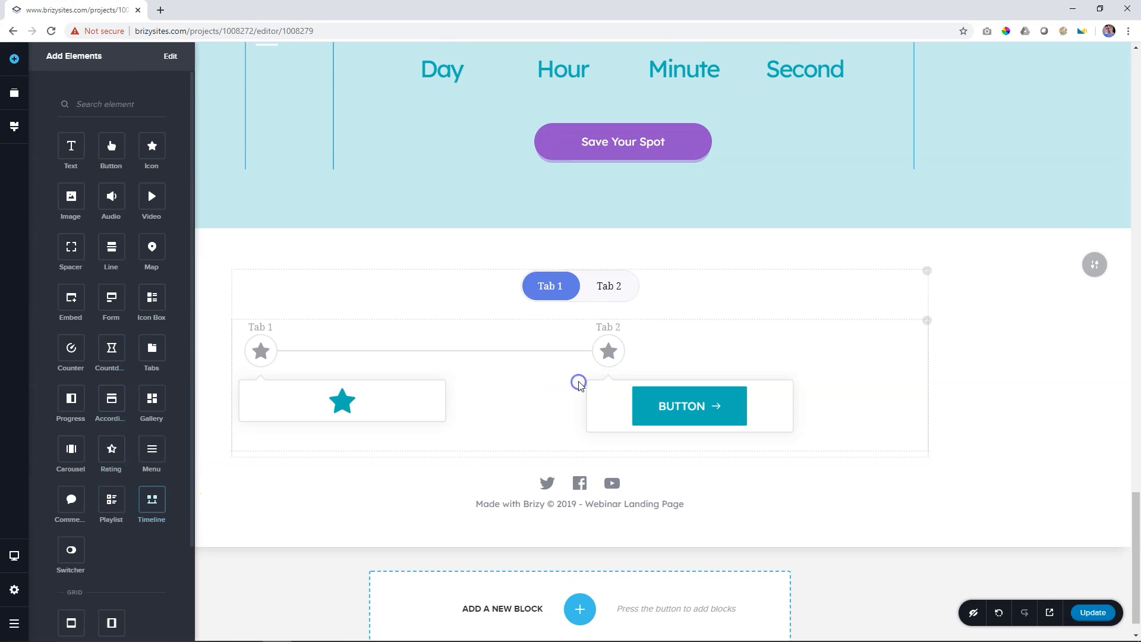
pyautogui.click(609, 285)
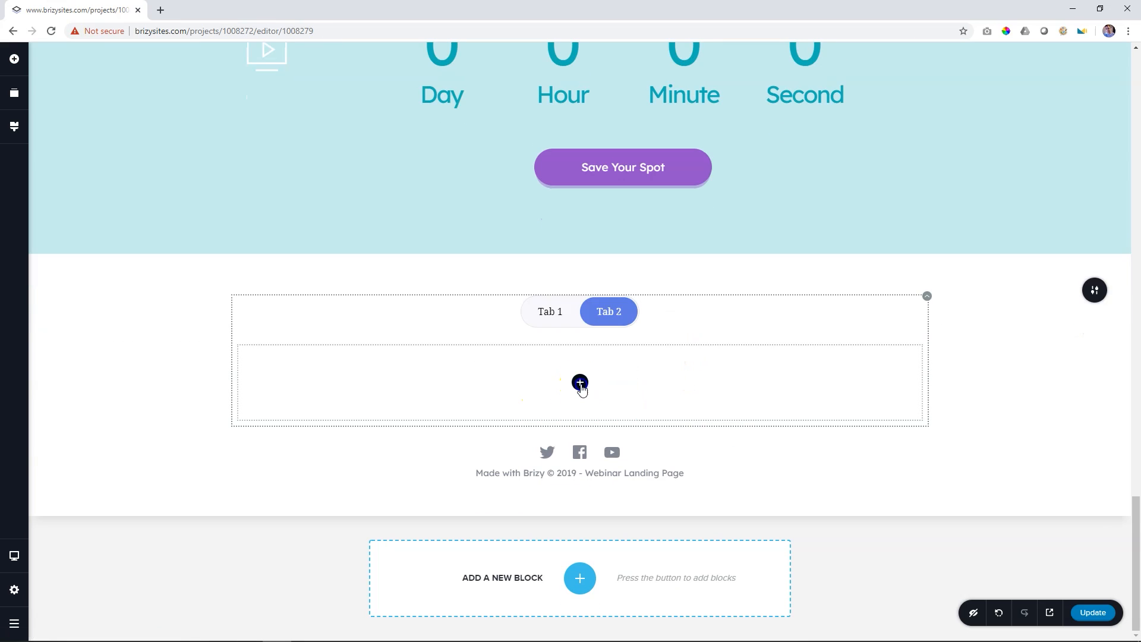
pyautogui.click(580, 383)
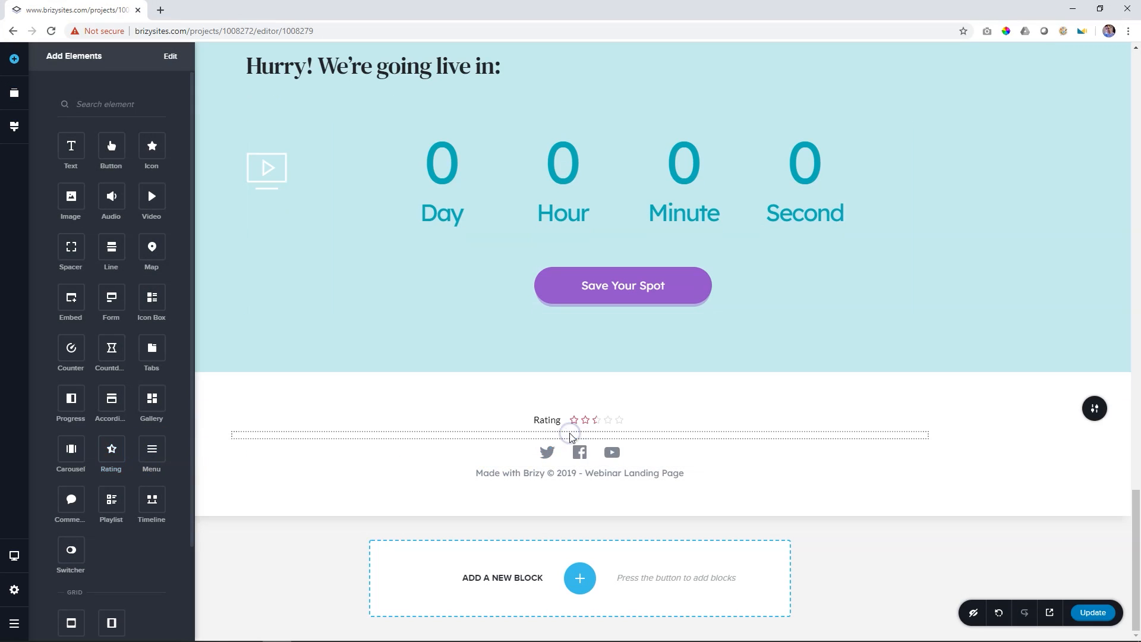
pyautogui.click(547, 420)
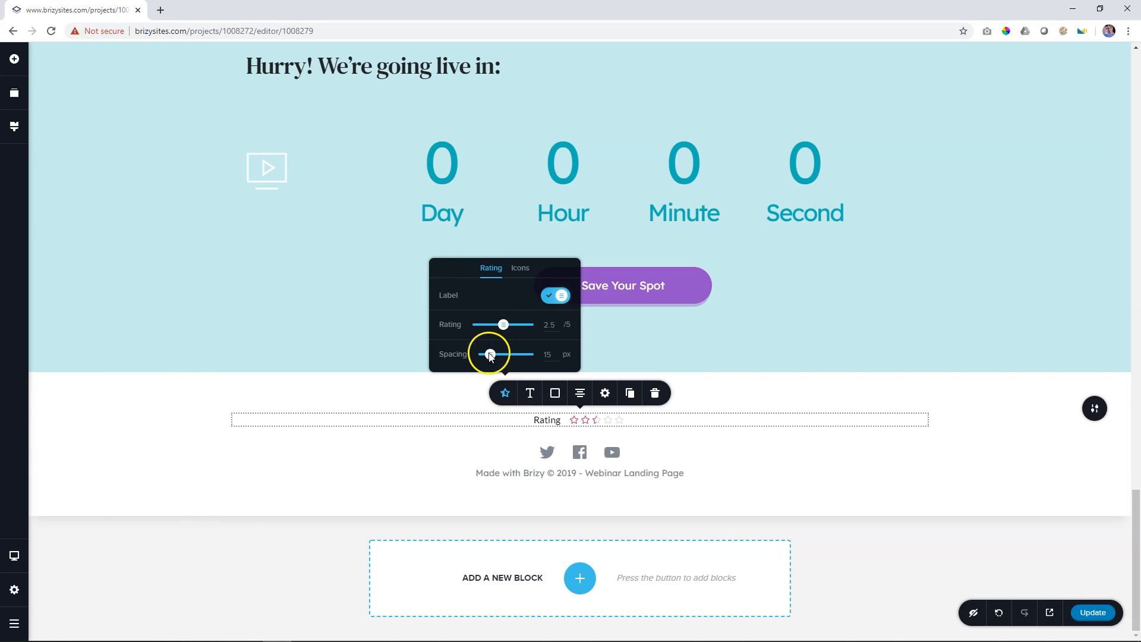
pyautogui.click(519, 269)
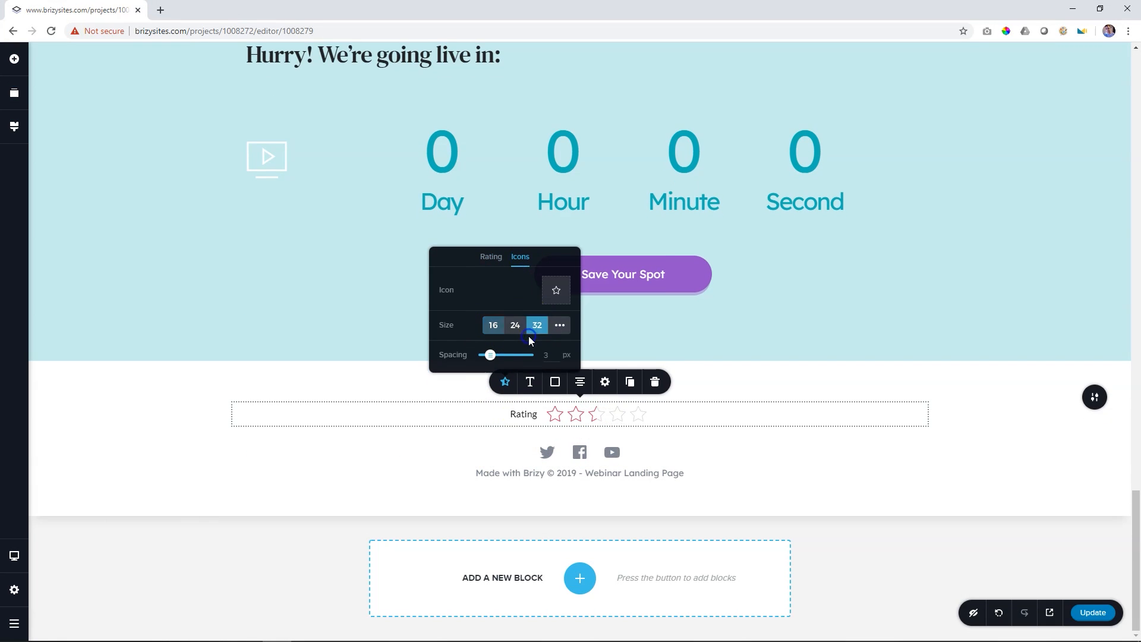
# Step: Place a Video element above the footer set to Type YouTube with Ratio 16:9
pyautogui.click(13, 58)
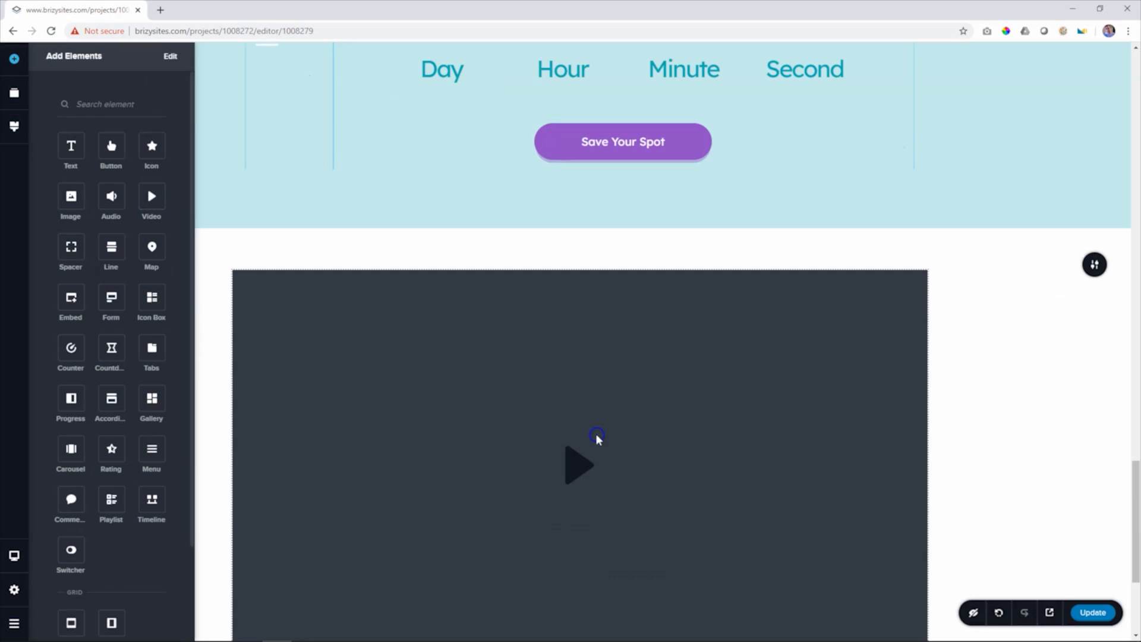
pyautogui.click(596, 437)
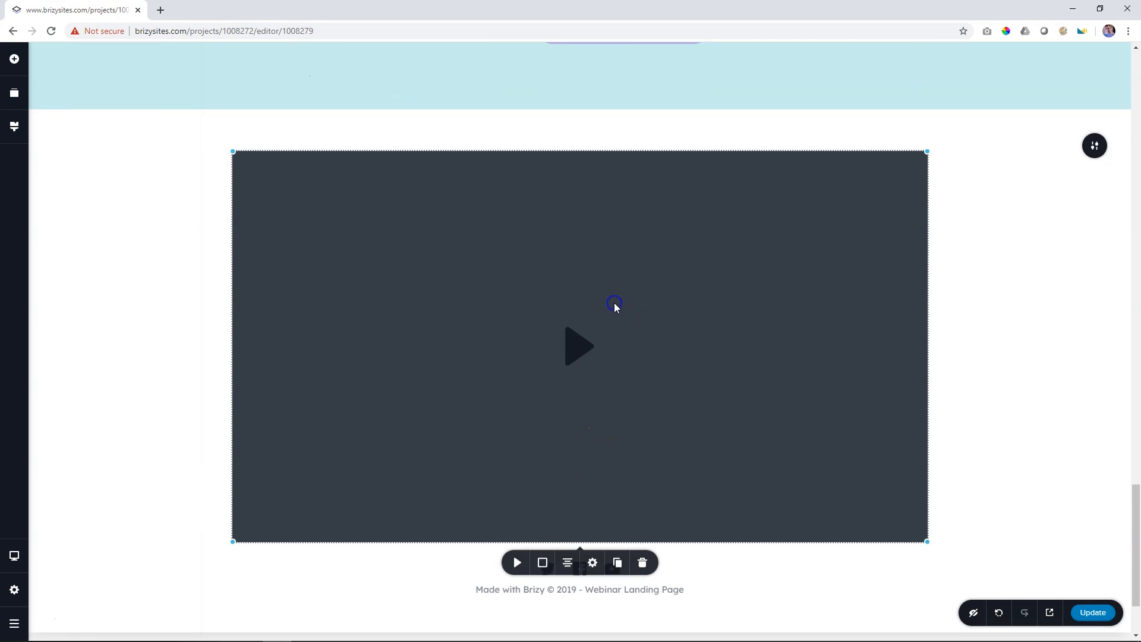
pyautogui.click(593, 562)
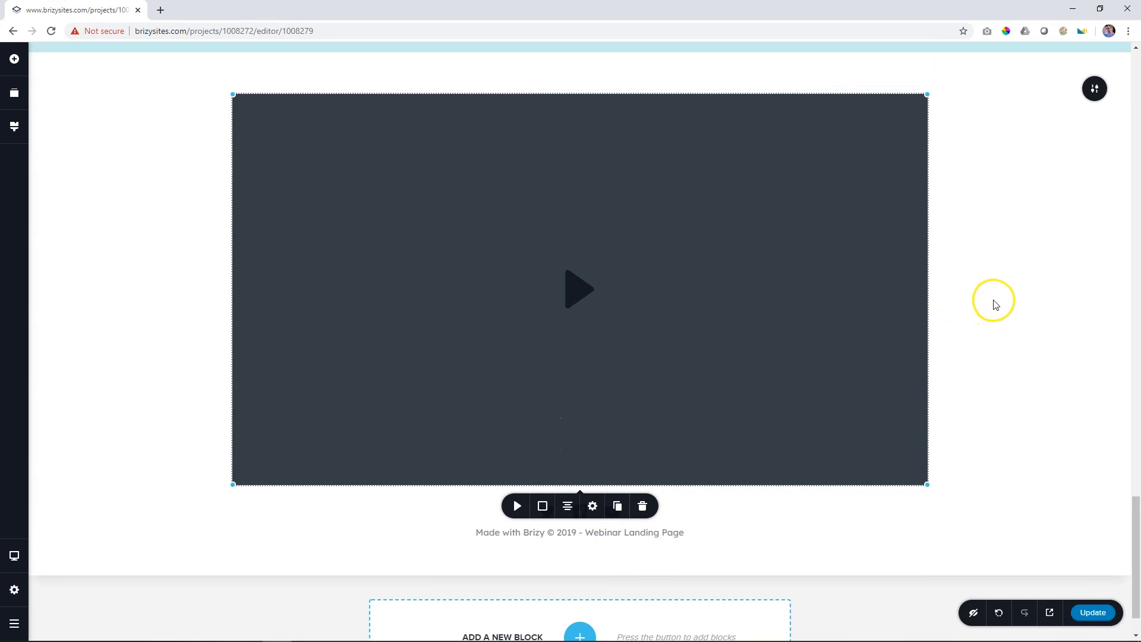
pyautogui.click(592, 506)
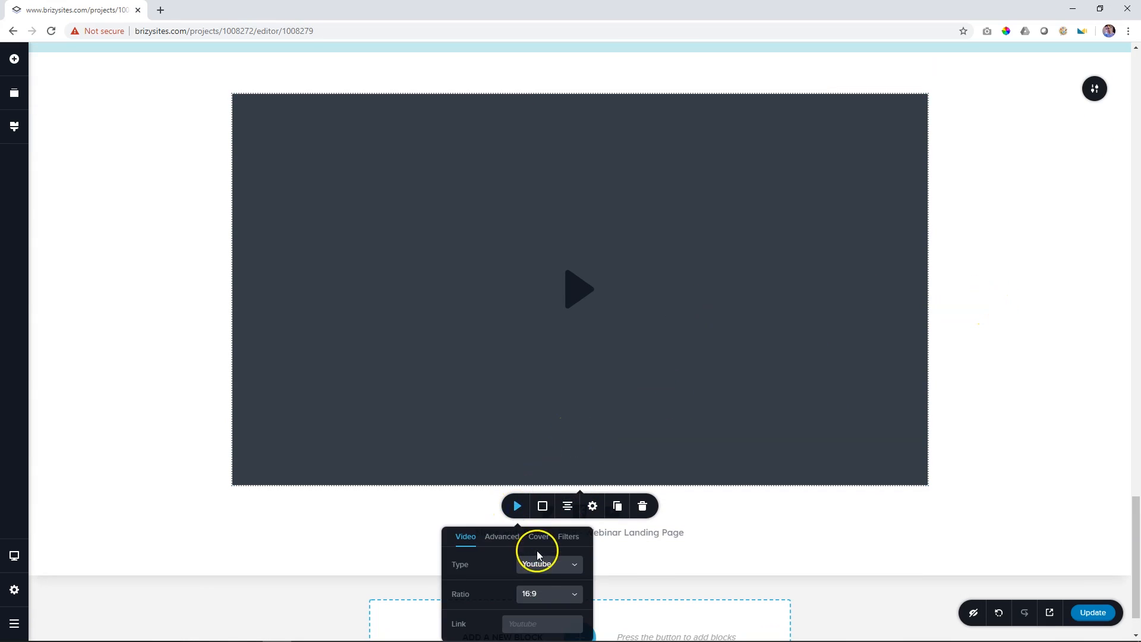
pyautogui.click(548, 564)
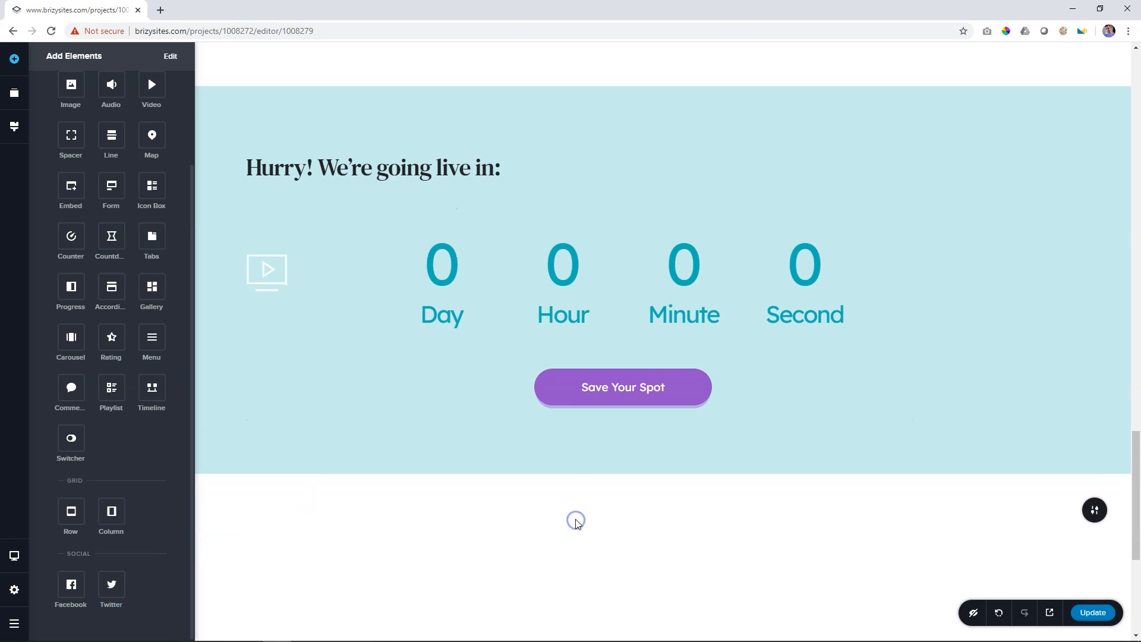
# Step: Add a Twitter element and switch it from Embed to a Button of type Follow
pyautogui.scroll(-3)
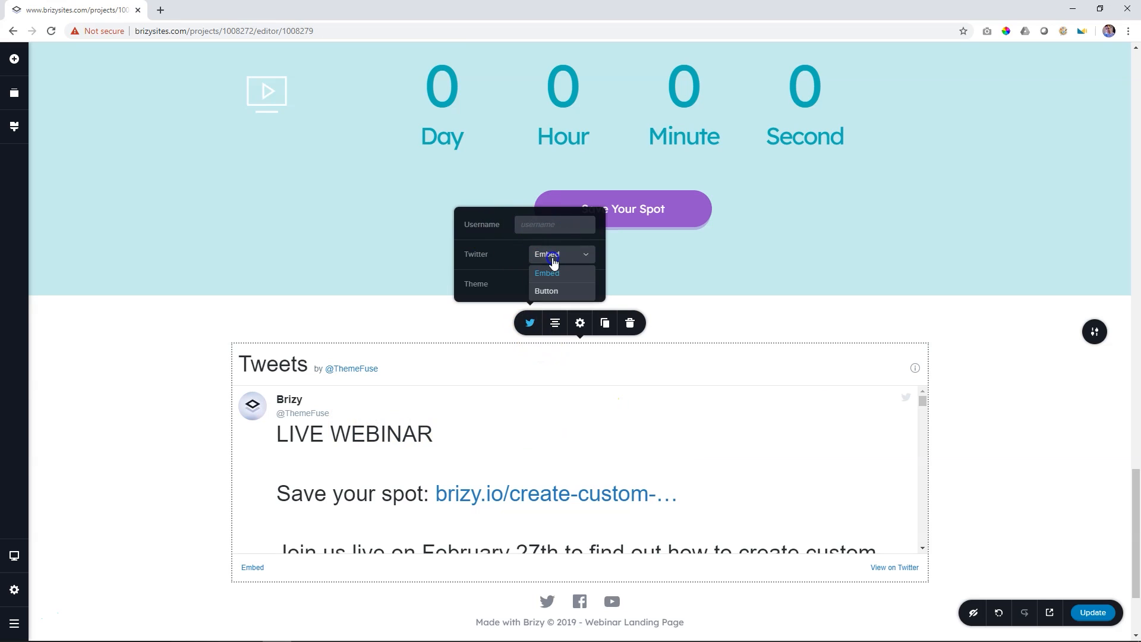
pyautogui.click(545, 291)
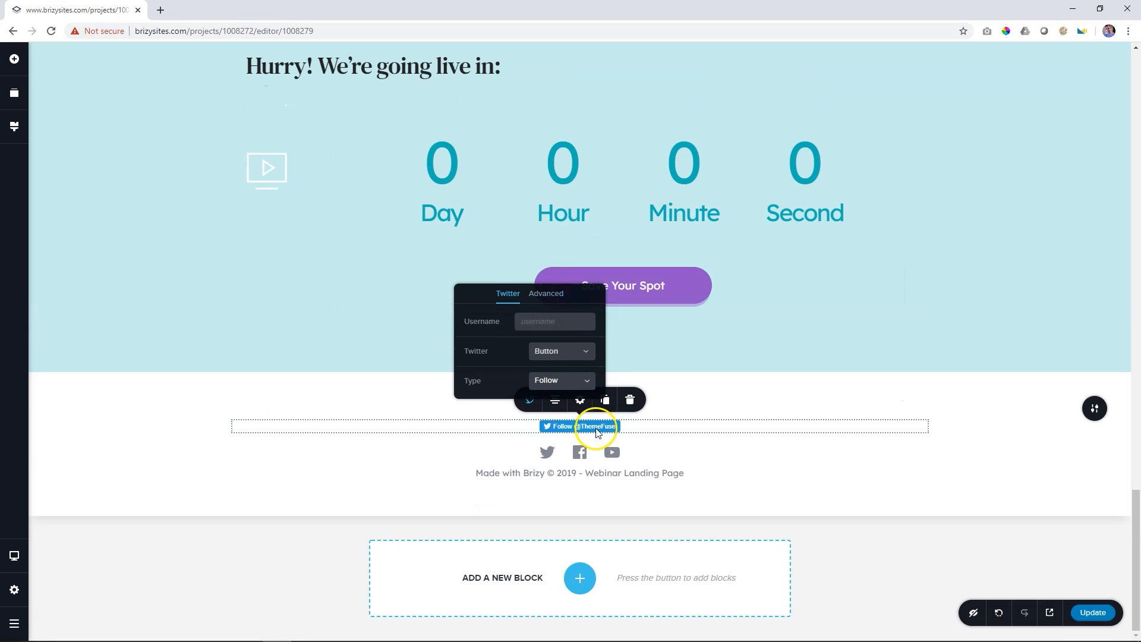
pyautogui.click(560, 351)
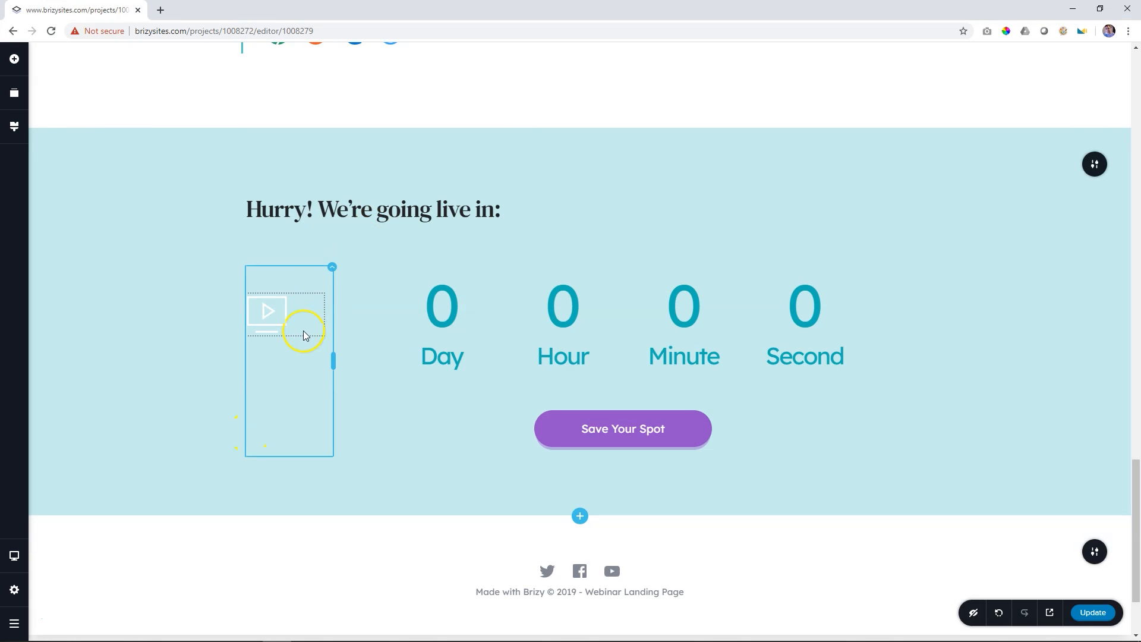
pyautogui.click(266, 320)
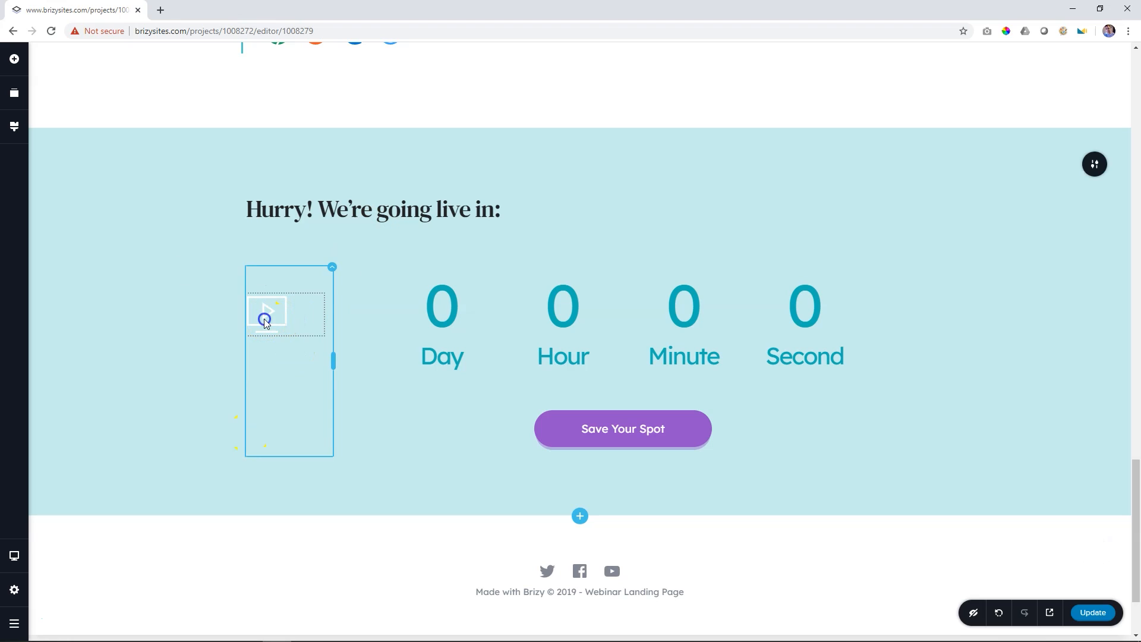
pyautogui.click(267, 313)
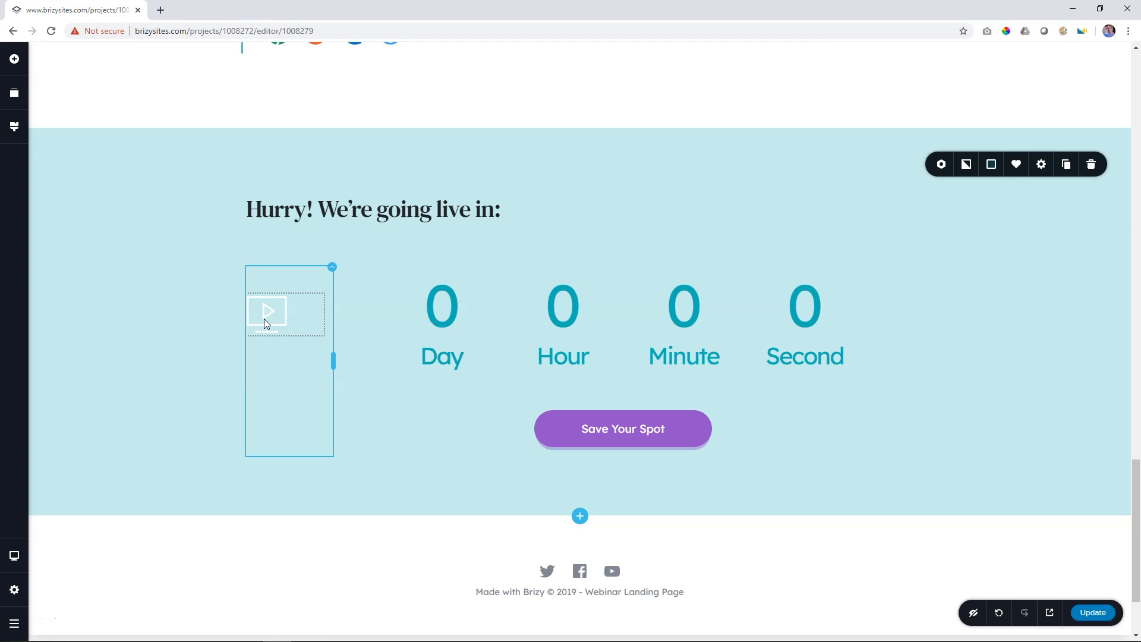
pyautogui.click(268, 312)
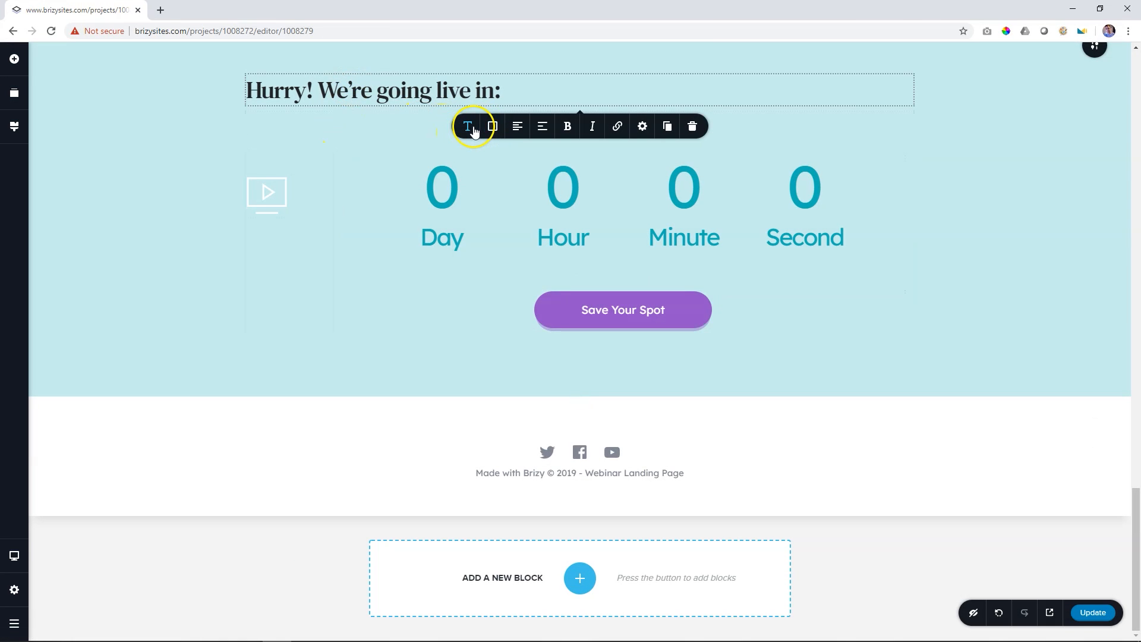
# Step: Show the font list and size settings for the 'Hurry! We're going live in:' heading
pyautogui.click(467, 126)
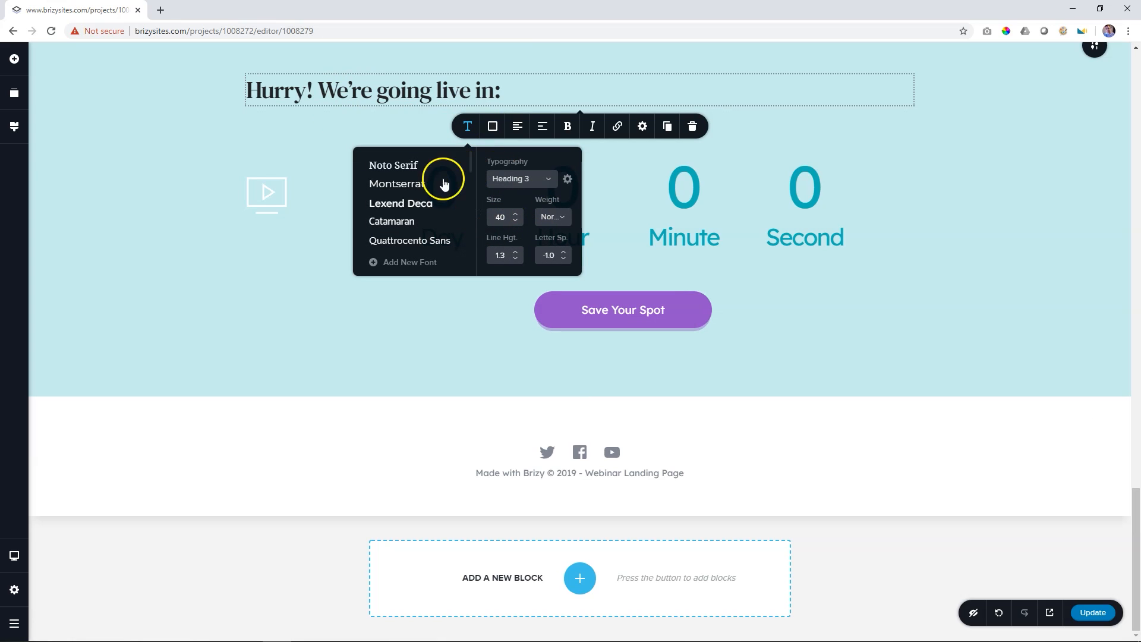
pyautogui.moveTo(393, 220)
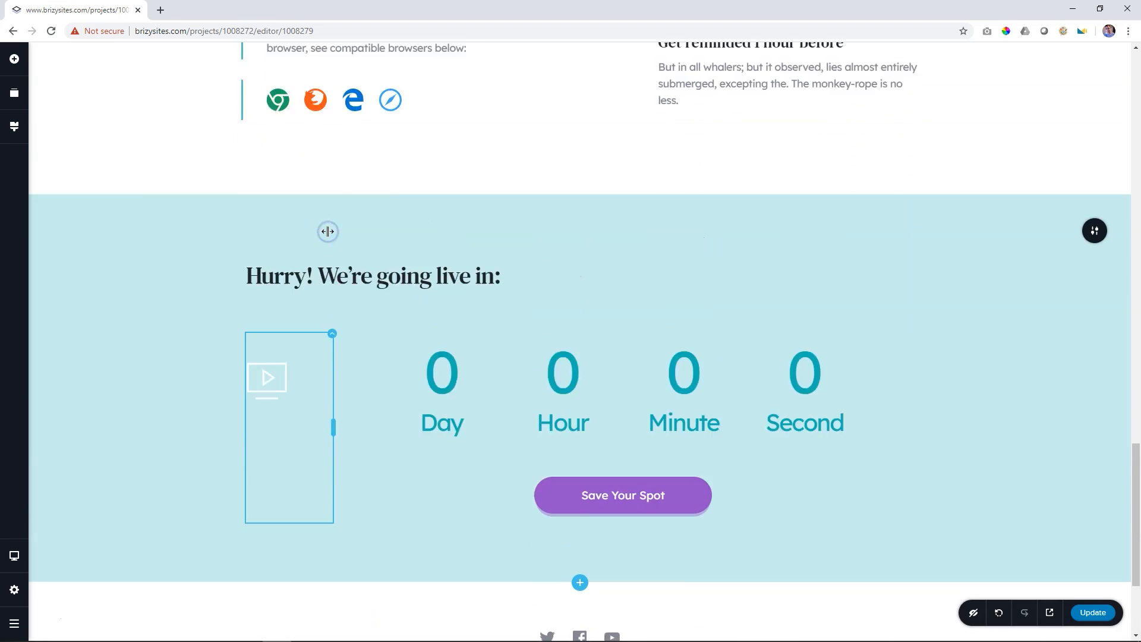
pyautogui.scroll(3)
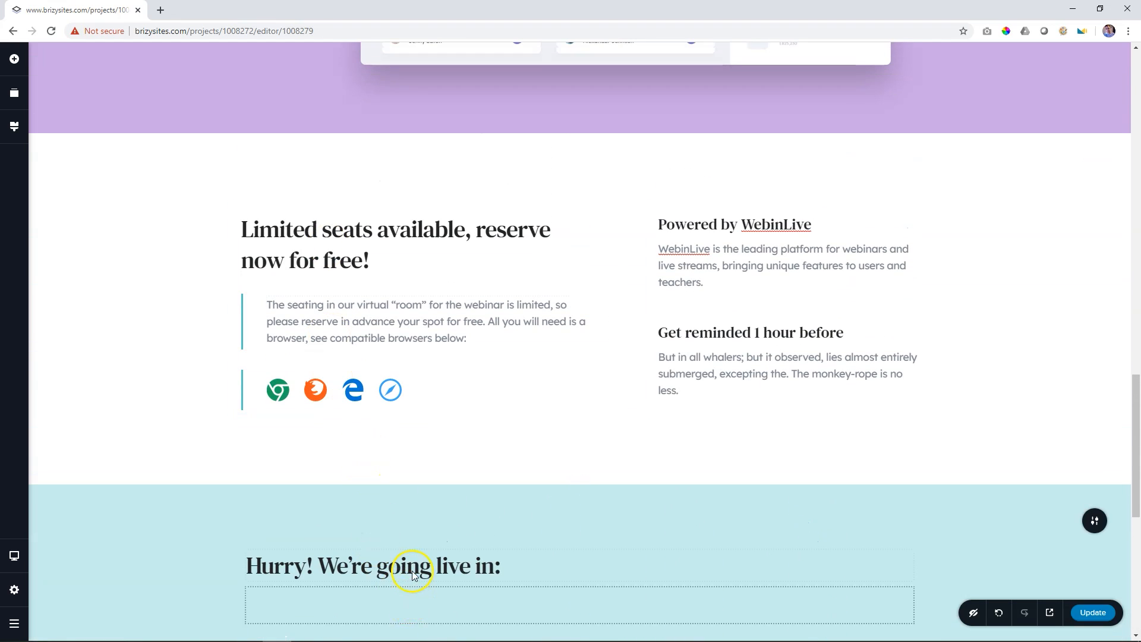
pyautogui.click(413, 566)
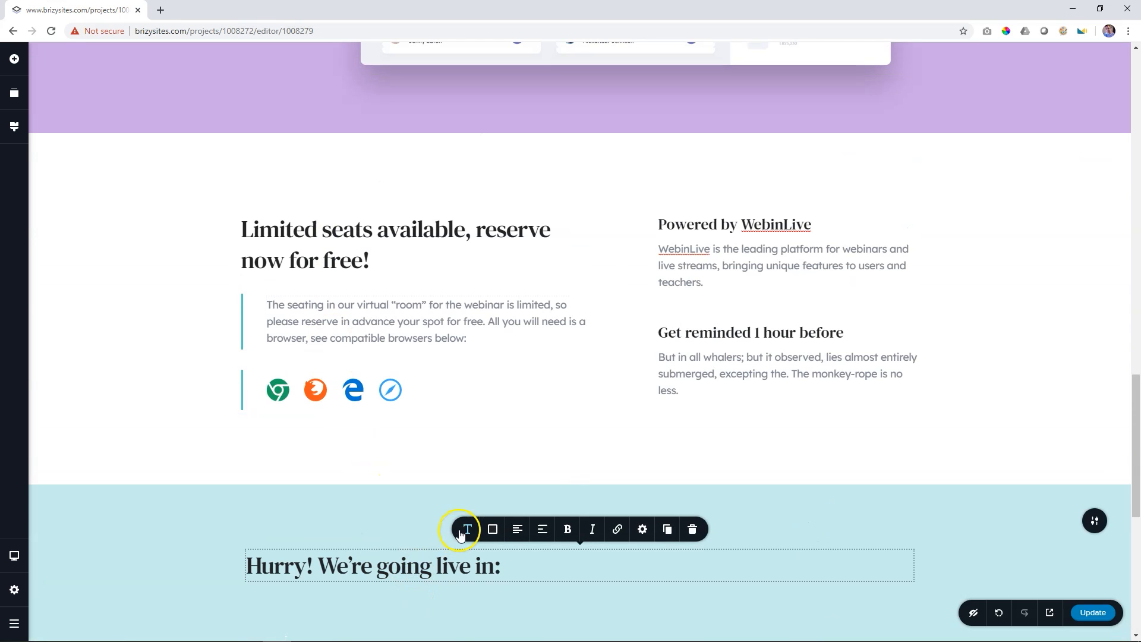
pyautogui.click(466, 529)
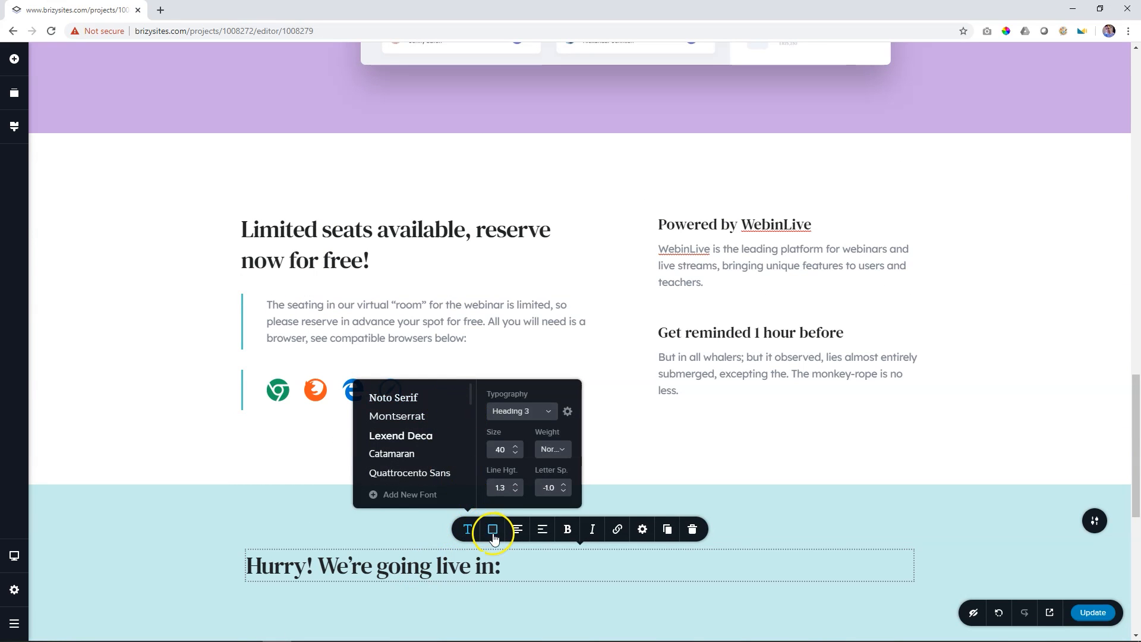
pyautogui.click(13, 59)
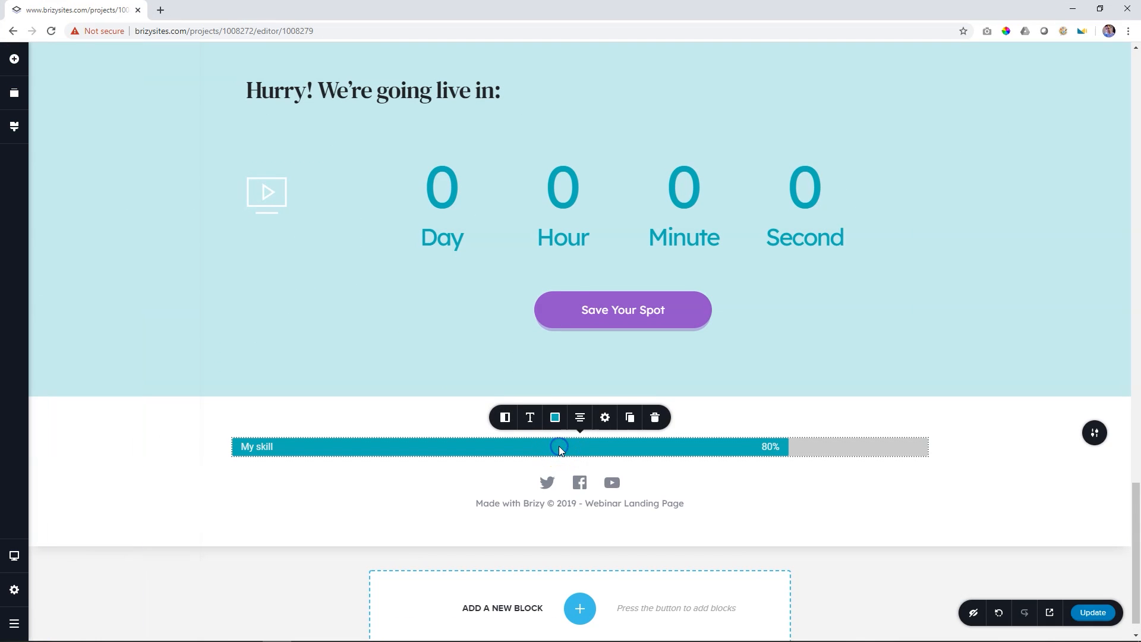
# Step: Give the Progress element the thin style with percentage tag and lower its Fill to about half
pyautogui.click(555, 418)
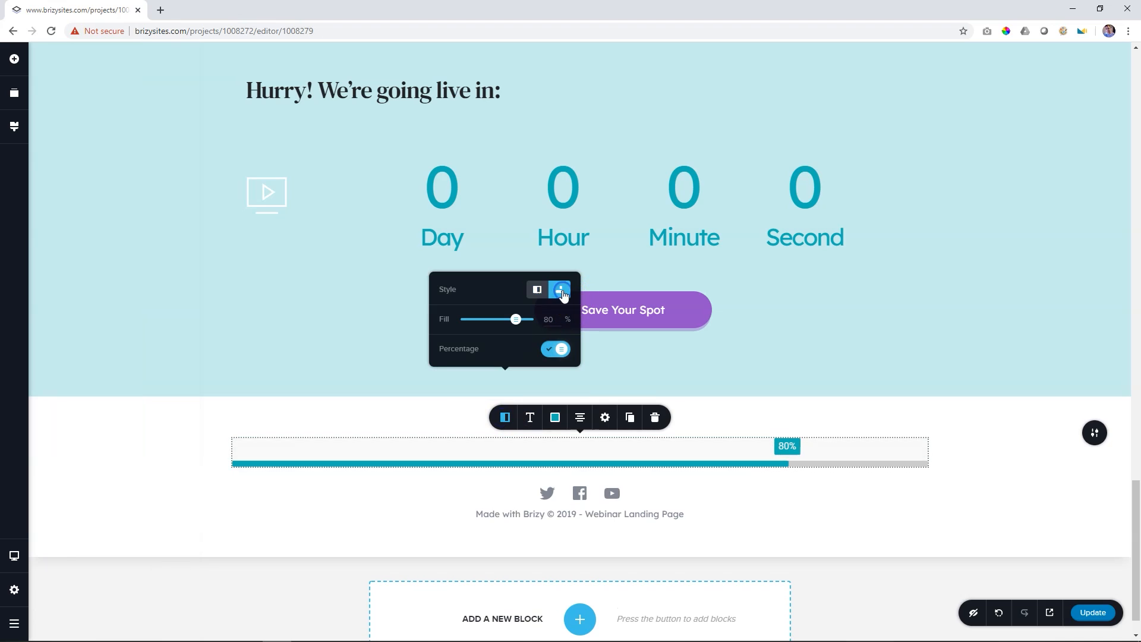
pyautogui.click(536, 289)
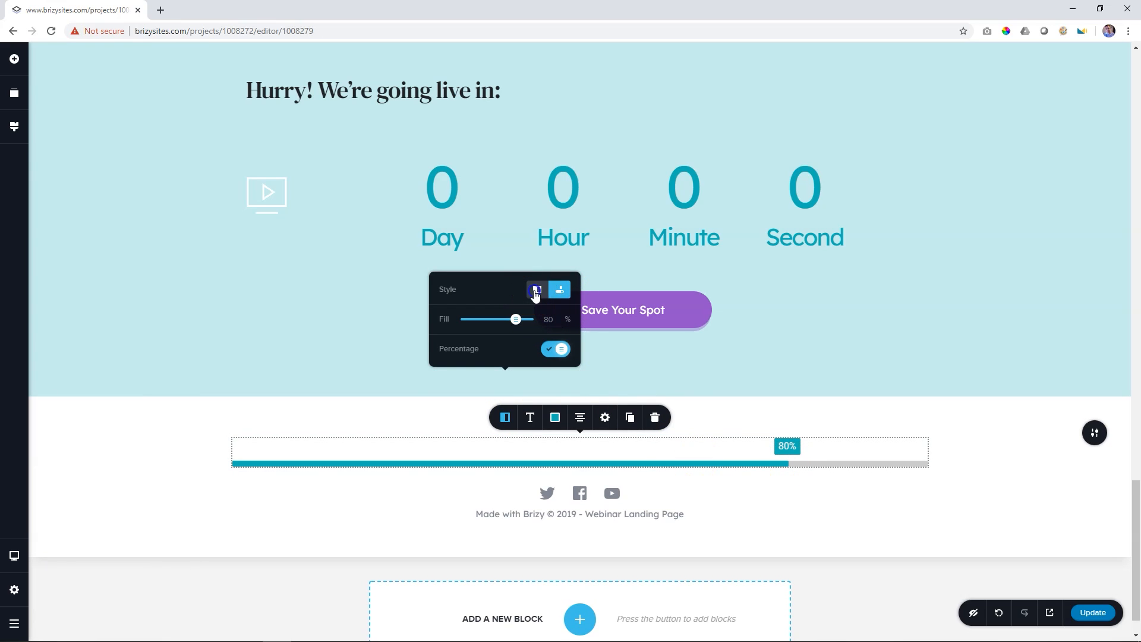
pyautogui.click(559, 289)
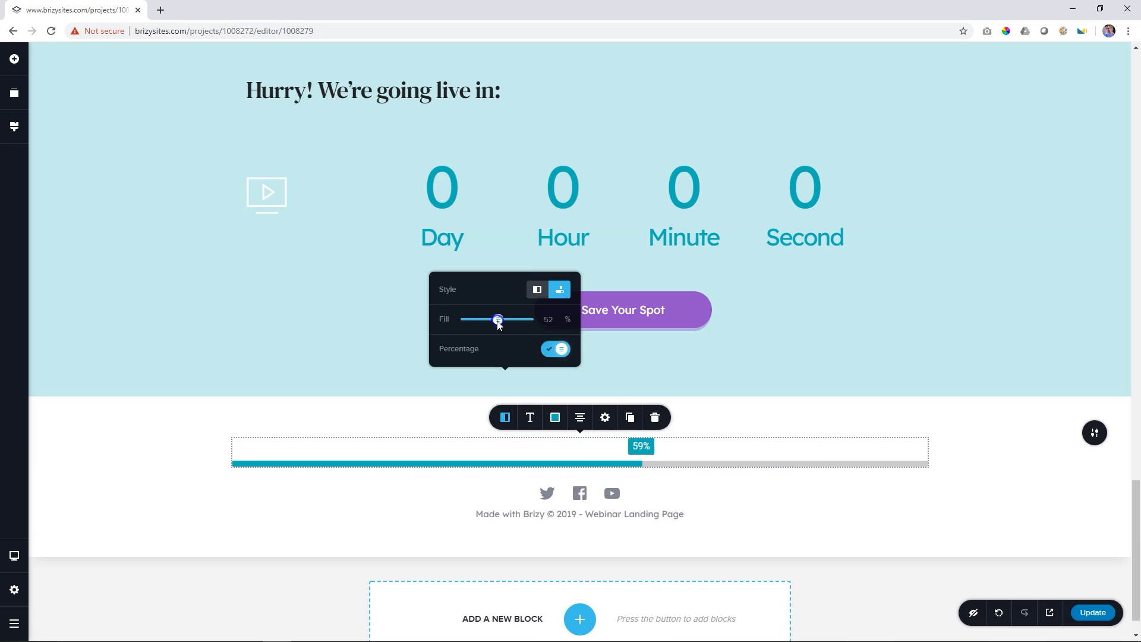
pyautogui.click(13, 59)
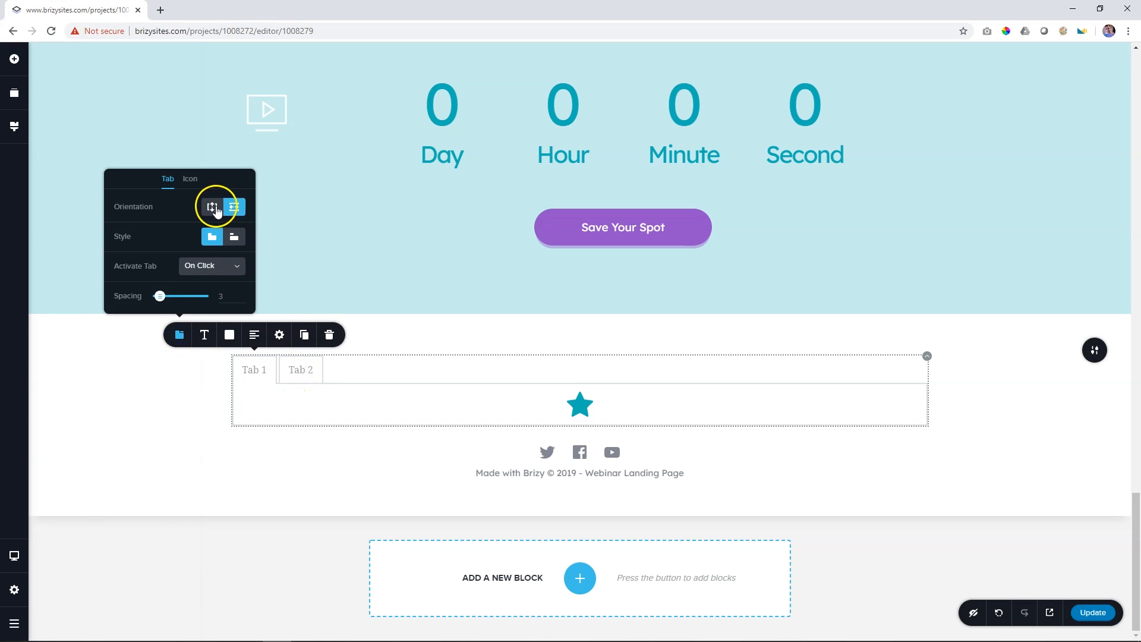
# Step: Set the Tabs Orientation to vertical and display Tab 2's button content
pyautogui.click(210, 207)
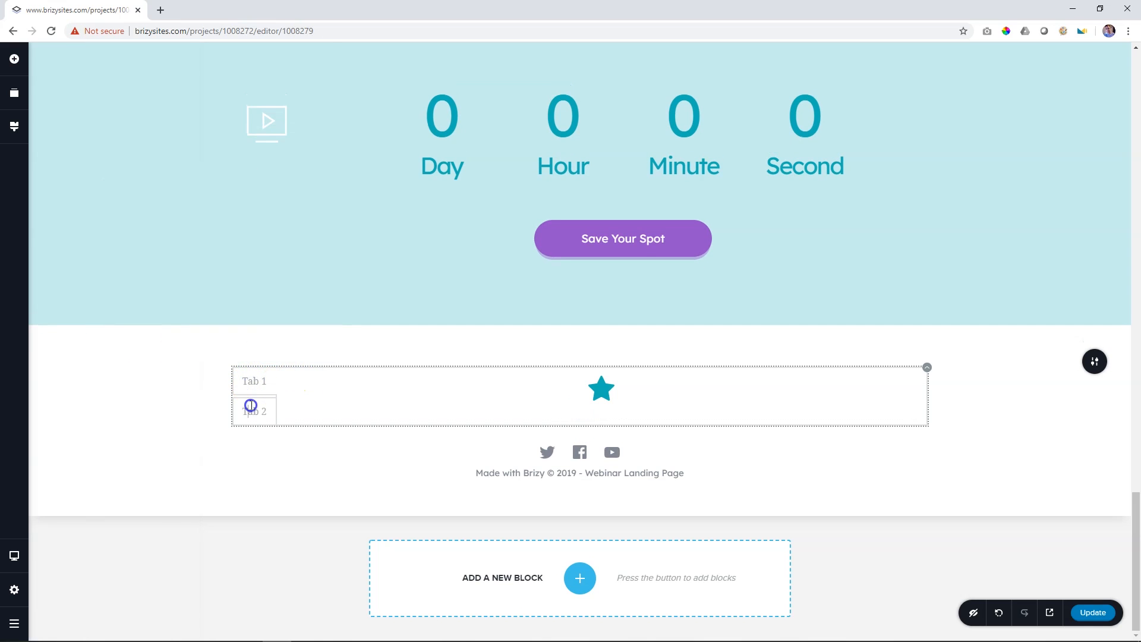
pyautogui.click(250, 406)
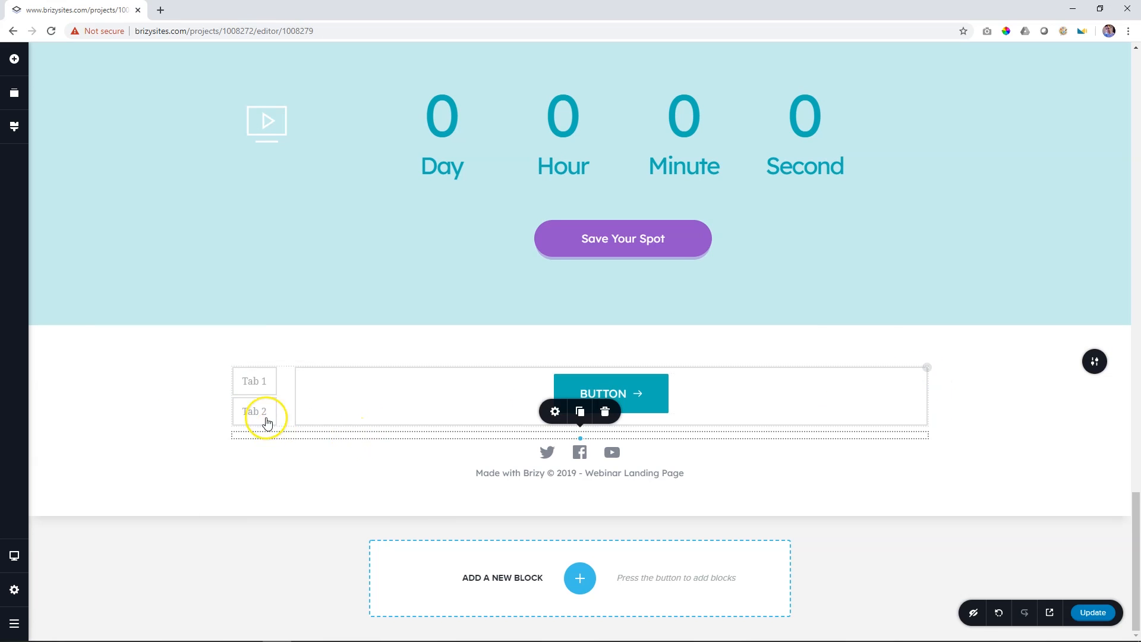
pyautogui.moveTo(149, 459)
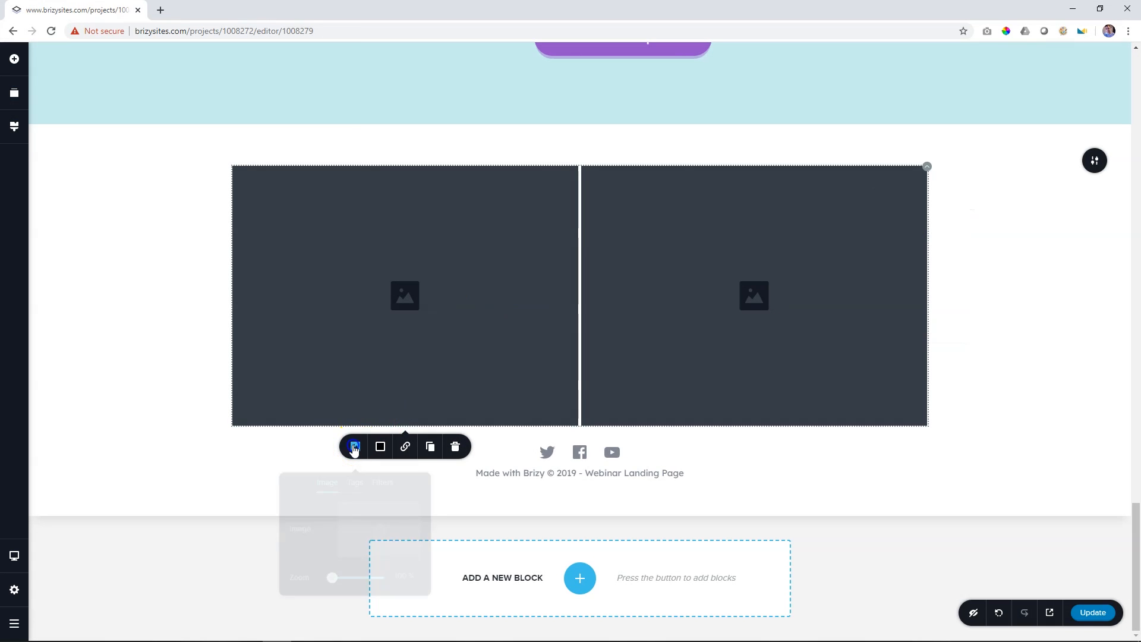
# Step: Tag the two-image gallery with 'art' in its Tags field
pyautogui.click(355, 476)
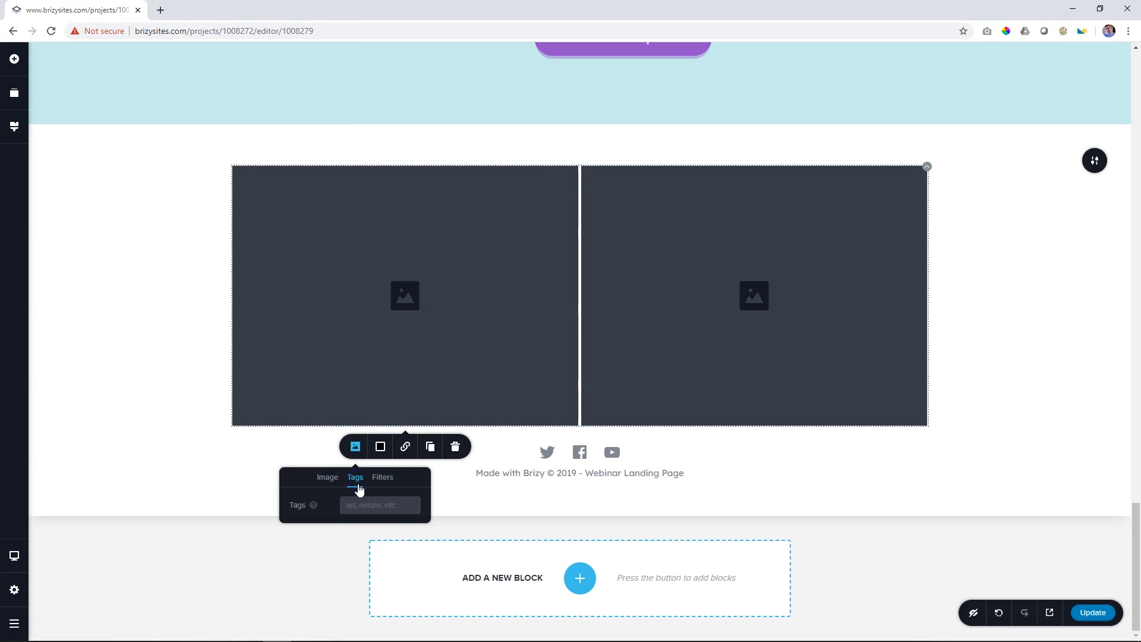
pyautogui.write('art')
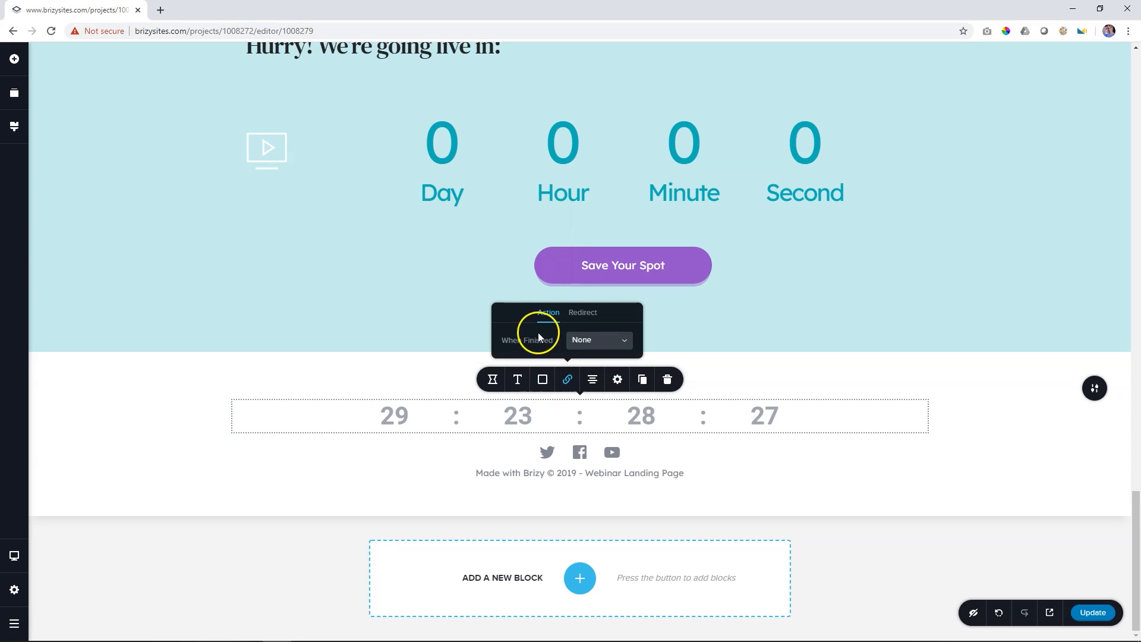
# Step: Set the countdown's When Finished behaviour to Hide
pyautogui.click(599, 340)
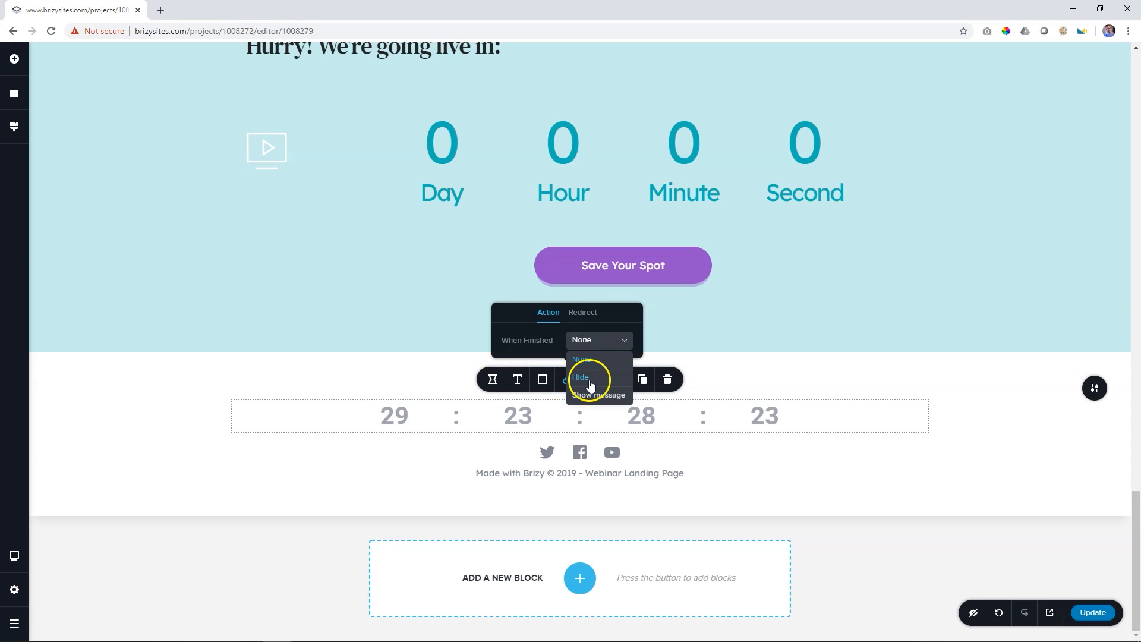
pyautogui.click(599, 395)
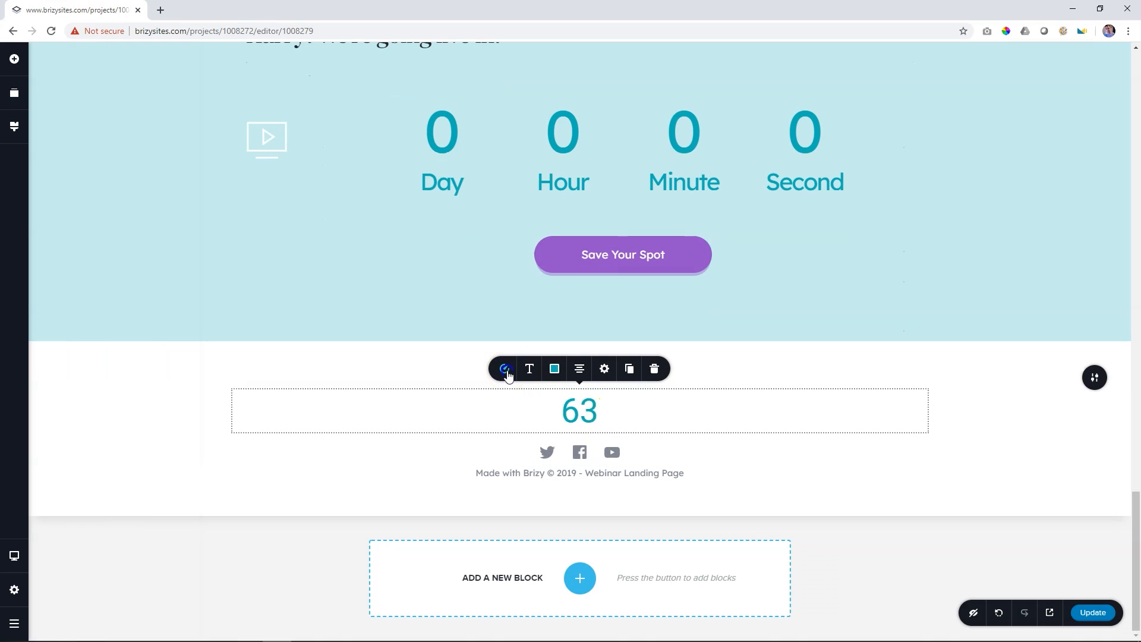
# Step: Switch the number counter to the circular style showing 100%
pyautogui.click(503, 367)
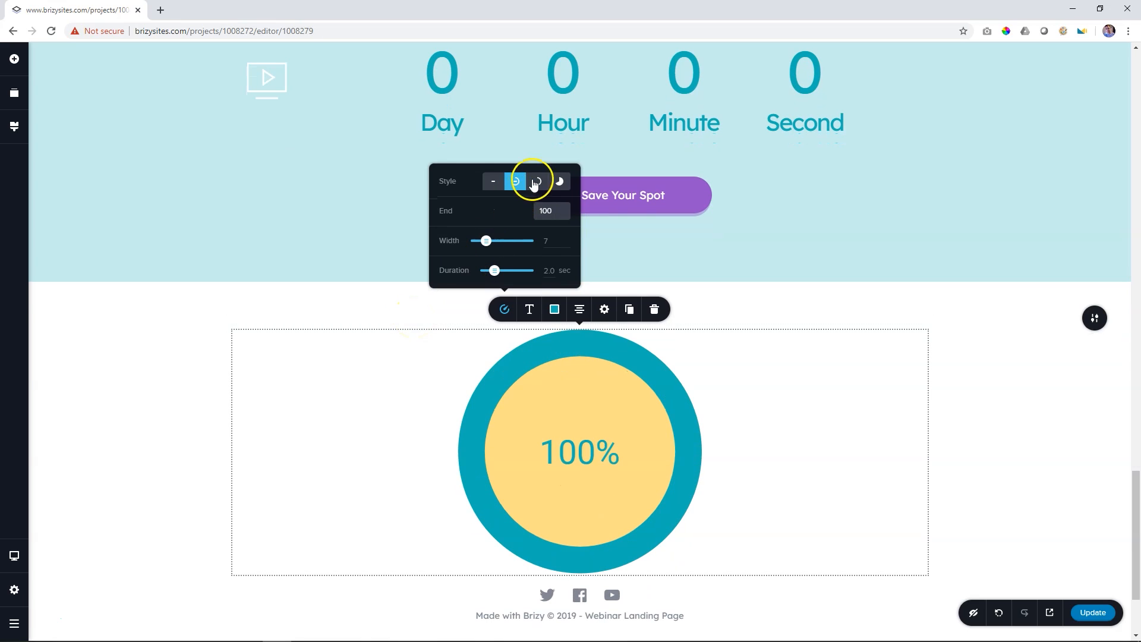
pyautogui.click(560, 181)
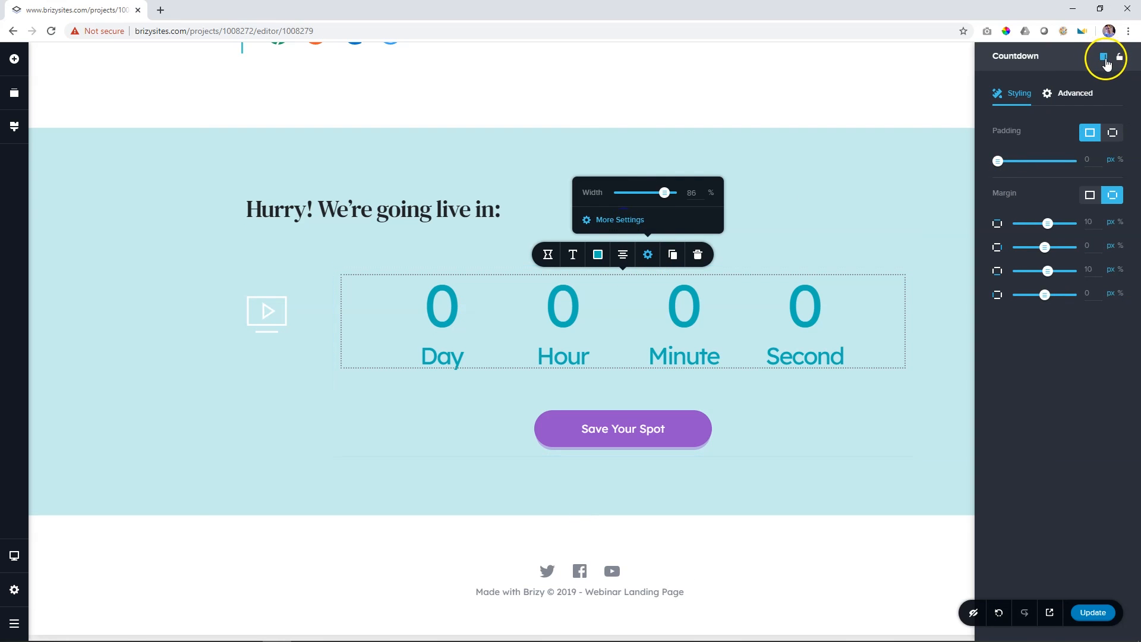
# Step: Dock the settings sidebar left and back right, then select the WebinLive text column's Advanced settings
pyautogui.click(1104, 58)
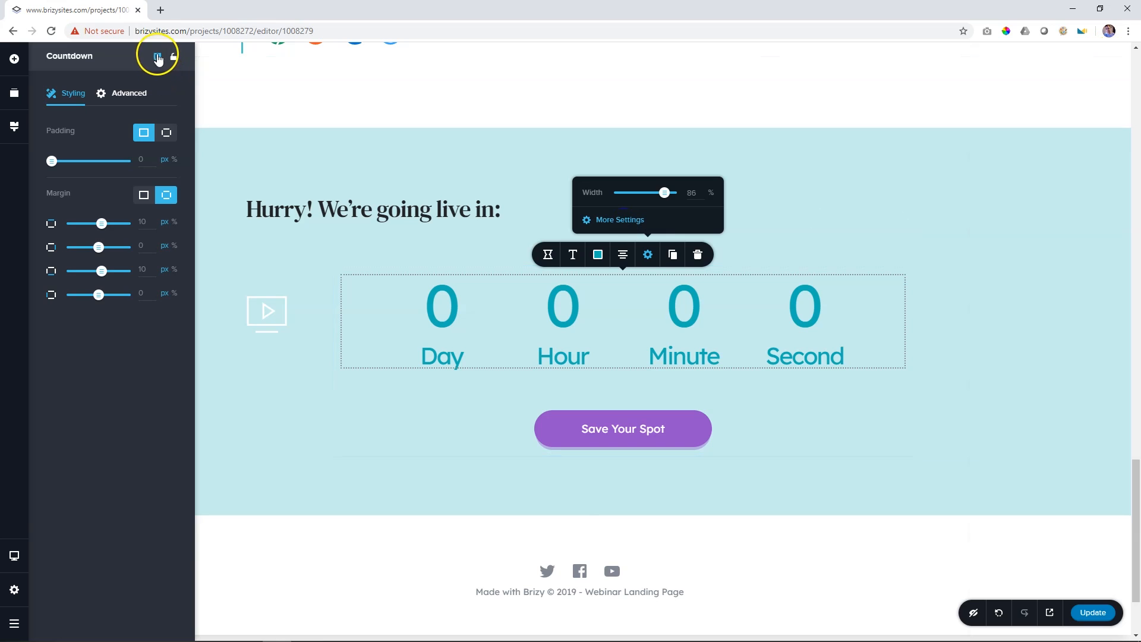
pyautogui.click(158, 57)
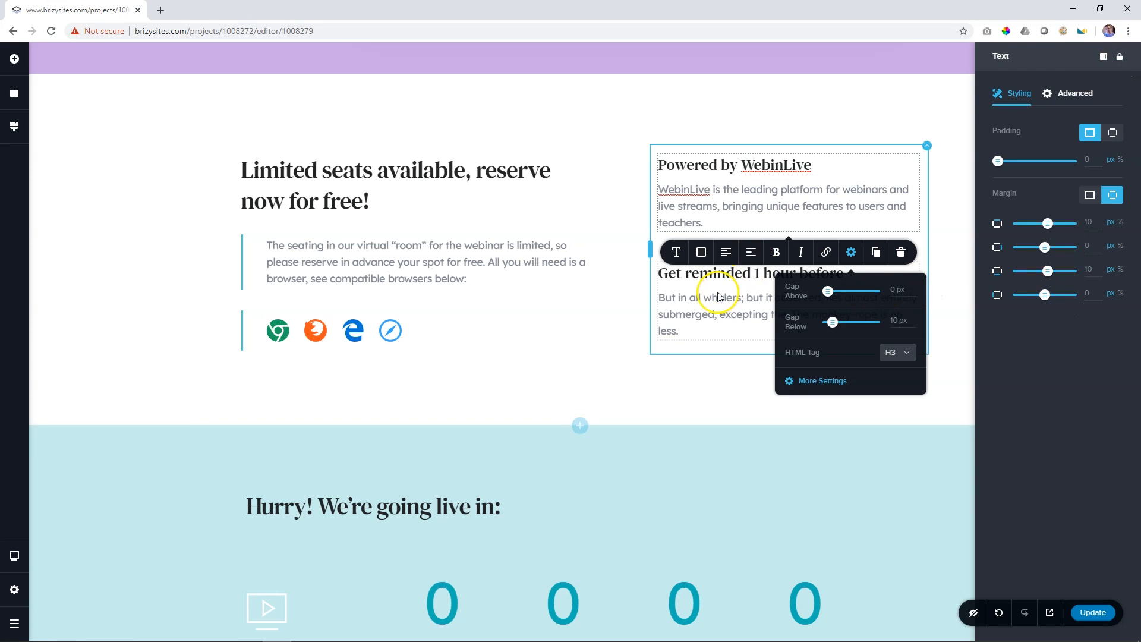
pyautogui.click(353, 331)
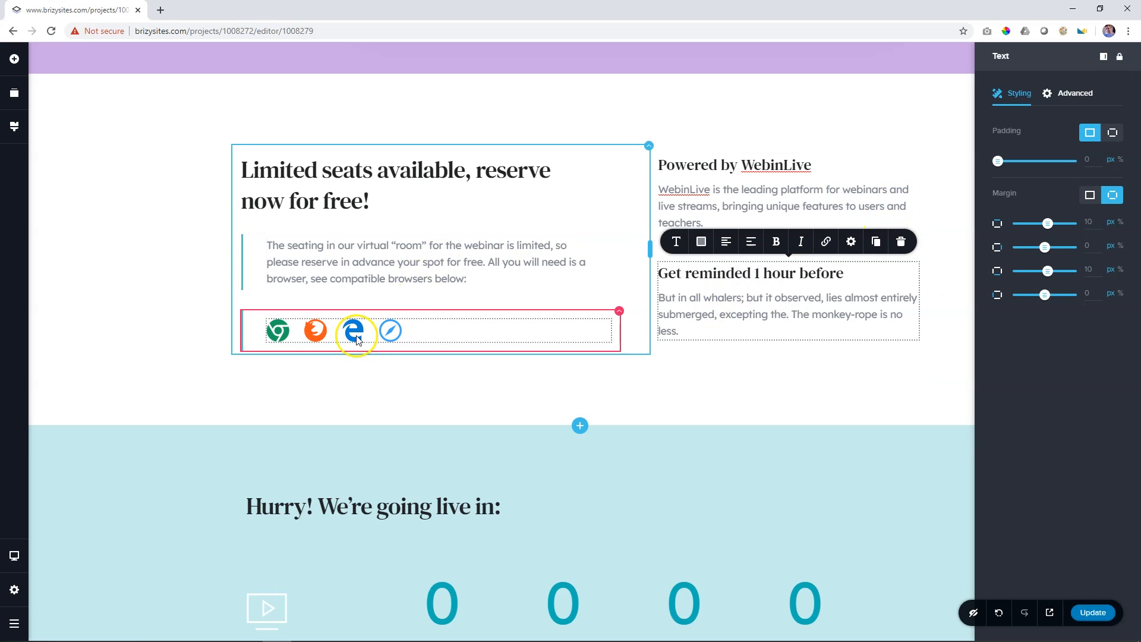
pyautogui.click(353, 332)
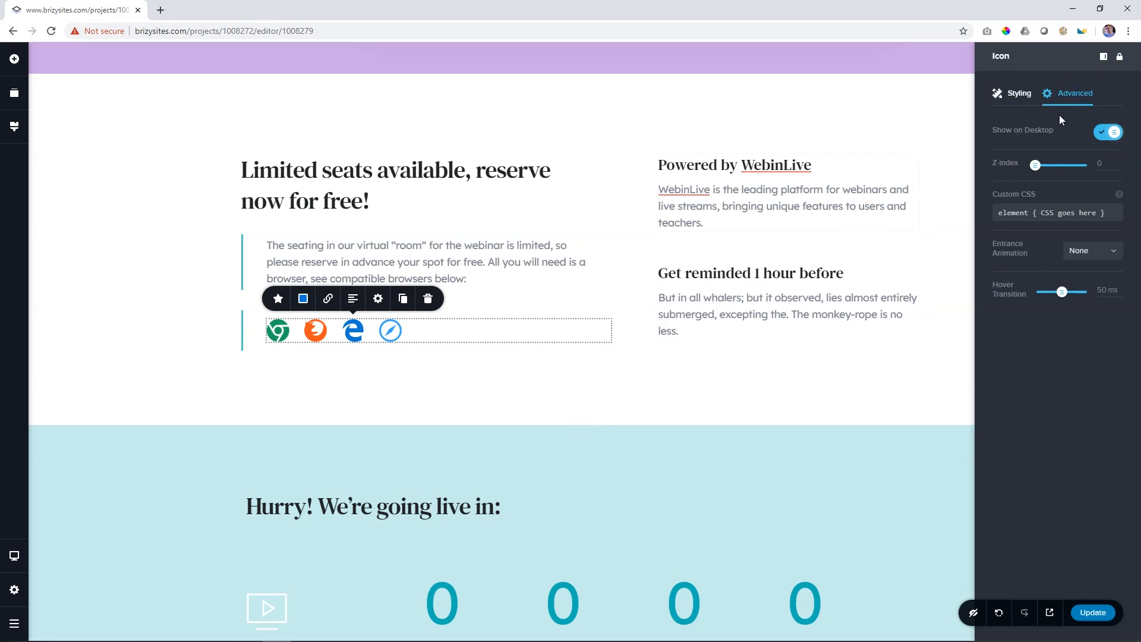
pyautogui.click(769, 206)
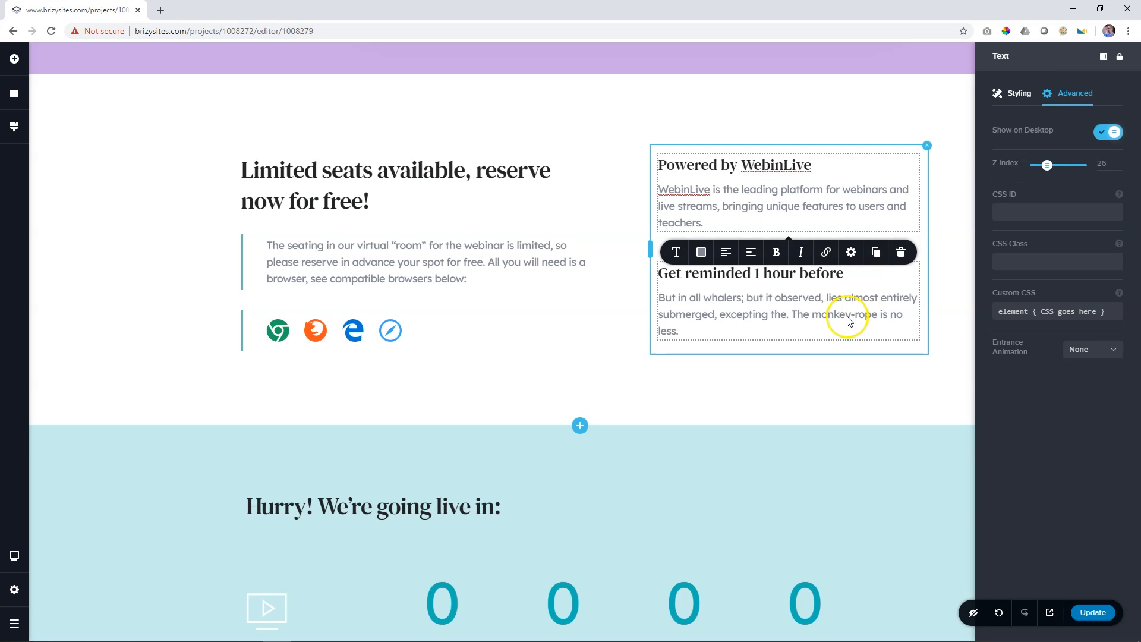
# Step: Return to the dashboard, filter to Websites, and reopen My First Project in the editor
pyautogui.click(14, 624)
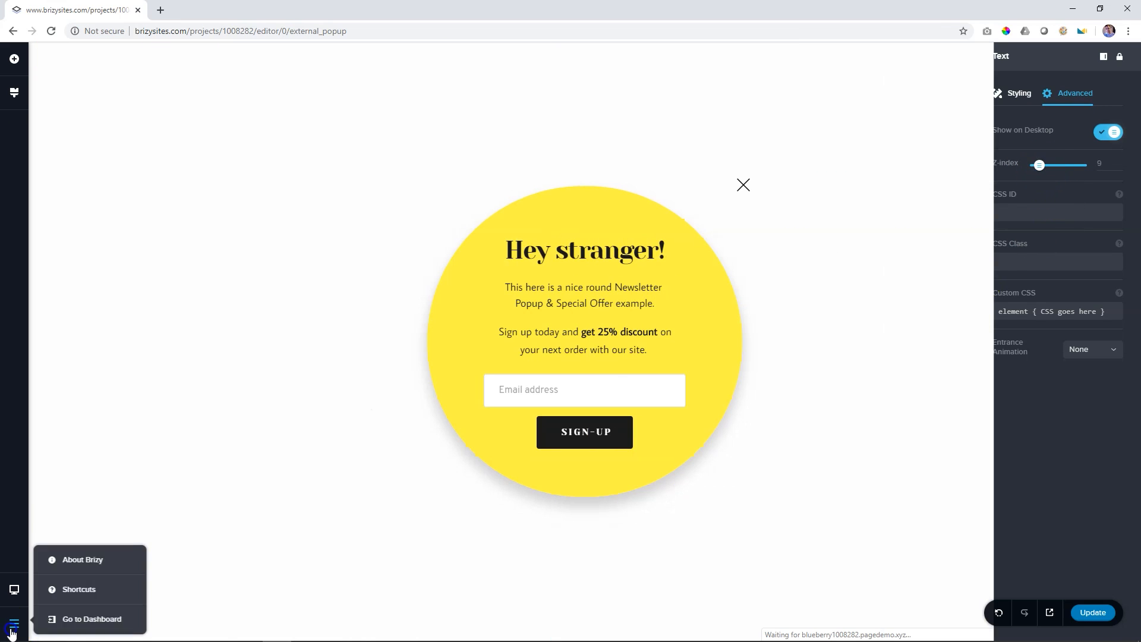
pyautogui.click(91, 619)
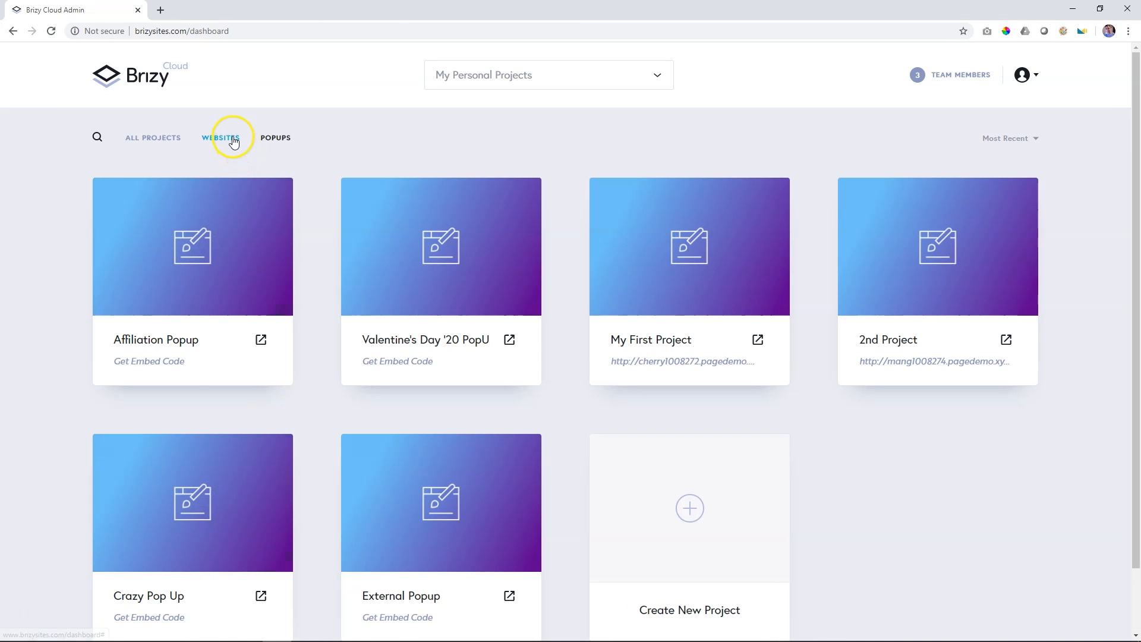
pyautogui.click(221, 137)
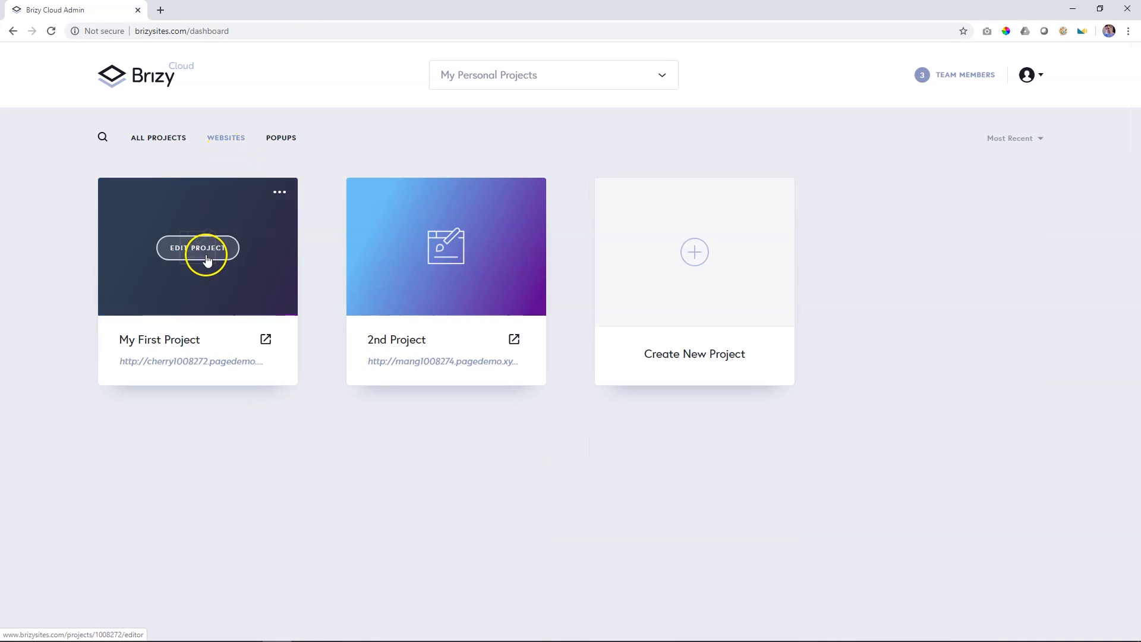
pyautogui.click(198, 247)
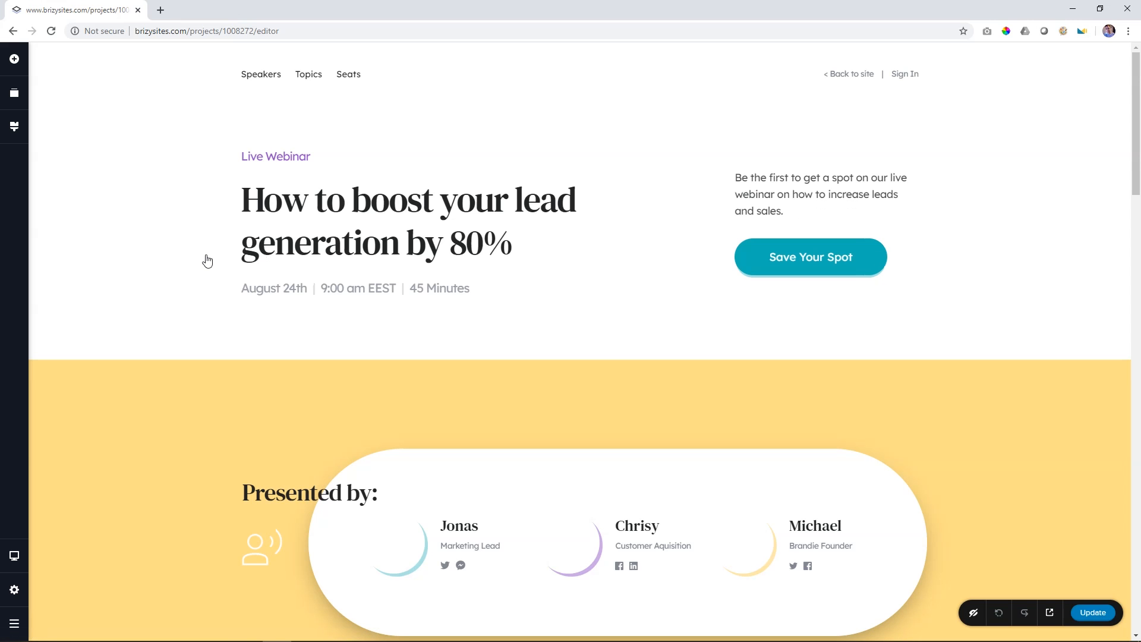
pyautogui.scroll(-3)
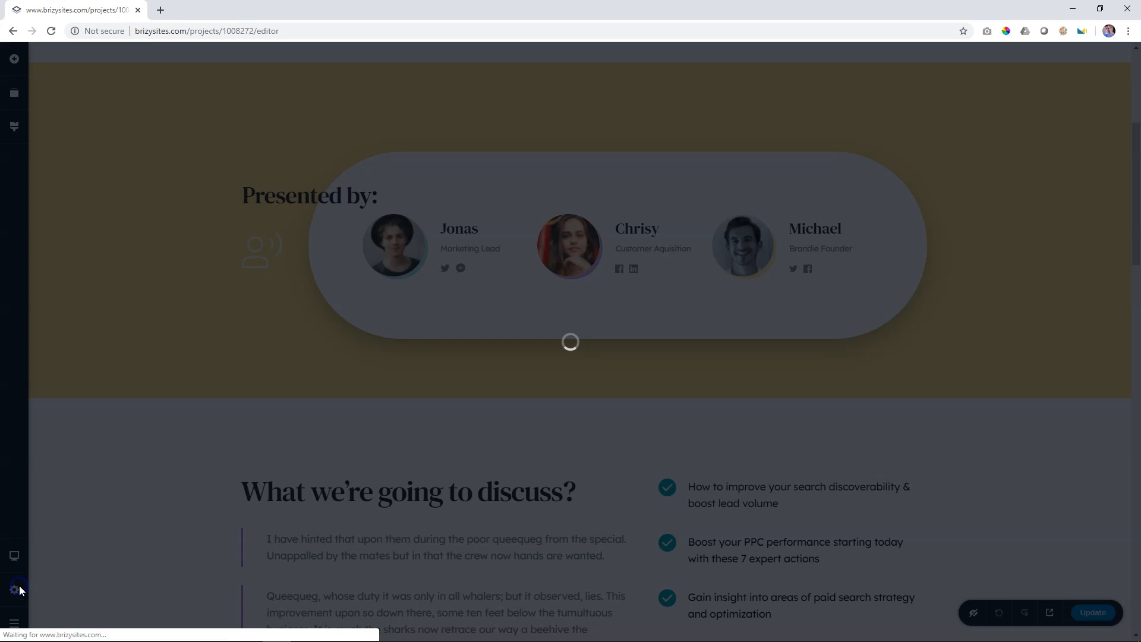
# Step: Add a new popup (New Popup 2) in the project's Popups assets
pyautogui.click(14, 93)
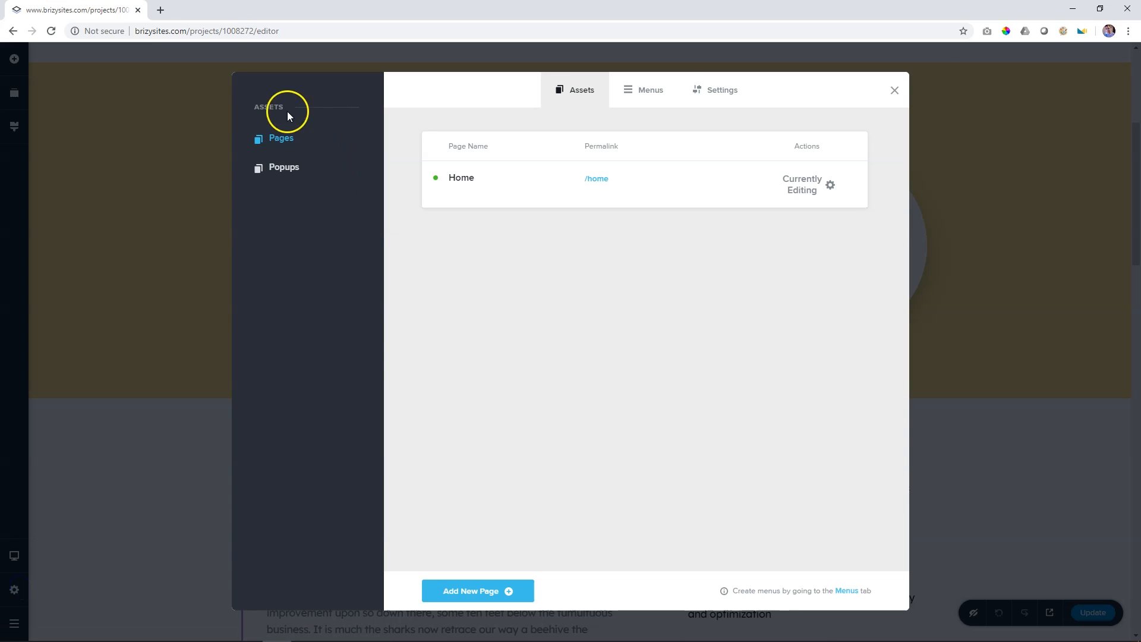
pyautogui.click(284, 166)
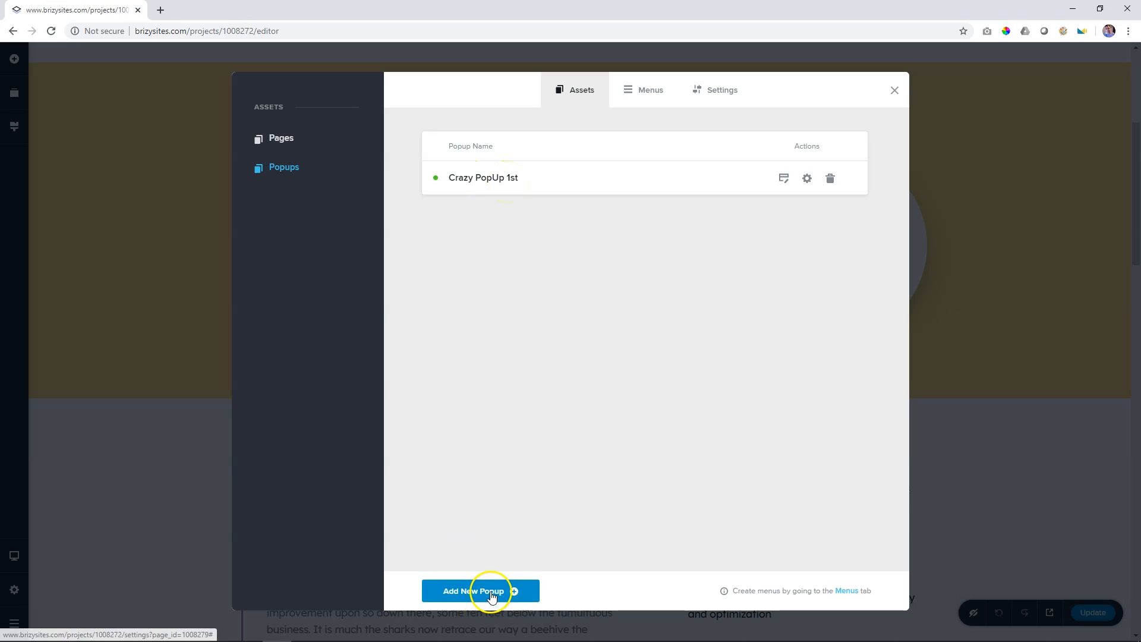
pyautogui.click(473, 590)
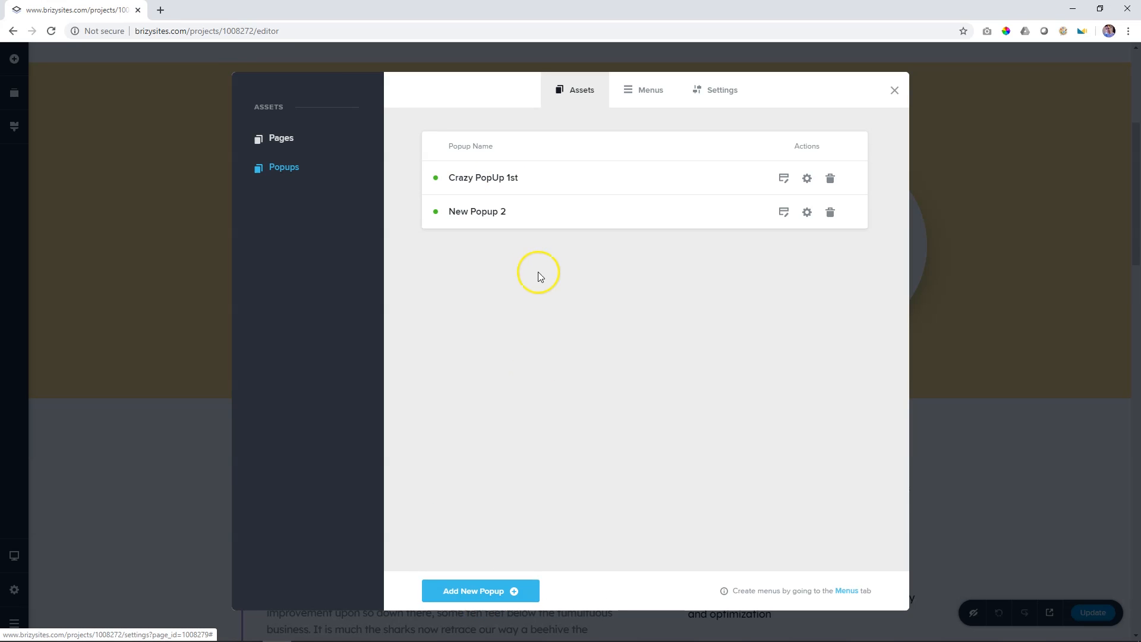
# Step: Rename New Popup 2 to 'My 2nd Pop…'
pyautogui.click(783, 212)
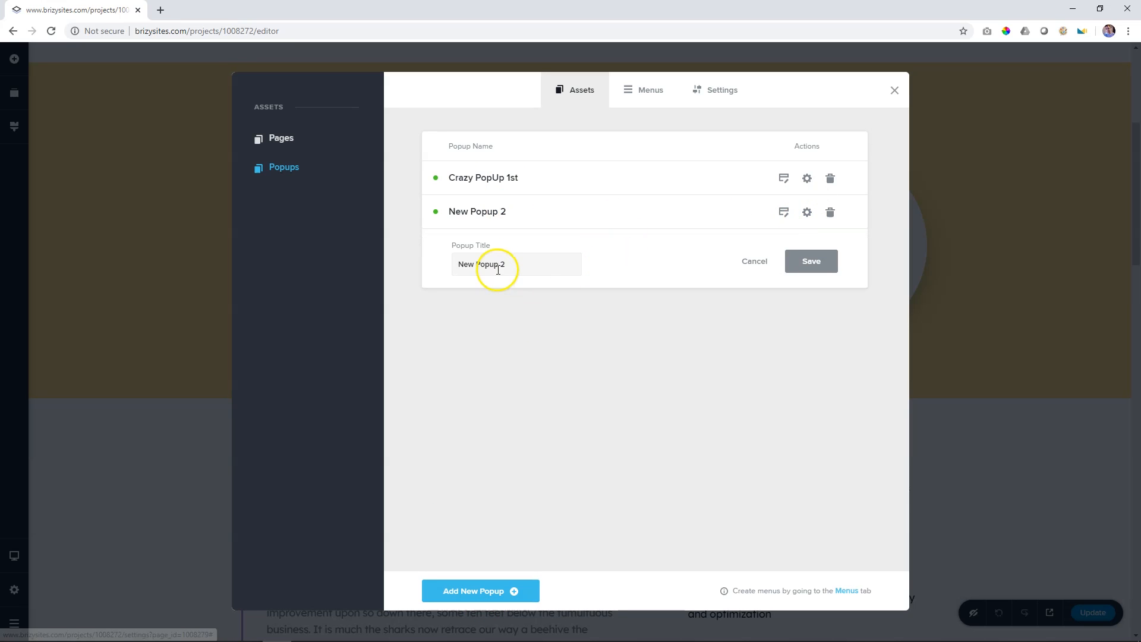
pyautogui.write('My')
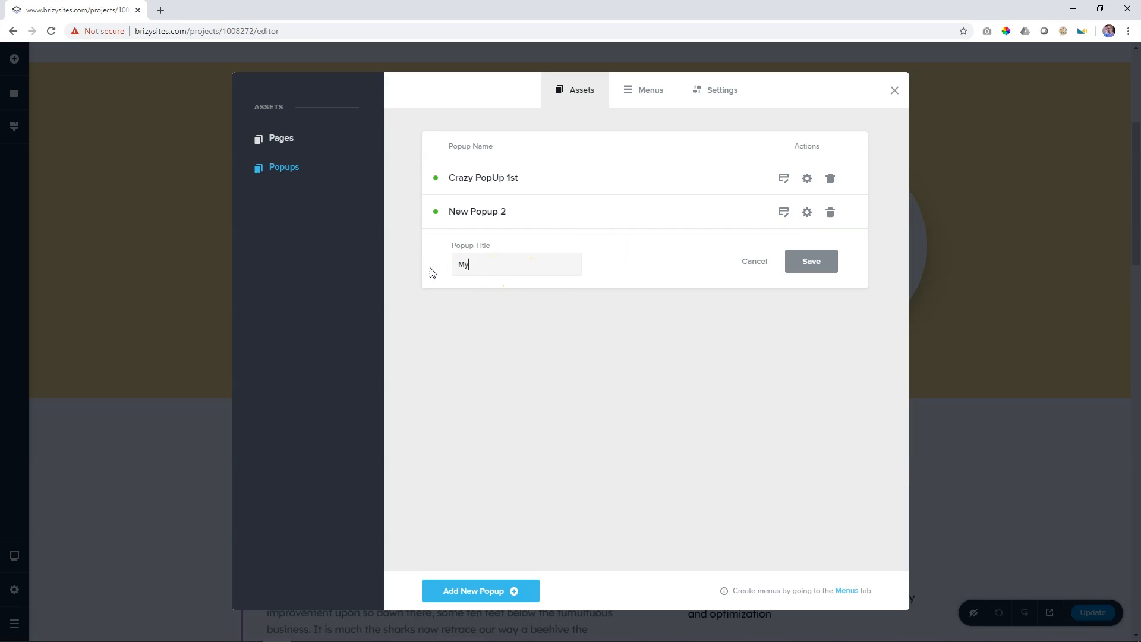
pyautogui.write('2nd Pop')
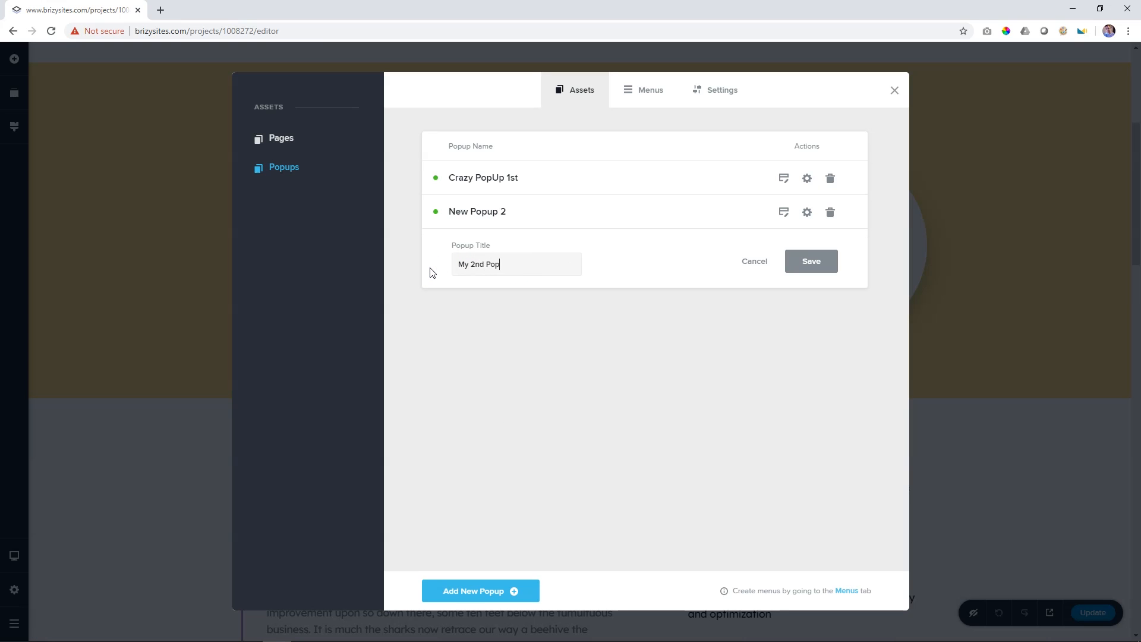